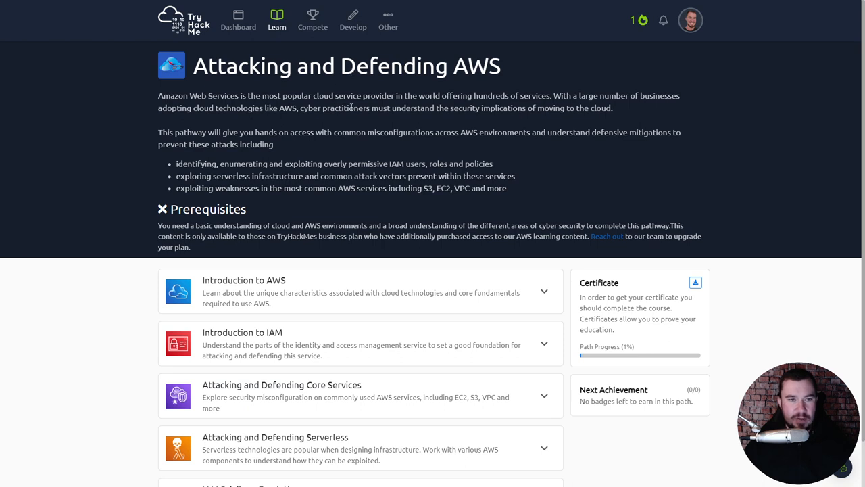
mouse_move(306, 147)
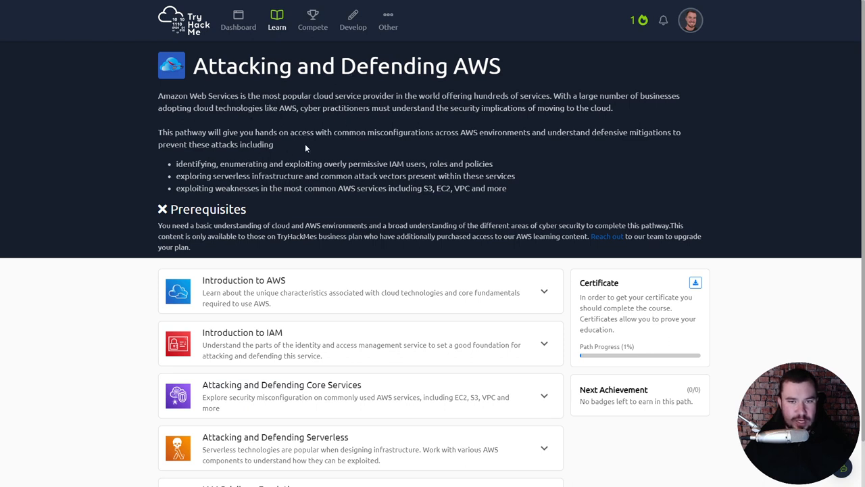
Scroll down the Attacking and Defending AWS pathway page to its module list
scroll(down, 3)
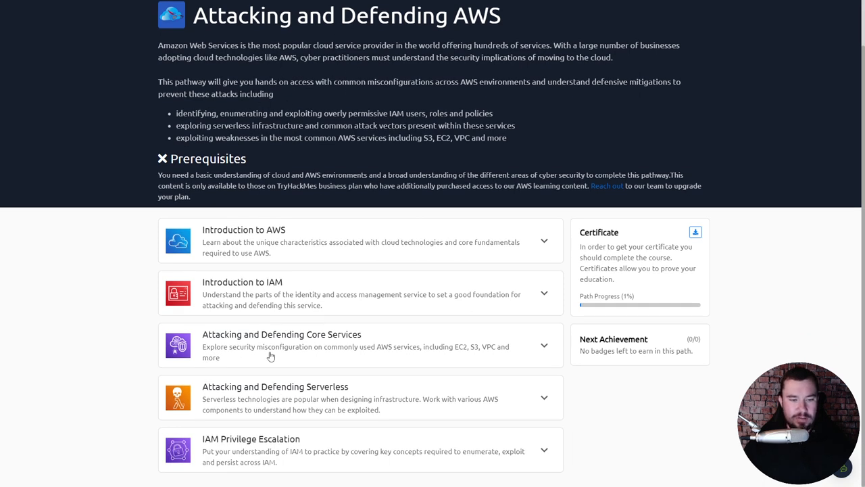
mouse_move(153, 354)
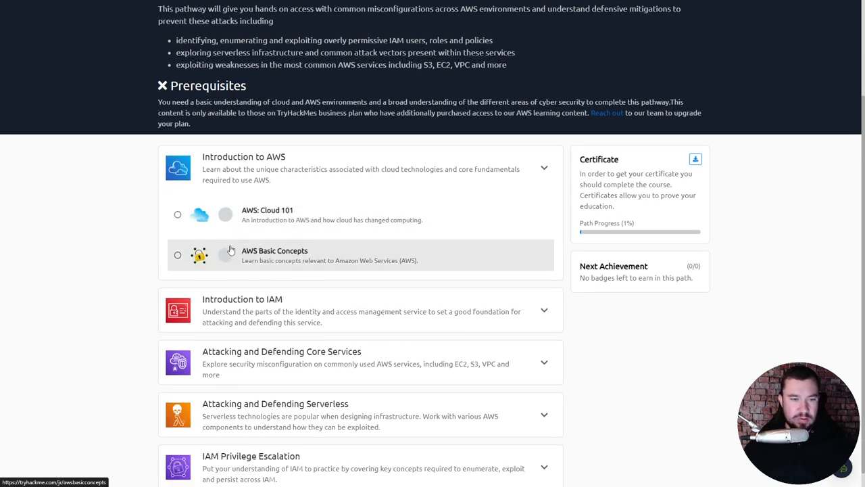
mouse_move(291, 174)
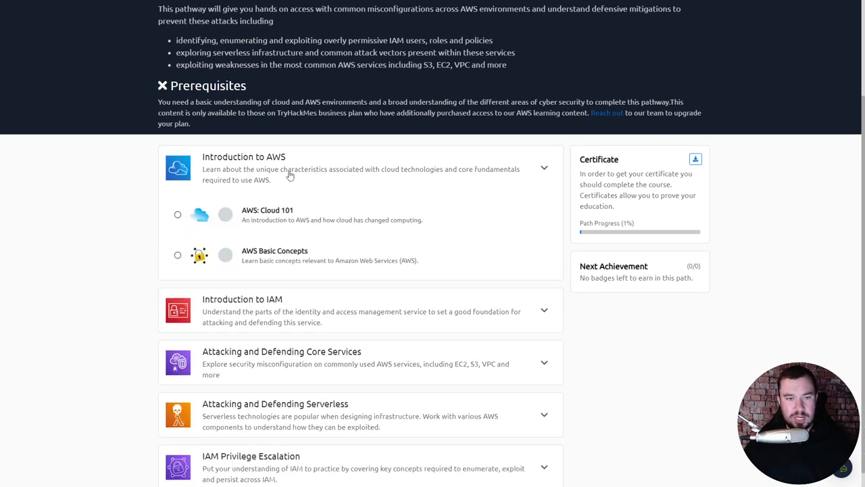
mouse_move(300, 189)
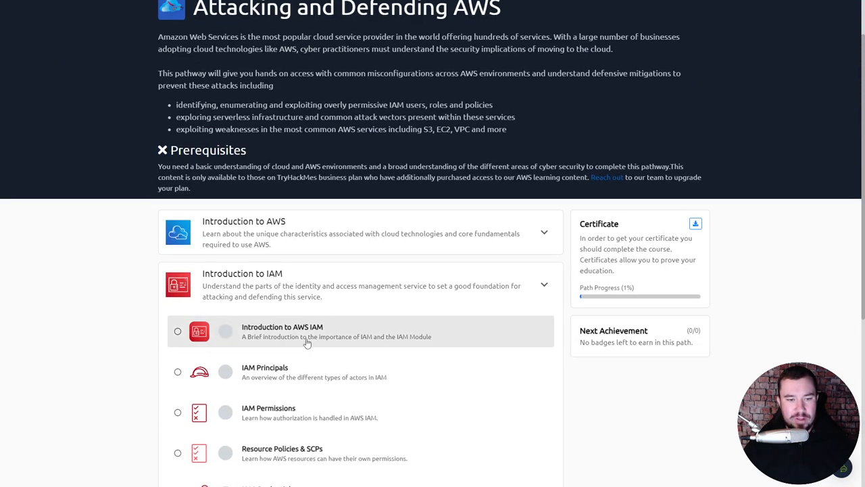
Collapse the Introduction to IAM module and scroll down to the Introduction to AWS rooms
click(544, 286)
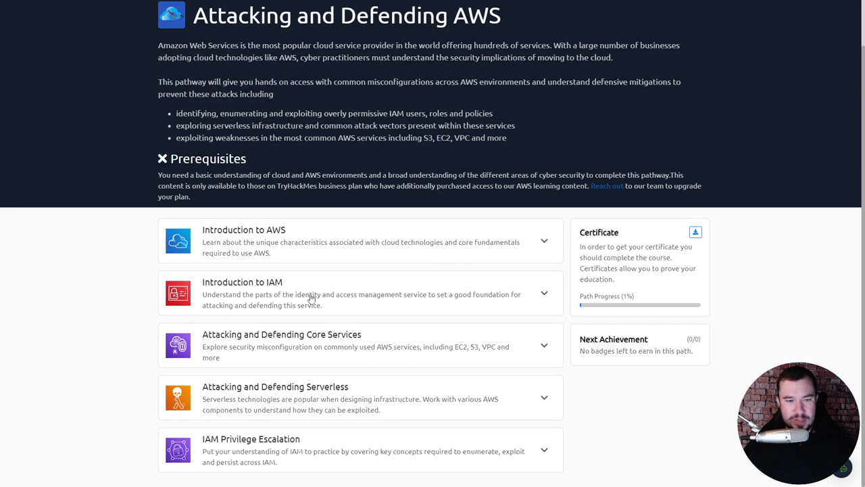
mouse_move(306, 254)
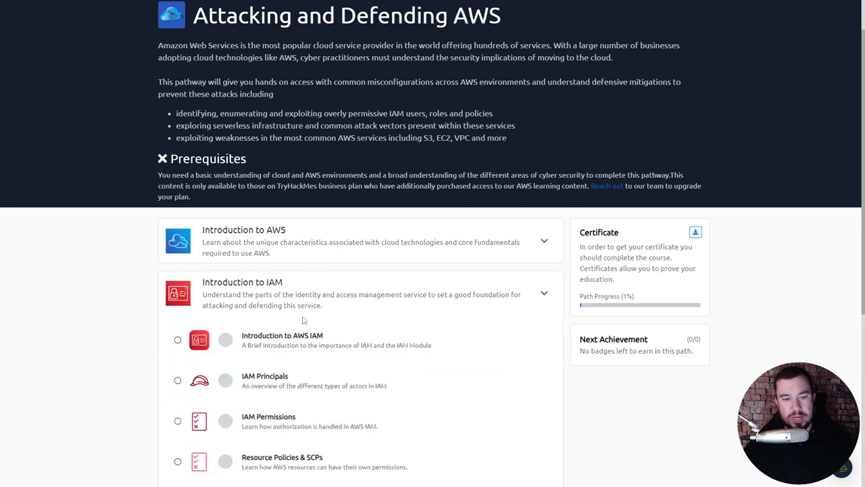
scroll(down, 3)
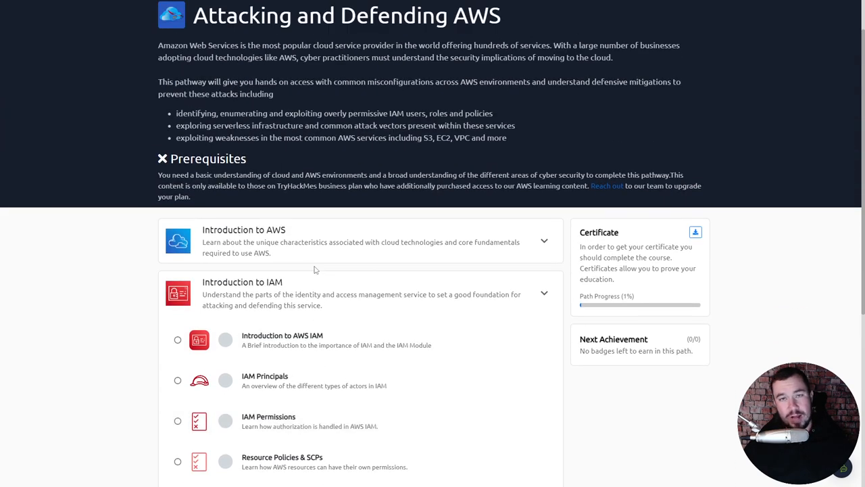
mouse_move(318, 254)
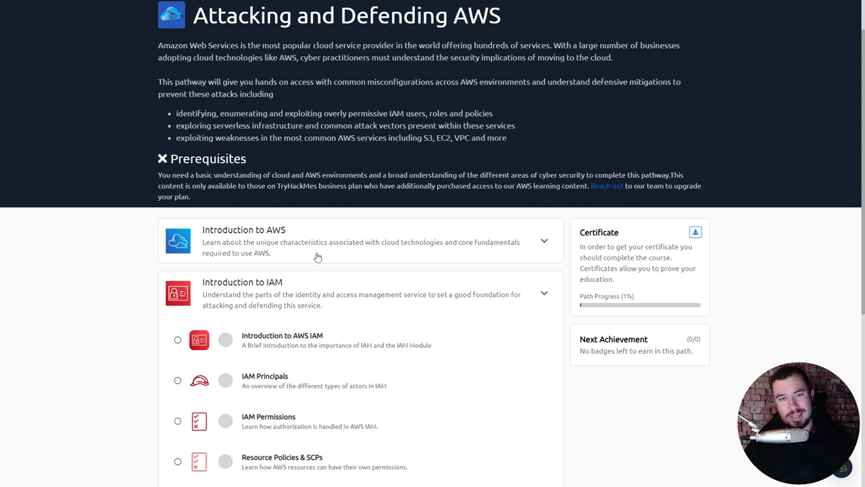
mouse_move(307, 78)
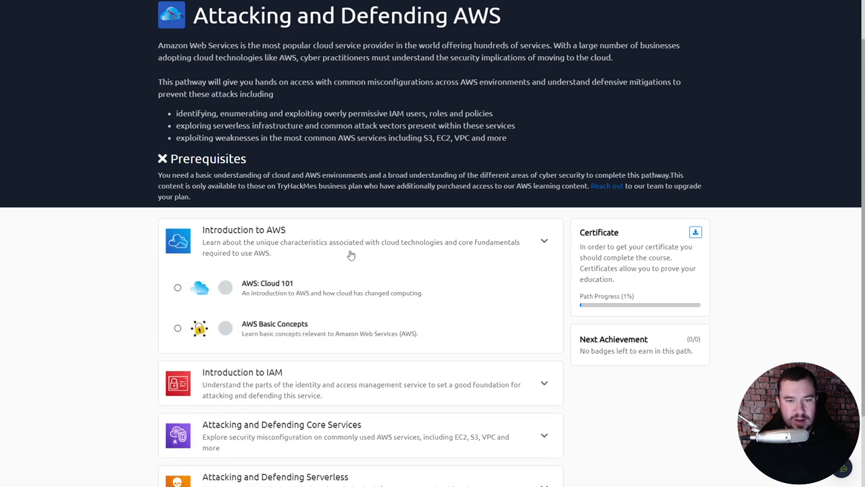
mouse_move(474, 250)
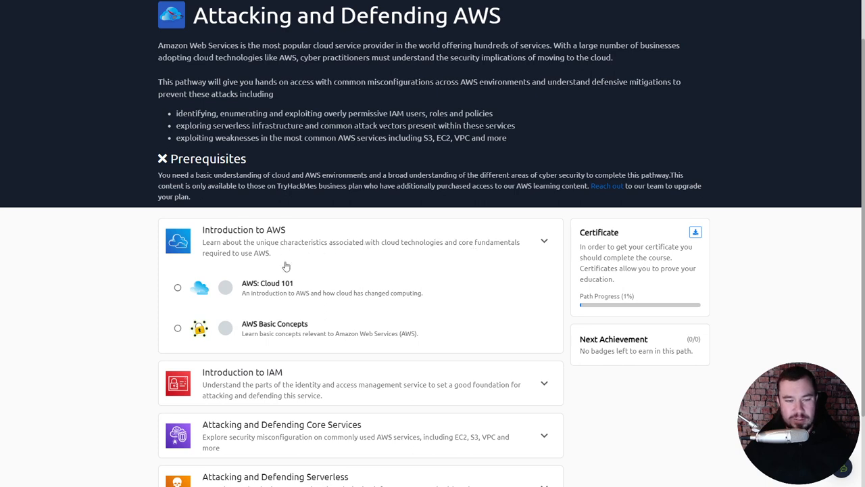
mouse_move(270, 292)
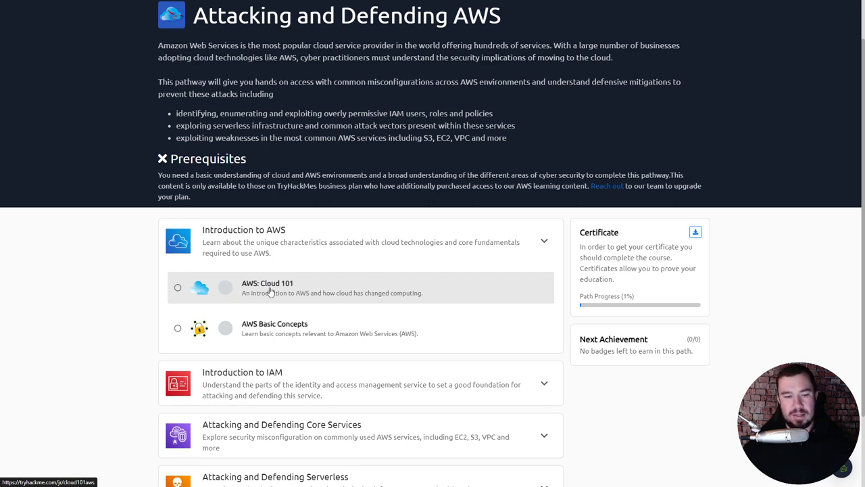
Enter the AWS: Cloud 101 room and move down to Task 1 Introduction
click(273, 292)
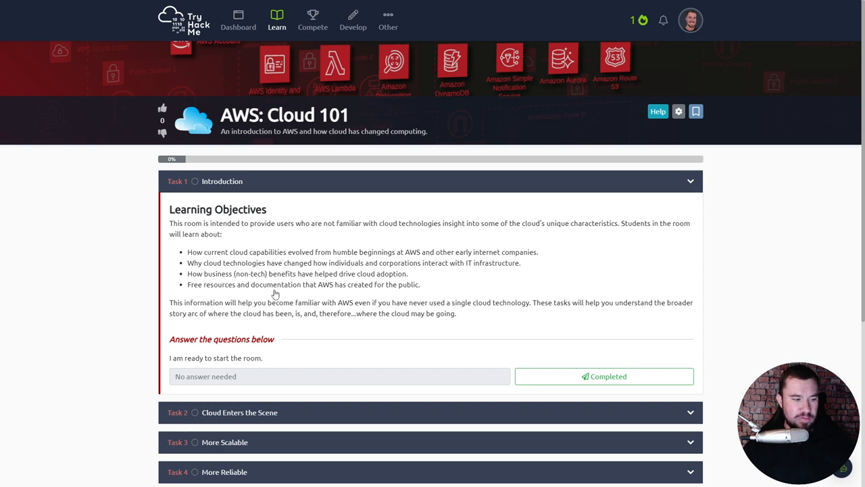
mouse_move(287, 182)
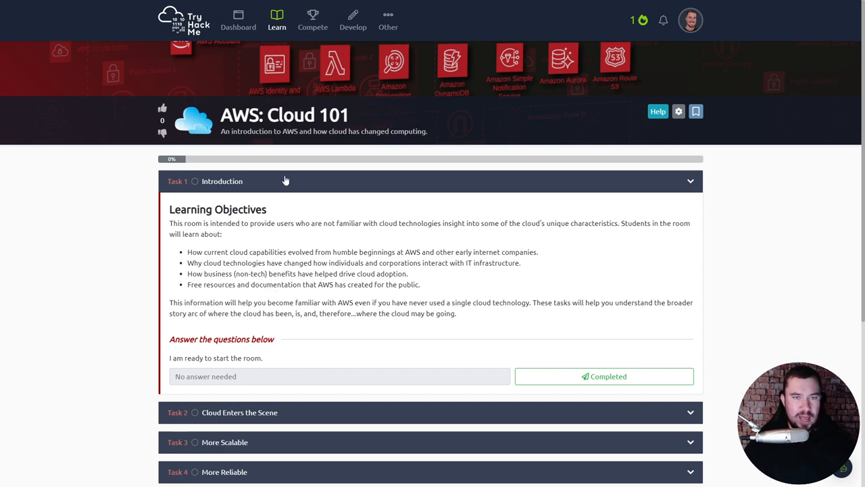
mouse_move(332, 139)
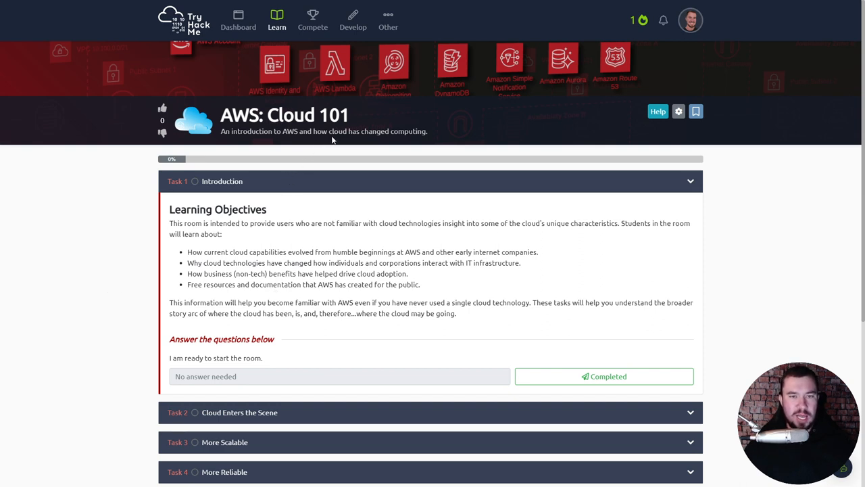
scroll(down, 3)
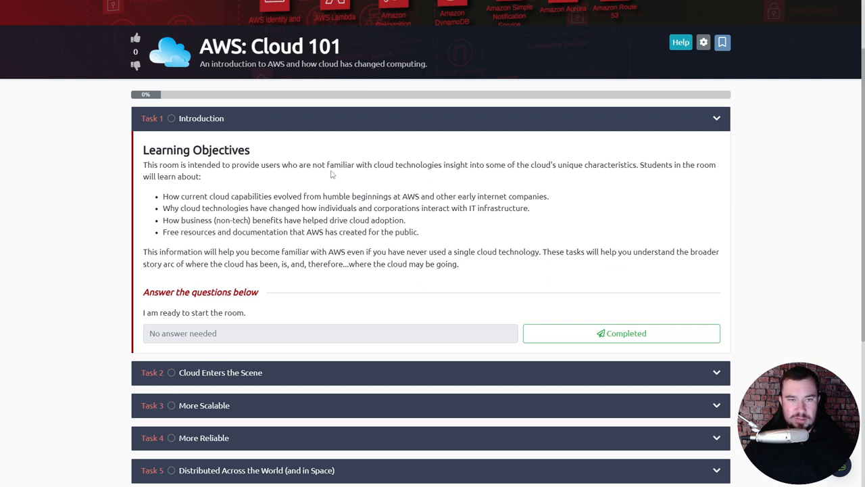
mouse_move(420, 179)
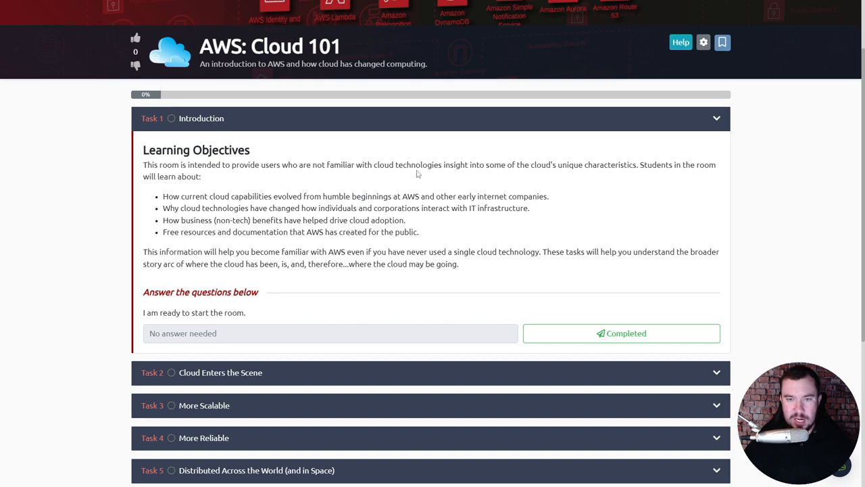
mouse_move(563, 173)
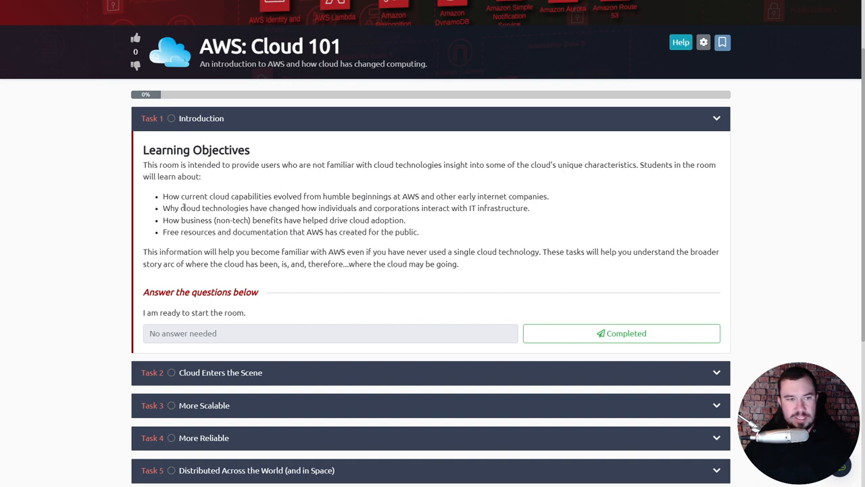
mouse_move(286, 200)
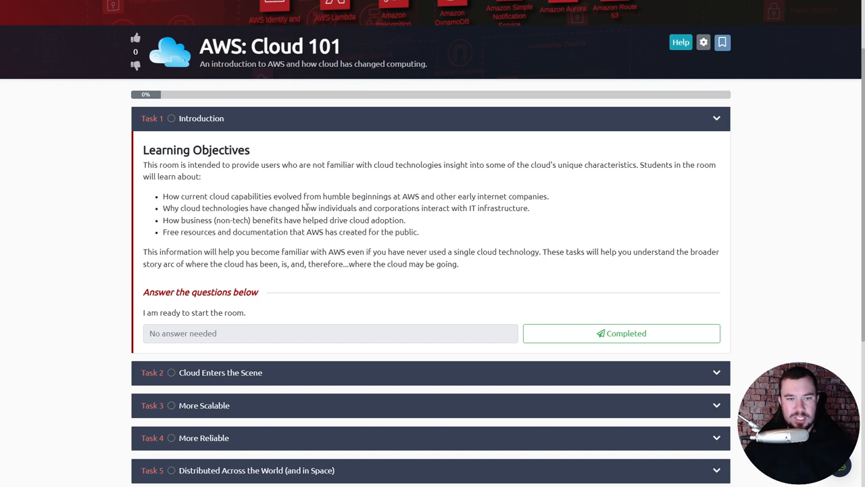
mouse_move(442, 219)
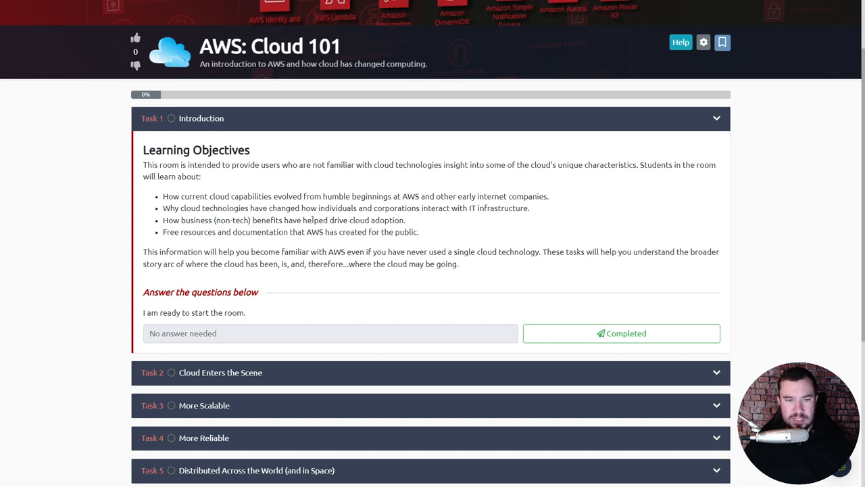
mouse_move(243, 233)
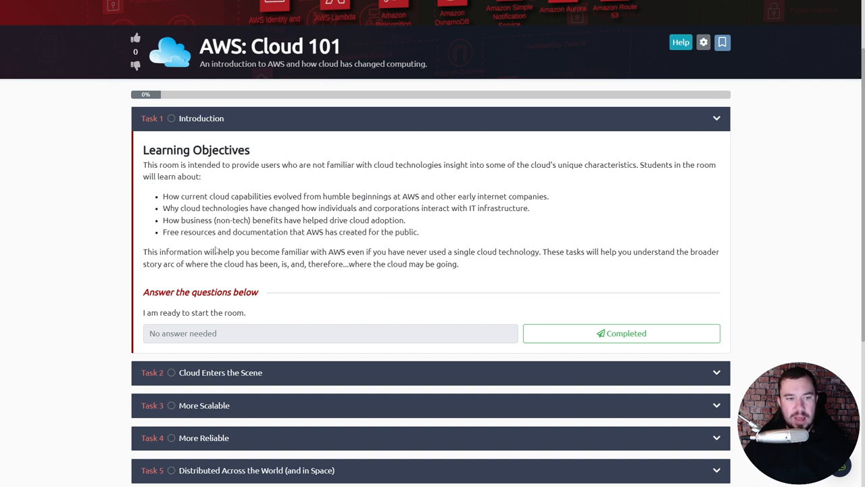
mouse_move(367, 252)
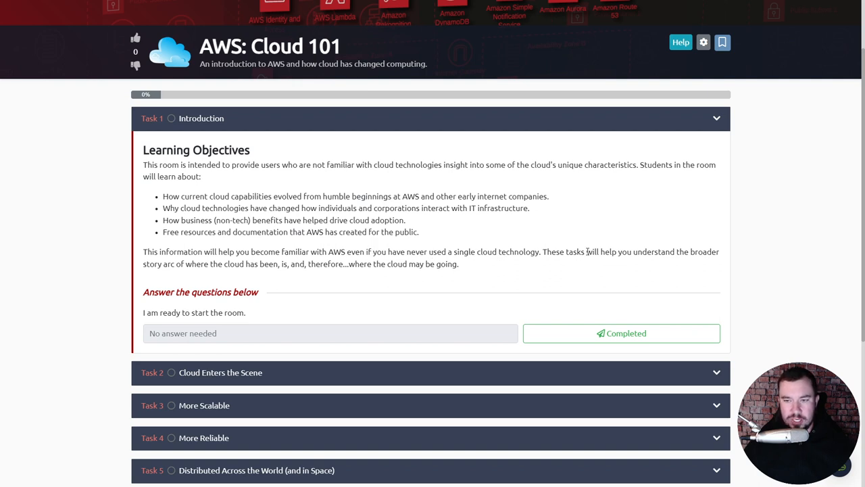
mouse_move(316, 246)
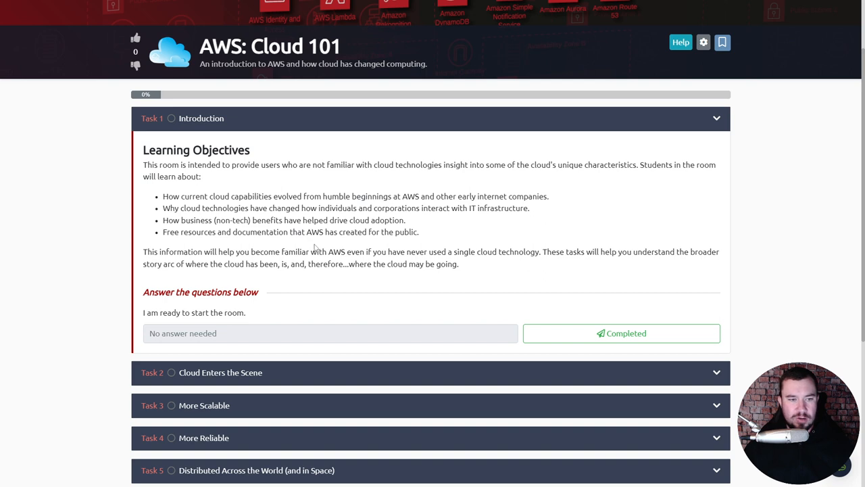
mouse_move(343, 260)
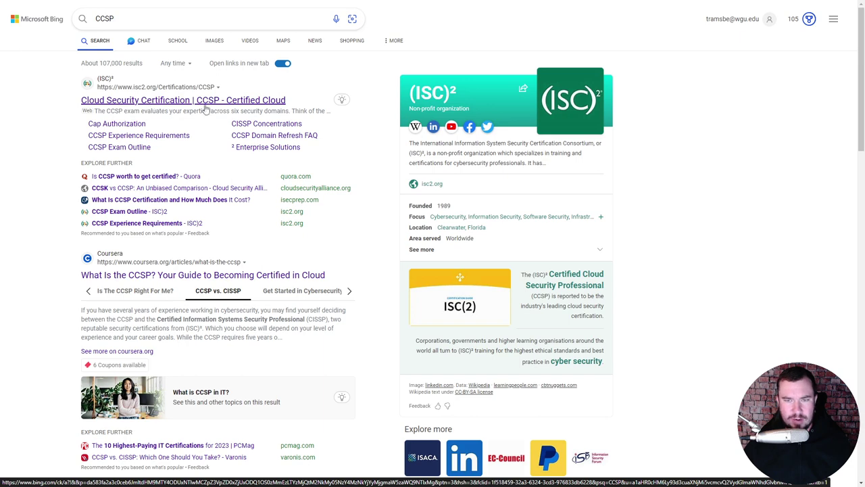
Review the Bing CCSP results, then return to the AWS: Cloud 101 room
scroll(down, 3)
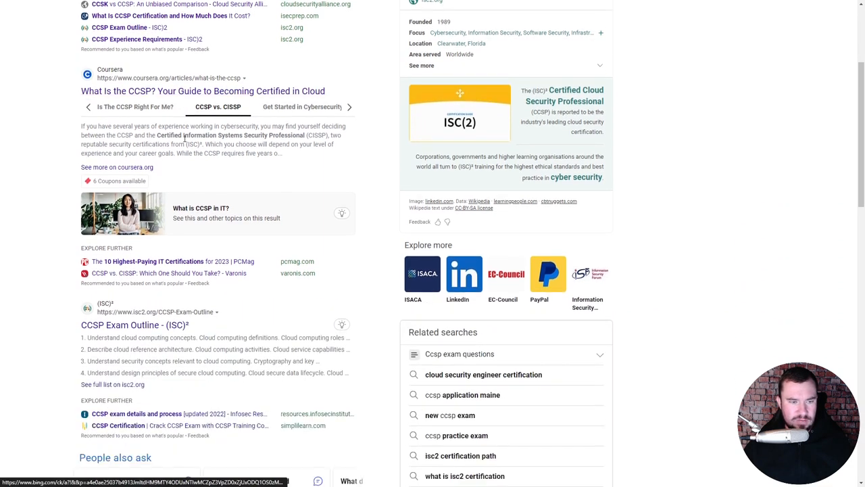
scroll(up, 3)
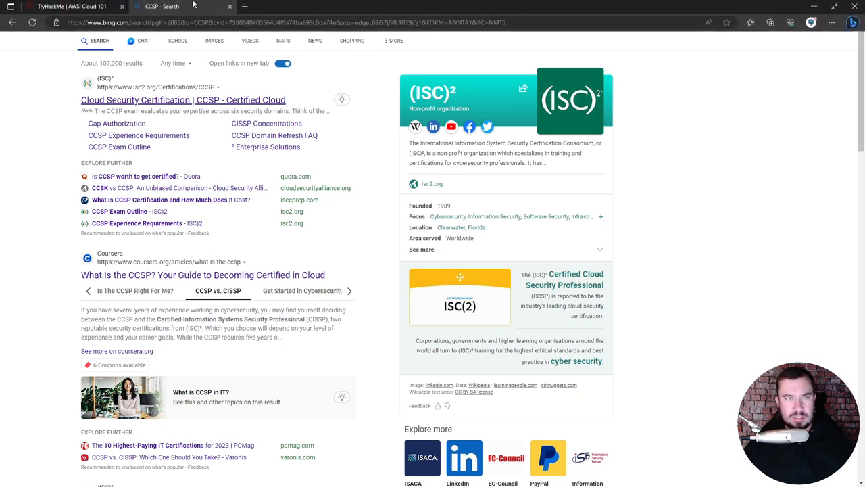
click(74, 6)
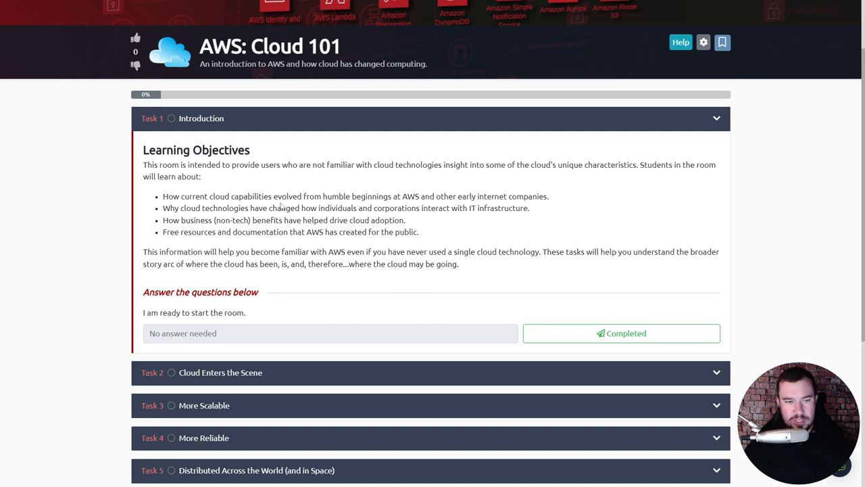
mouse_move(300, 210)
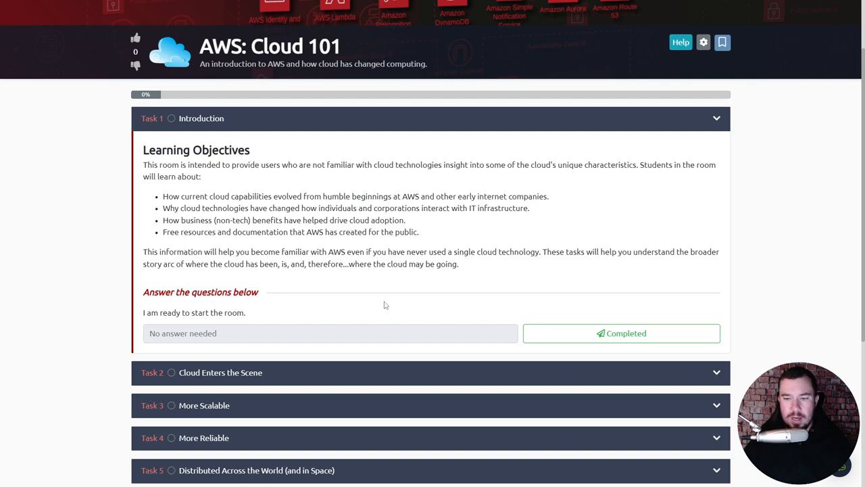
mouse_move(457, 264)
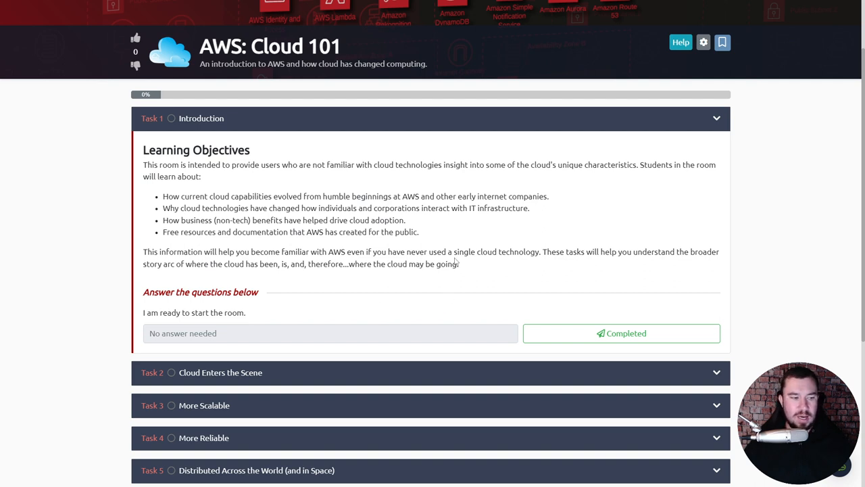
mouse_move(495, 310)
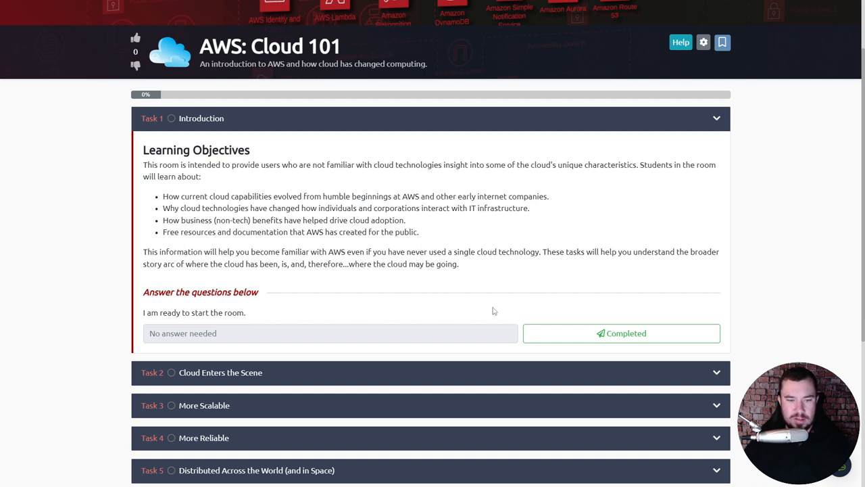
mouse_move(529, 300)
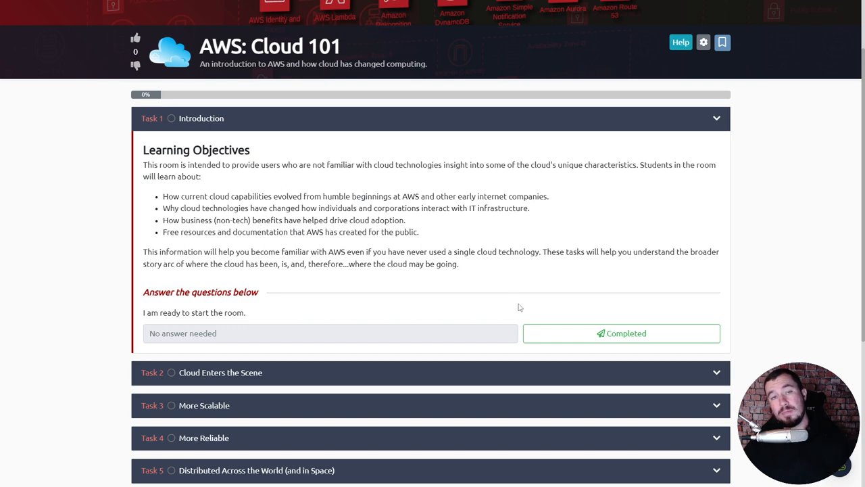
mouse_move(506, 306)
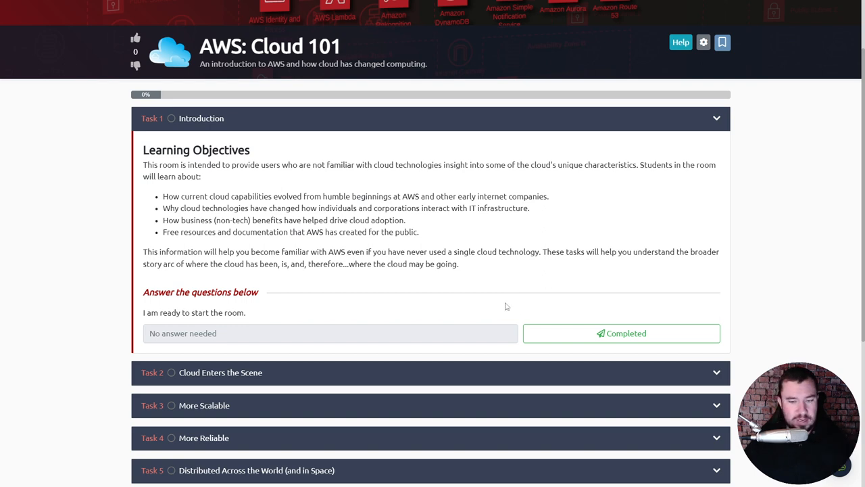
Mark Task 1 Introduction complete and expand Task 2 Cloud Enters the Scene
click(622, 333)
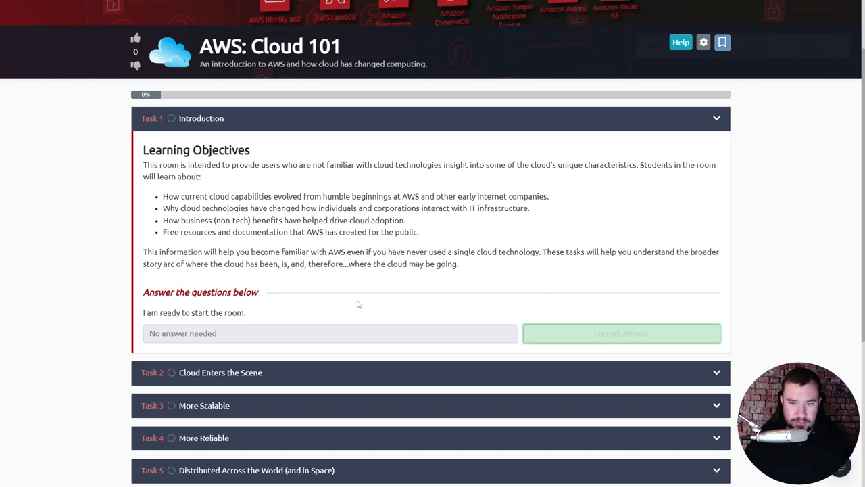
click(621, 332)
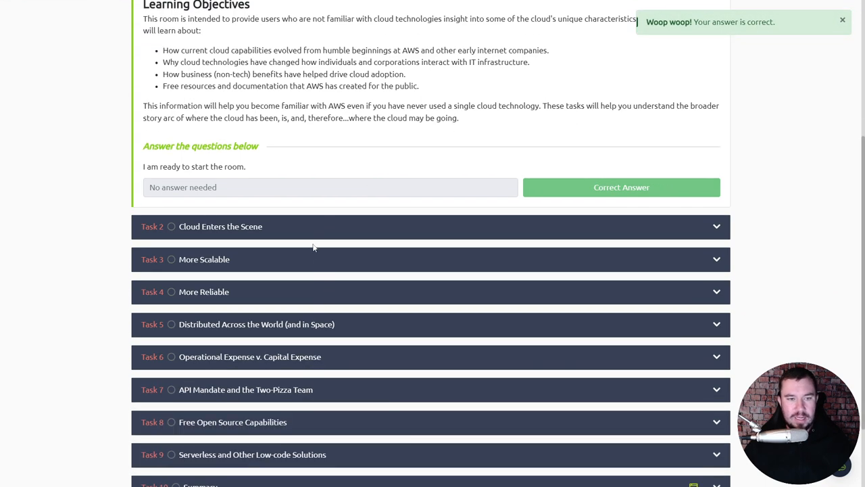
click(220, 227)
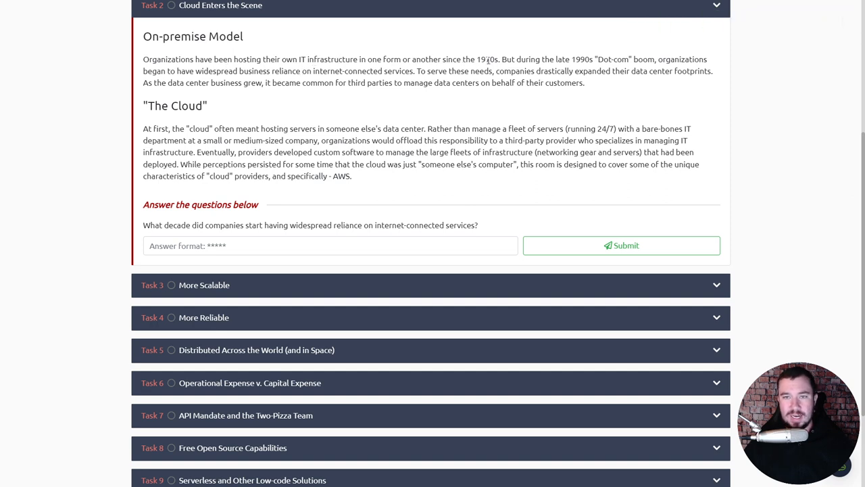
mouse_move(565, 68)
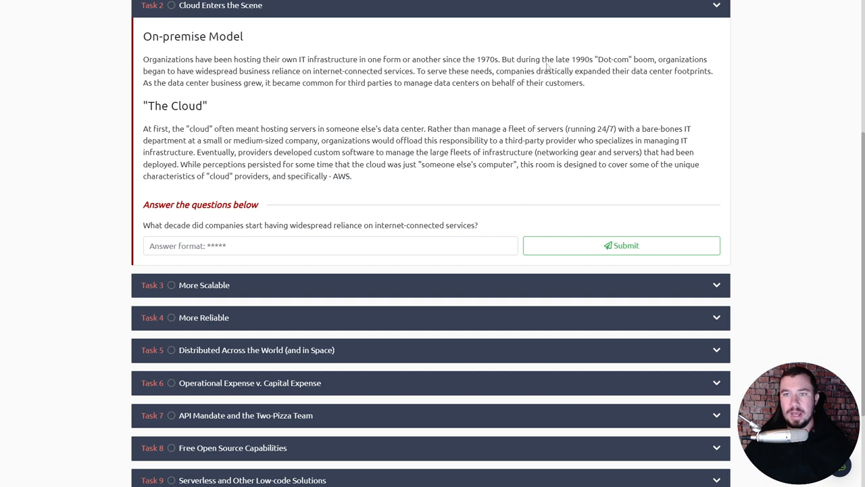
mouse_move(615, 60)
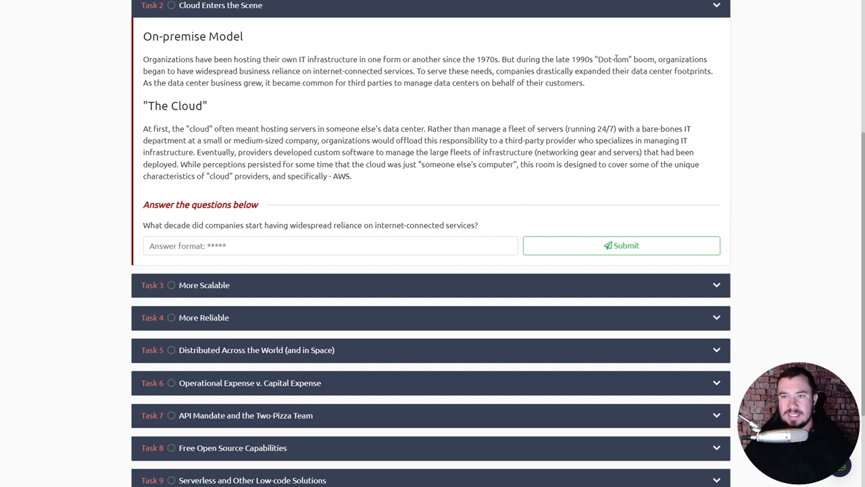
mouse_move(201, 80)
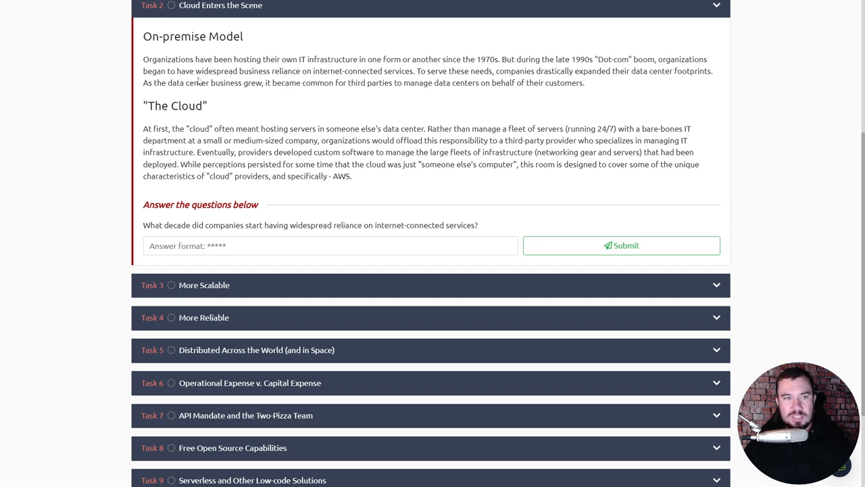
mouse_move(371, 82)
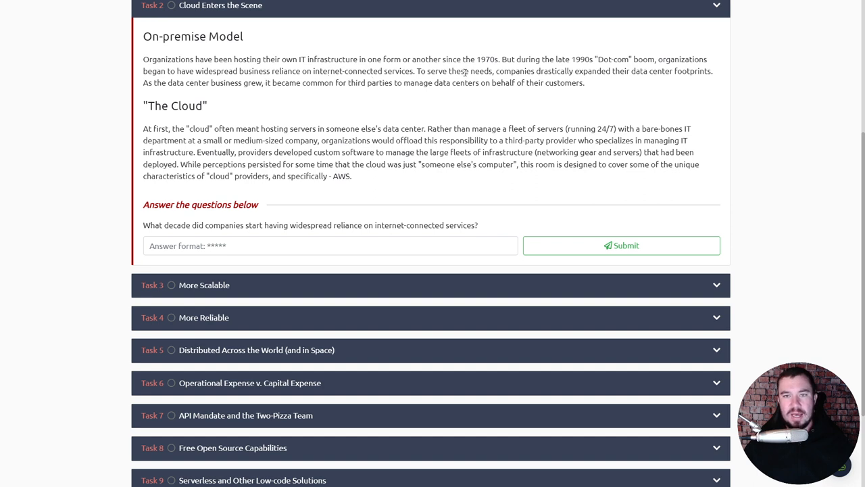
mouse_move(617, 73)
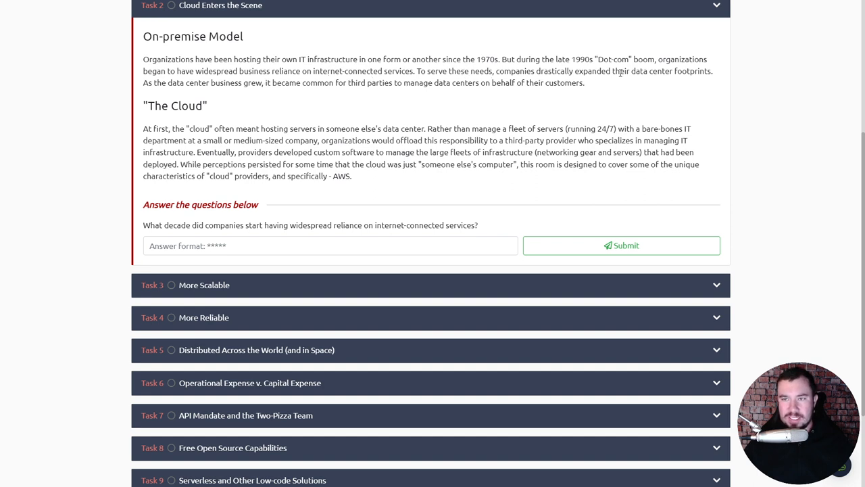
mouse_move(195, 92)
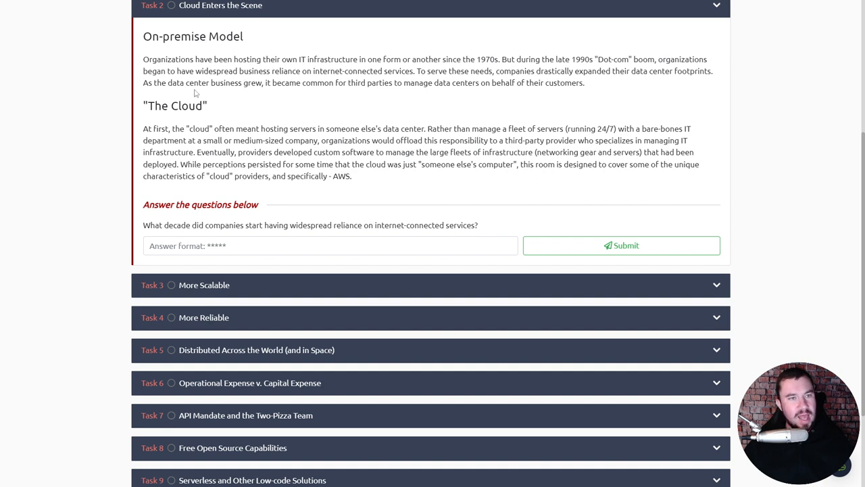
mouse_move(335, 95)
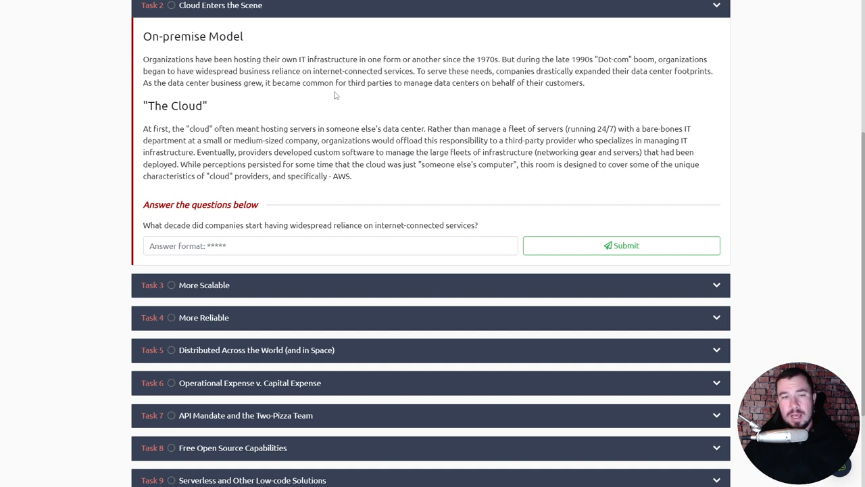
mouse_move(458, 90)
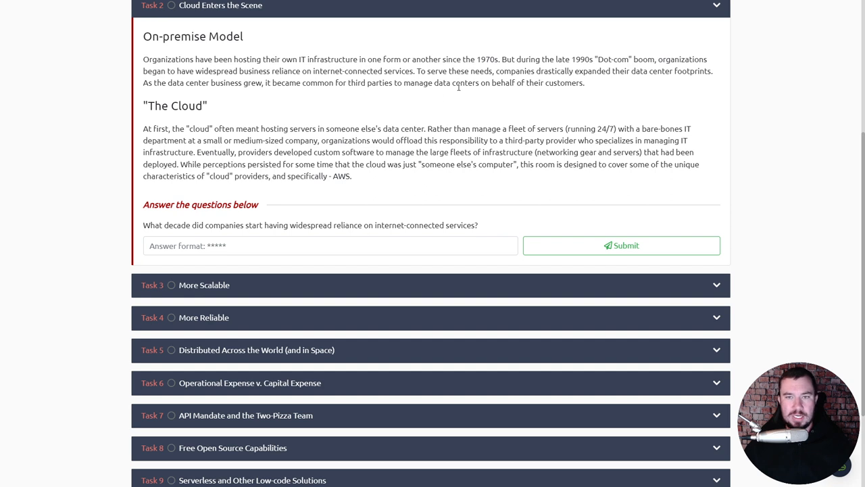
mouse_move(240, 112)
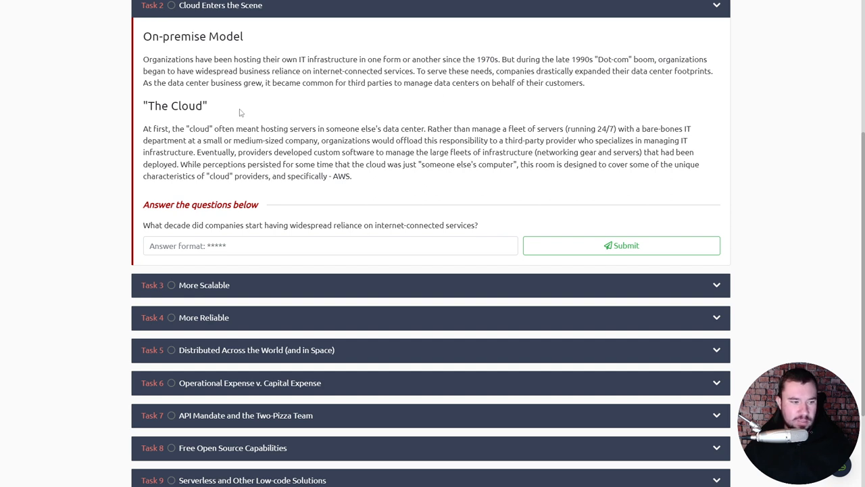
mouse_move(217, 128)
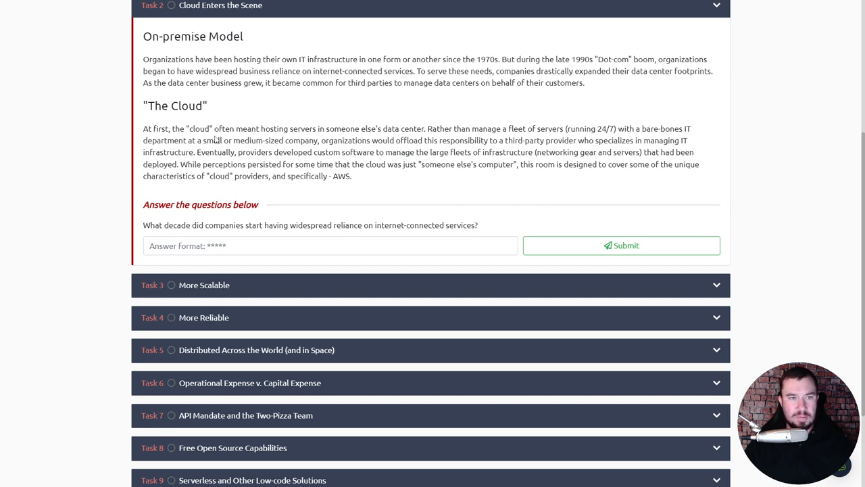
mouse_move(405, 208)
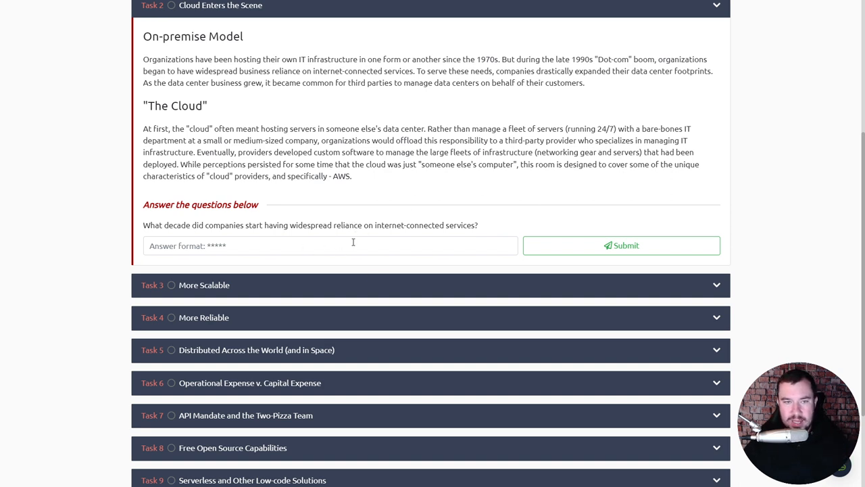
Begin entering the decade answer '1' in the Task 2 answer field
text(1)
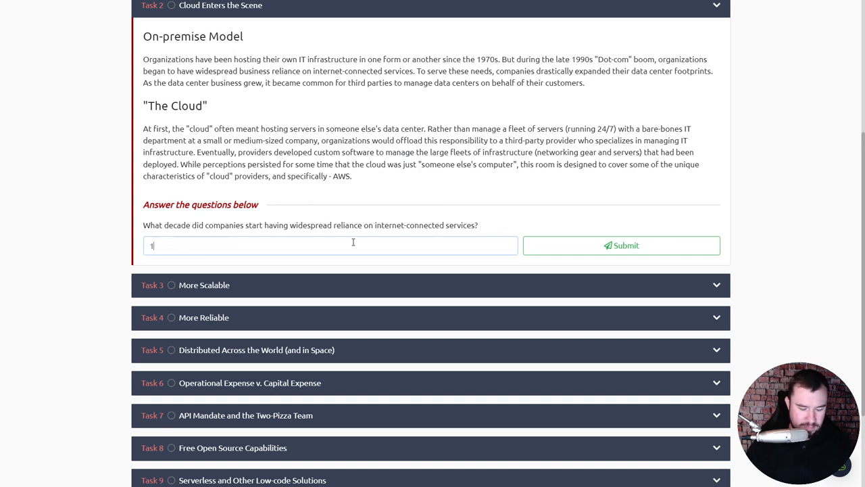
click(622, 246)
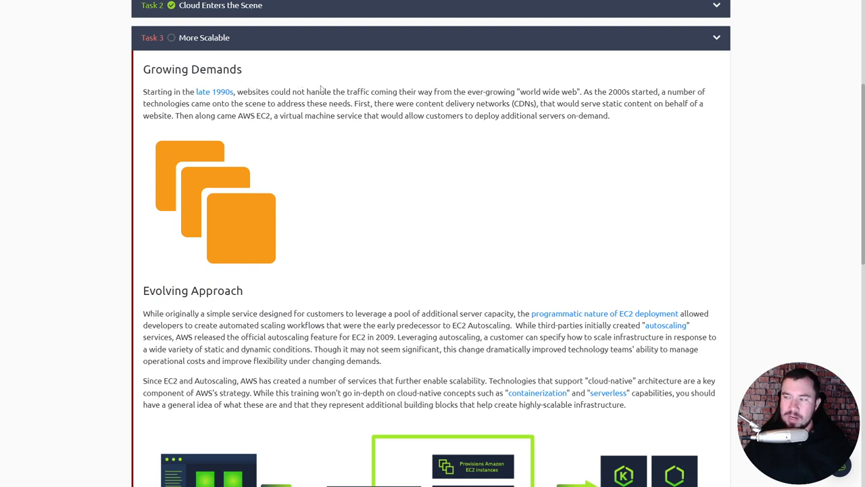
mouse_move(403, 79)
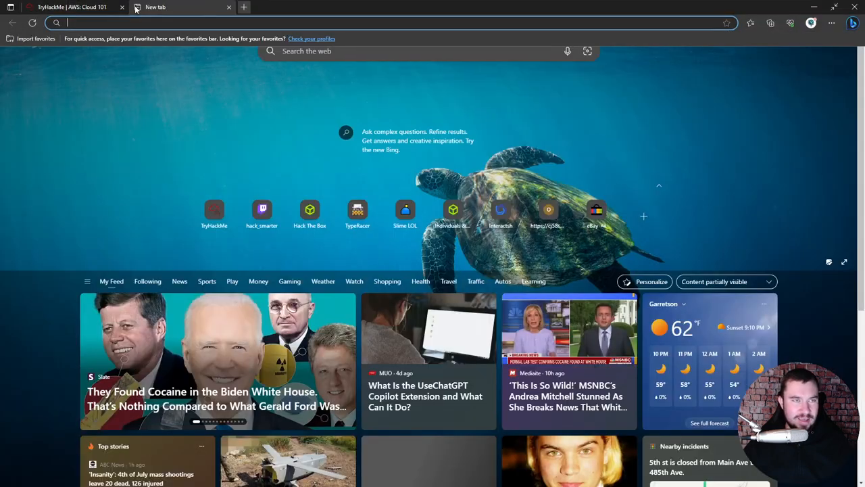
Search Bing for 'neopets', then close that search tab
text(neopets)
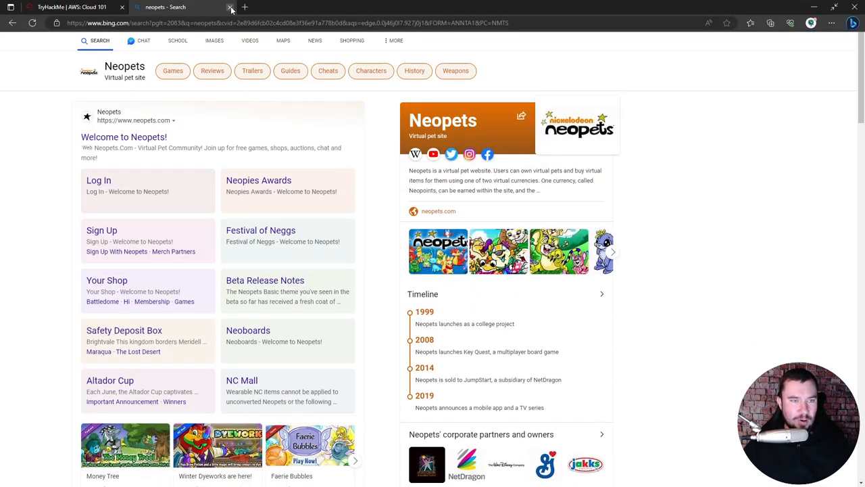
click(222, 8)
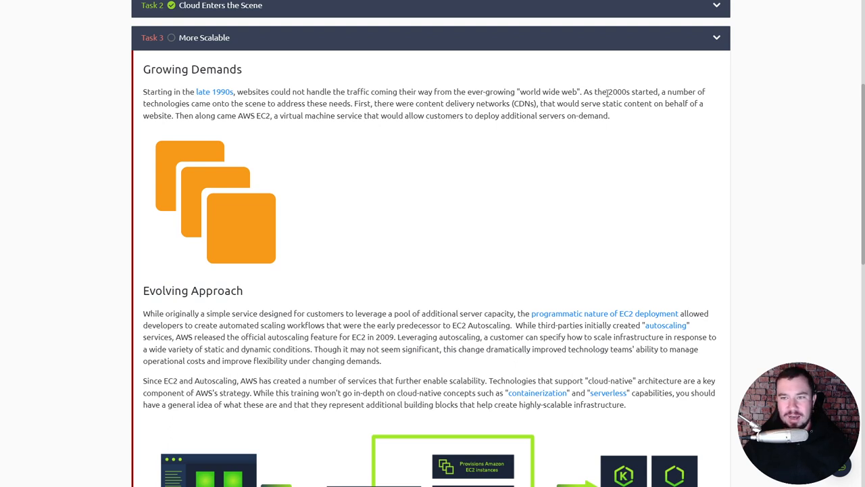
mouse_move(321, 89)
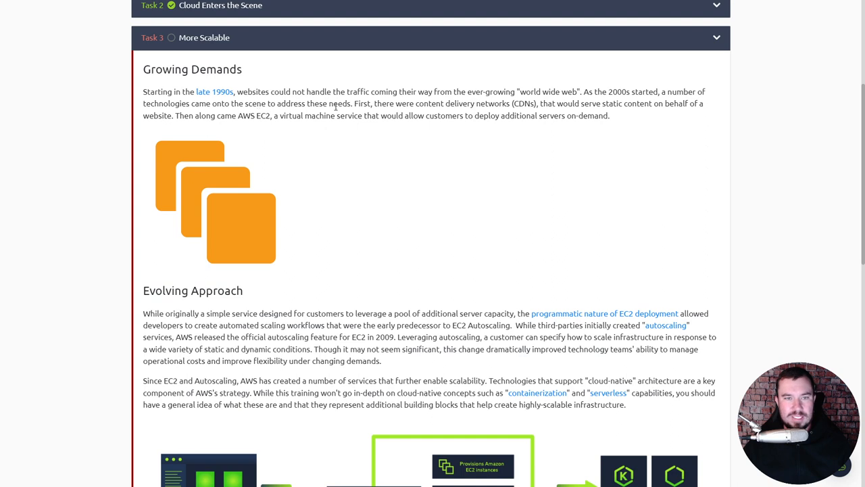
mouse_move(433, 105)
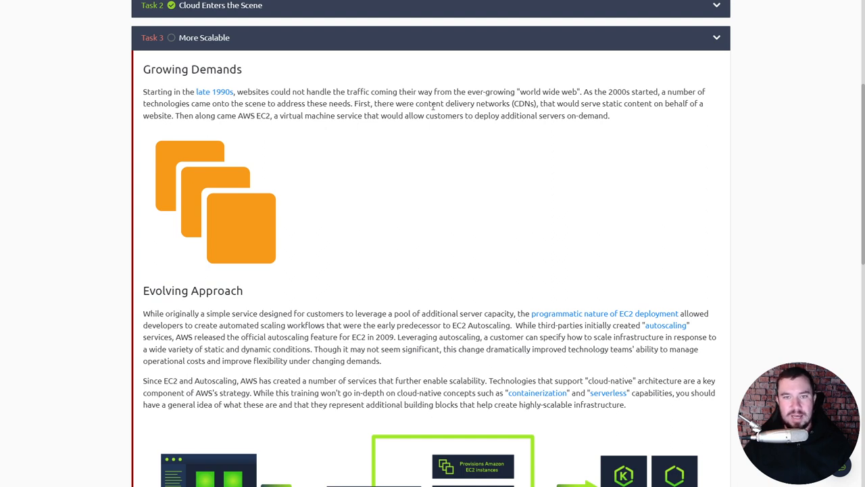
Read Task 3 More Scalable through Growing Demands into the autoscaling material
double_click(525, 103)
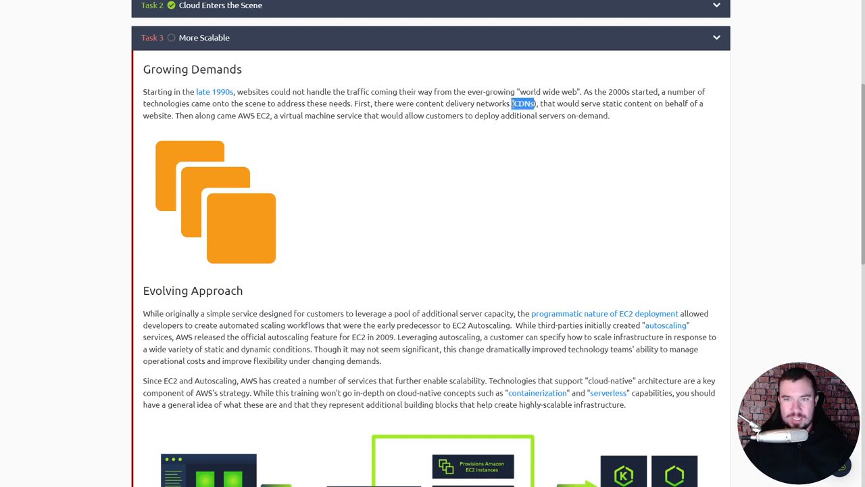
click(636, 108)
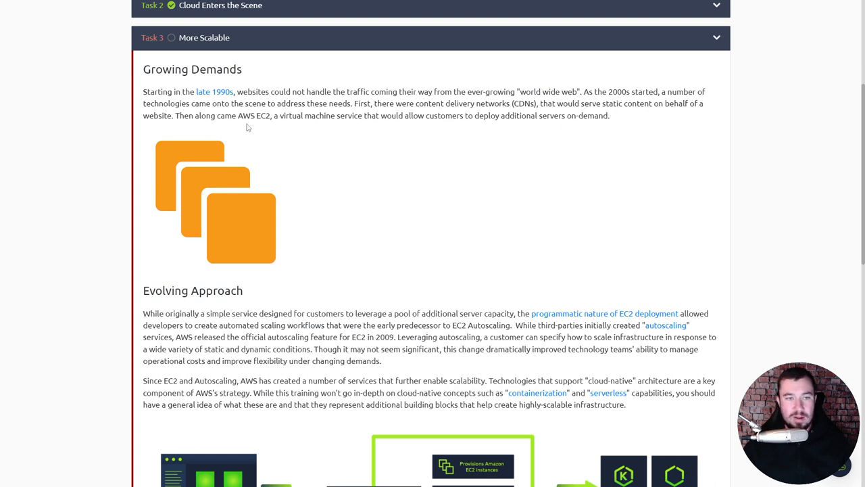
mouse_move(272, 116)
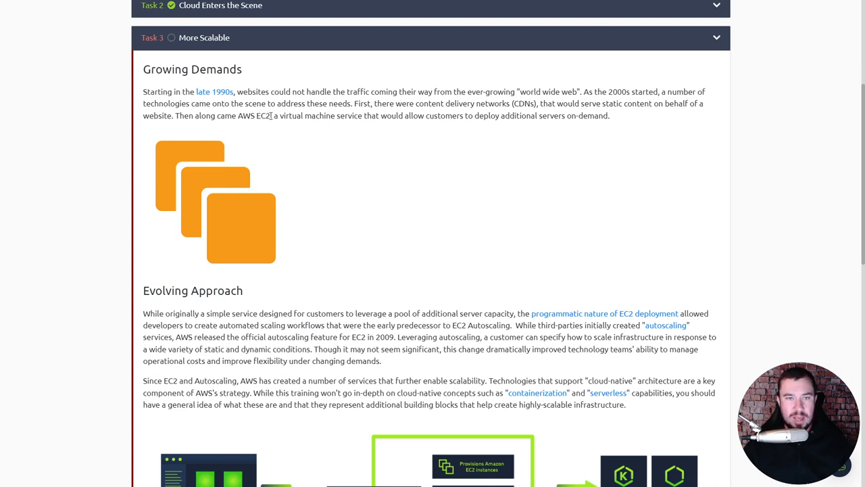
mouse_move(530, 126)
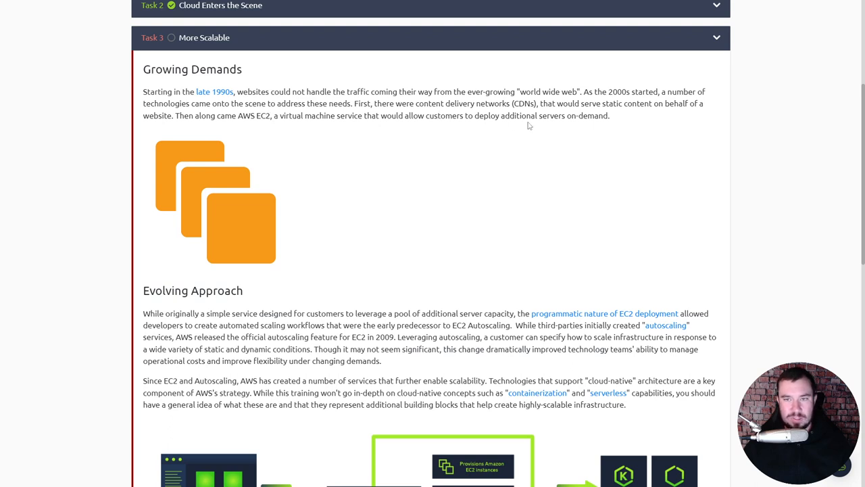
mouse_move(276, 128)
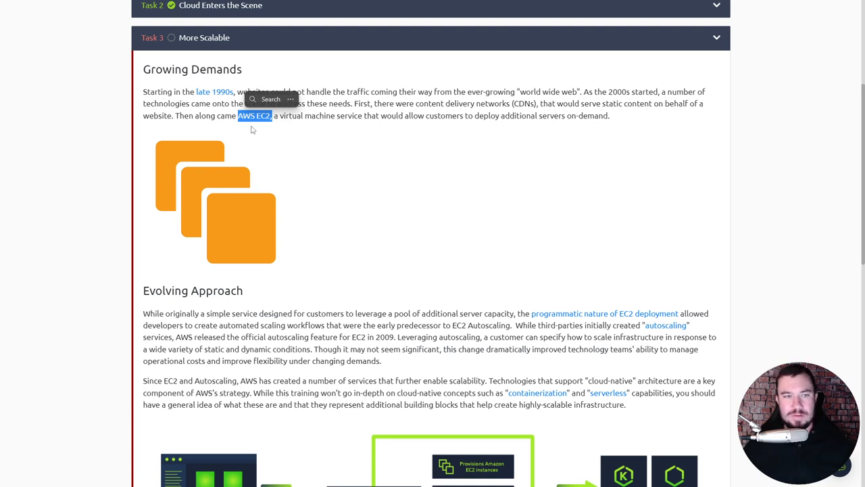
mouse_move(318, 32)
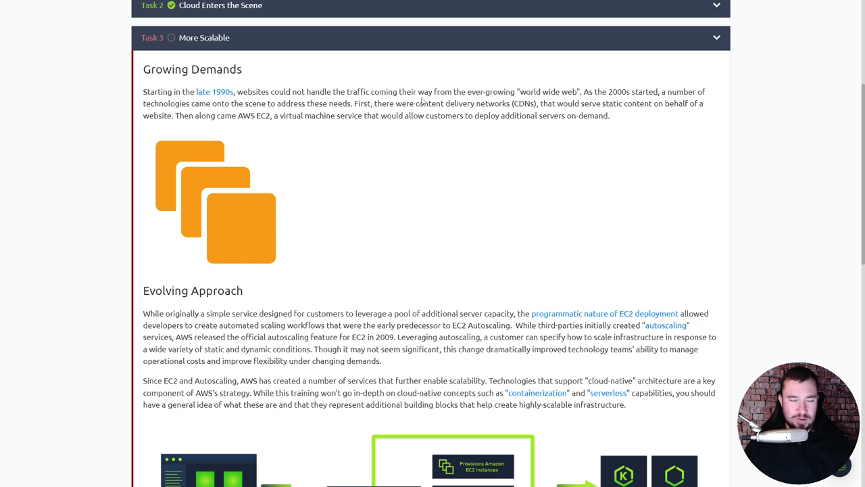
mouse_move(373, 113)
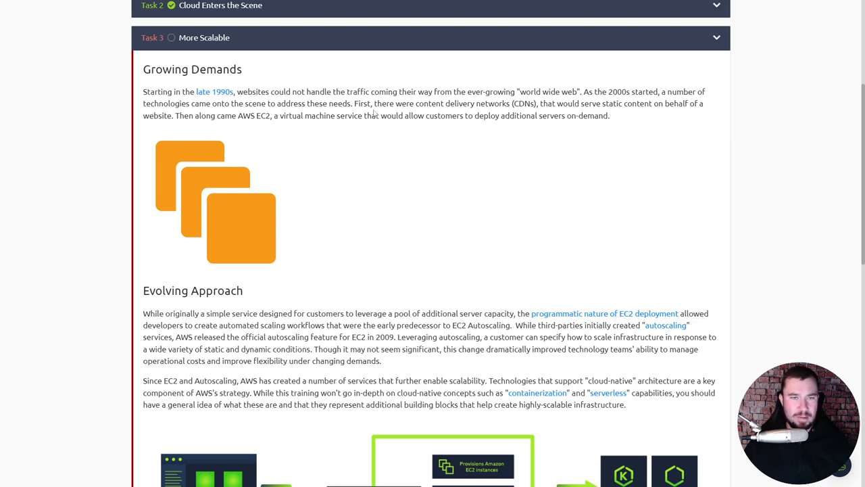
scroll(down, 3)
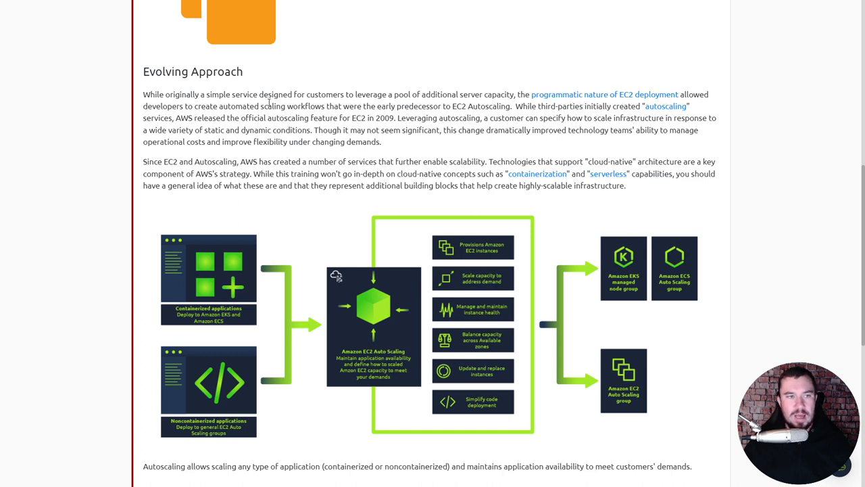
mouse_move(312, 114)
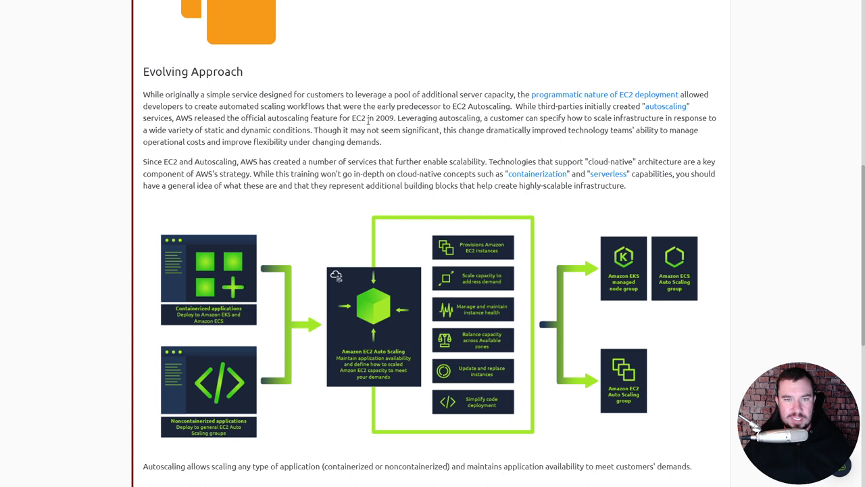
mouse_move(469, 119)
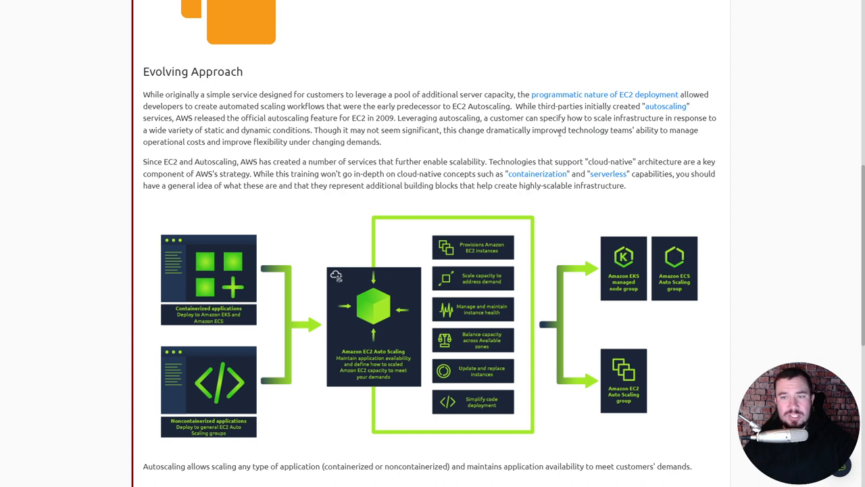
mouse_move(298, 142)
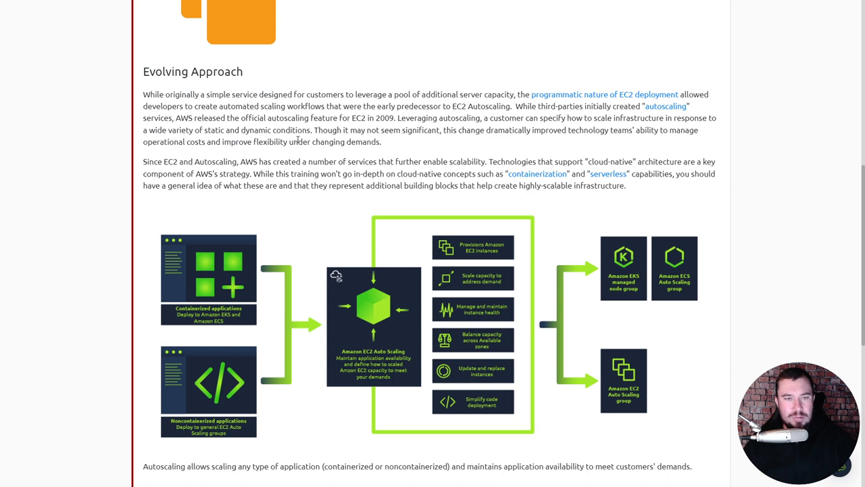
scroll(down, 3)
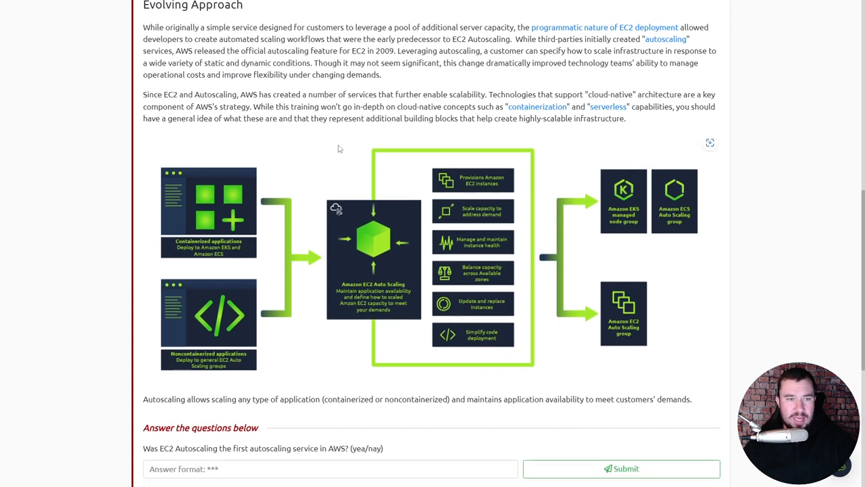
scroll(down, 3)
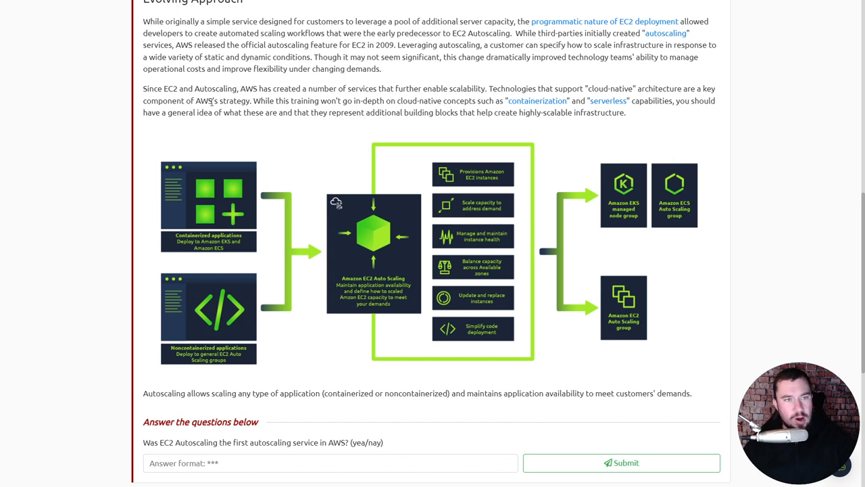
mouse_move(257, 110)
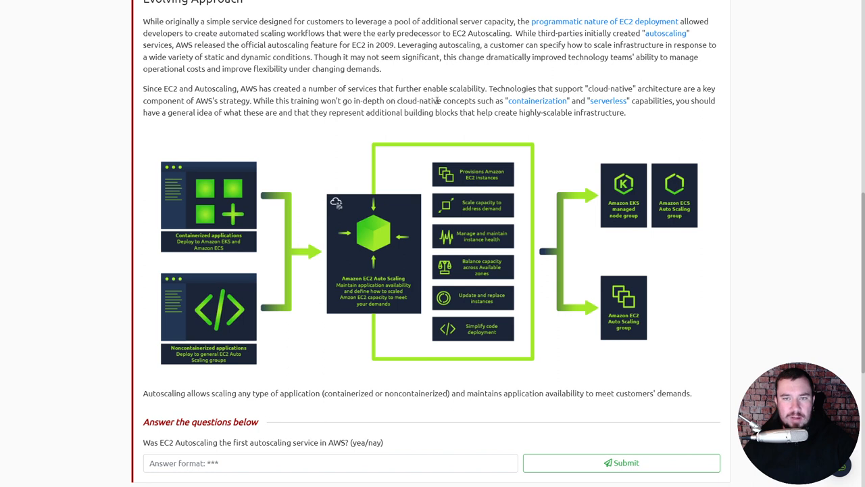
mouse_move(609, 101)
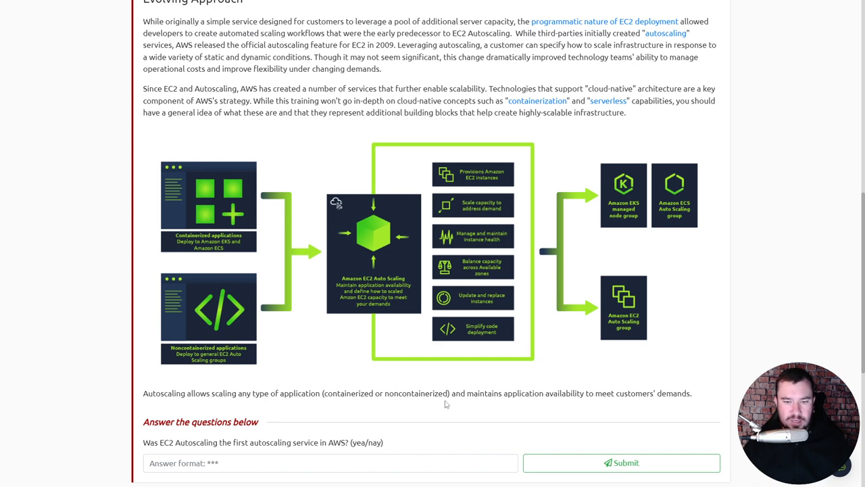
mouse_move(598, 392)
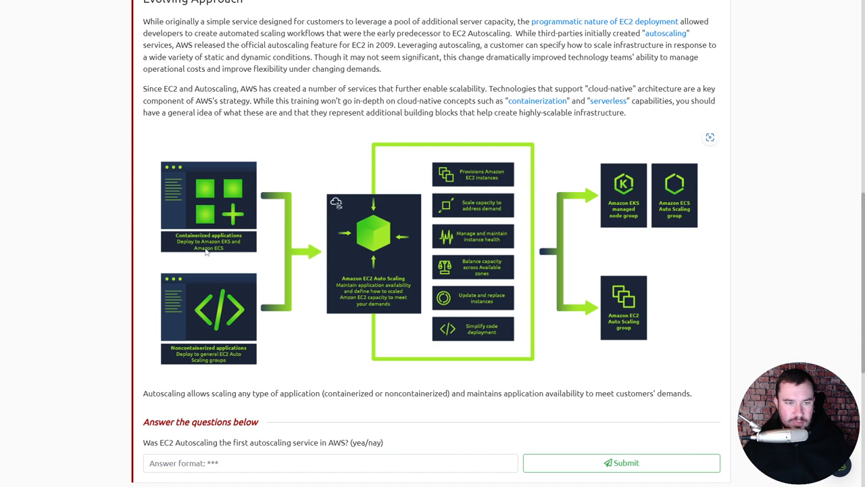
mouse_move(226, 246)
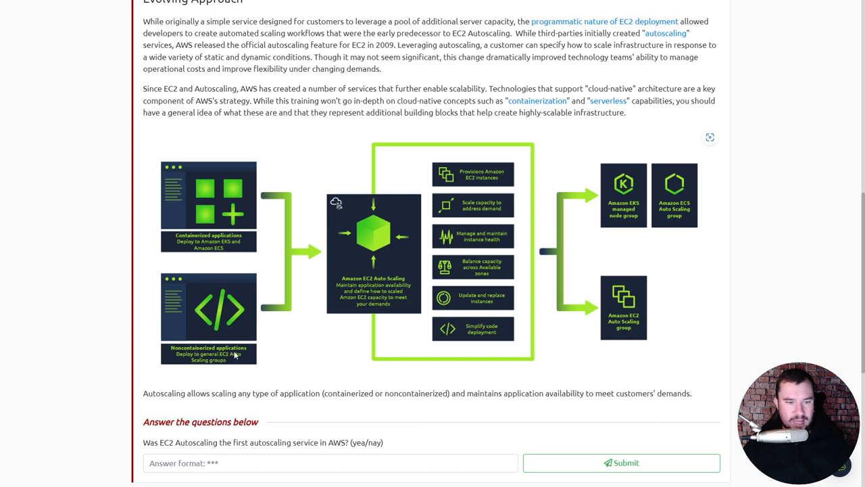
mouse_move(226, 360)
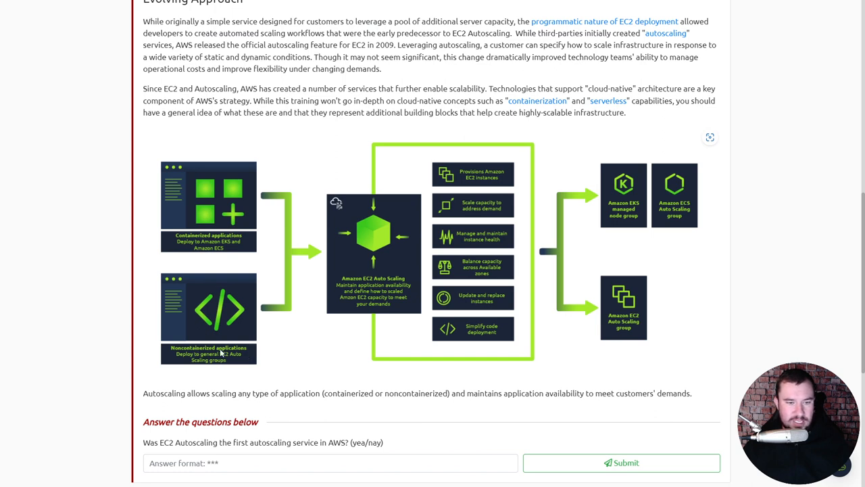
mouse_move(232, 311)
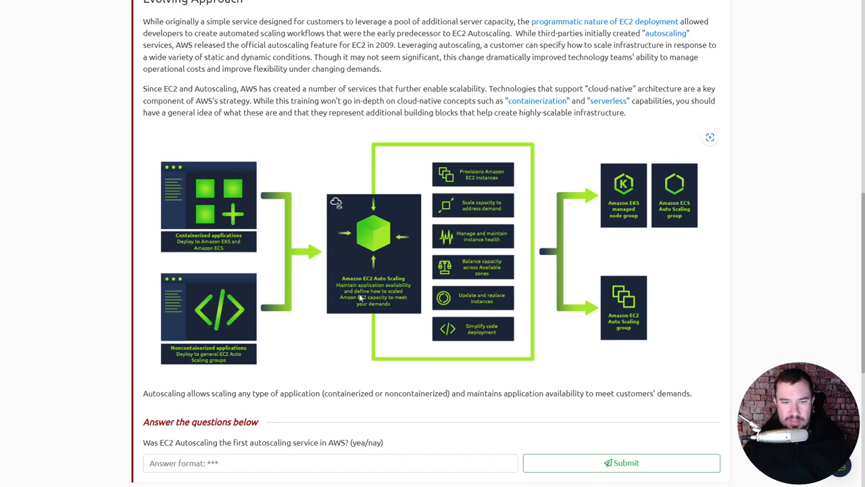
mouse_move(403, 237)
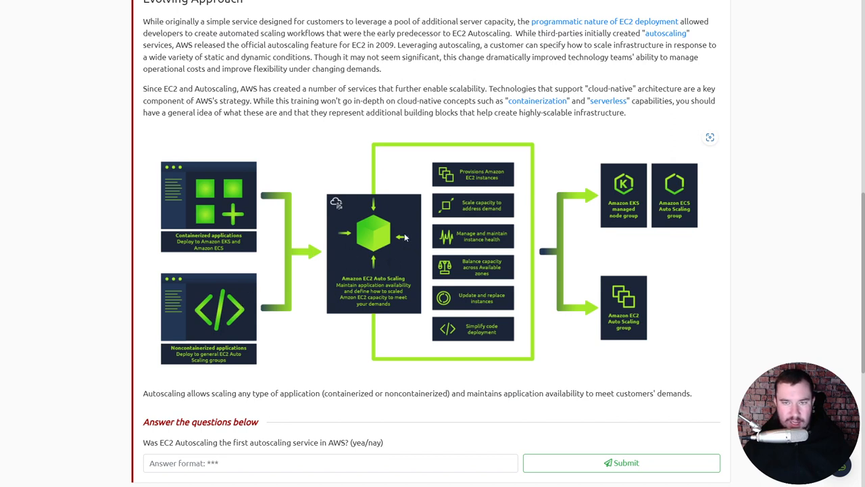
mouse_move(511, 174)
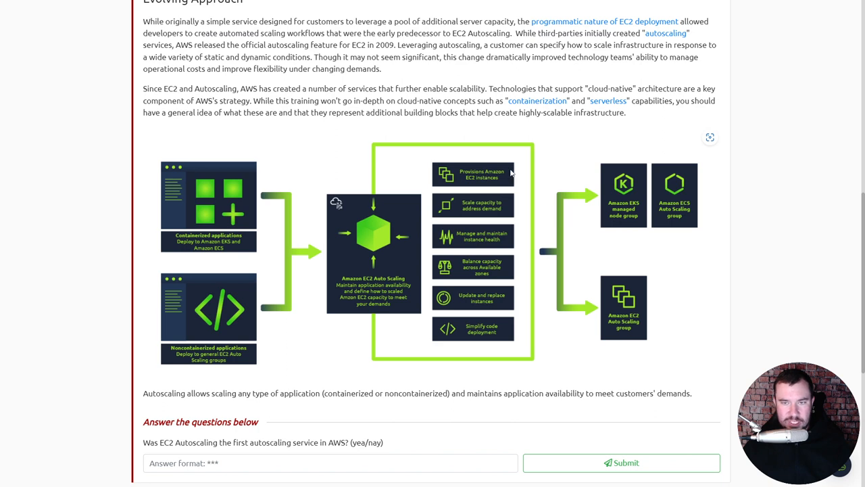
mouse_move(502, 209)
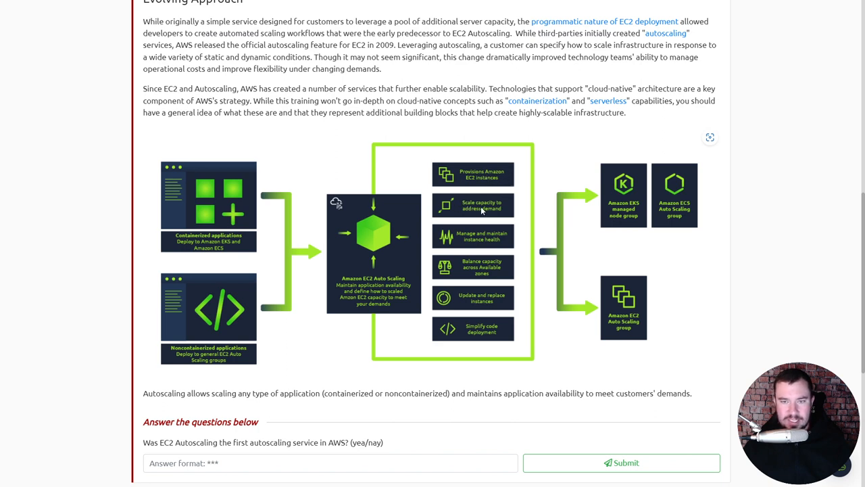
mouse_move(457, 208)
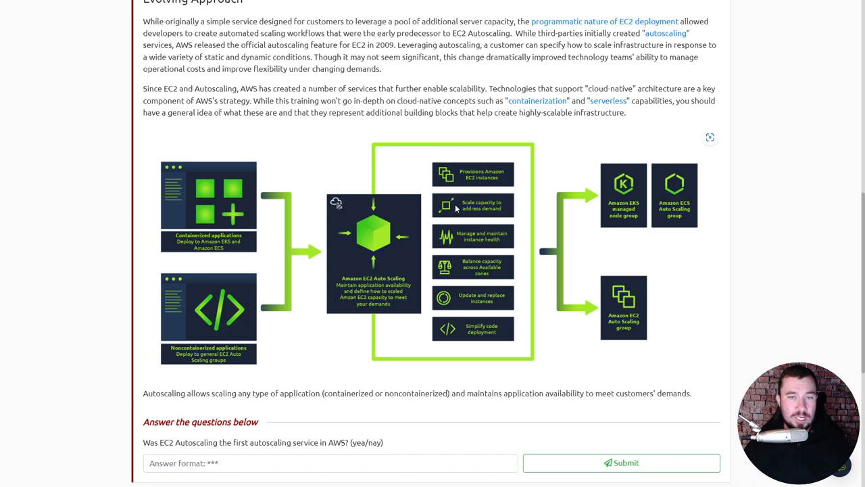
mouse_move(463, 208)
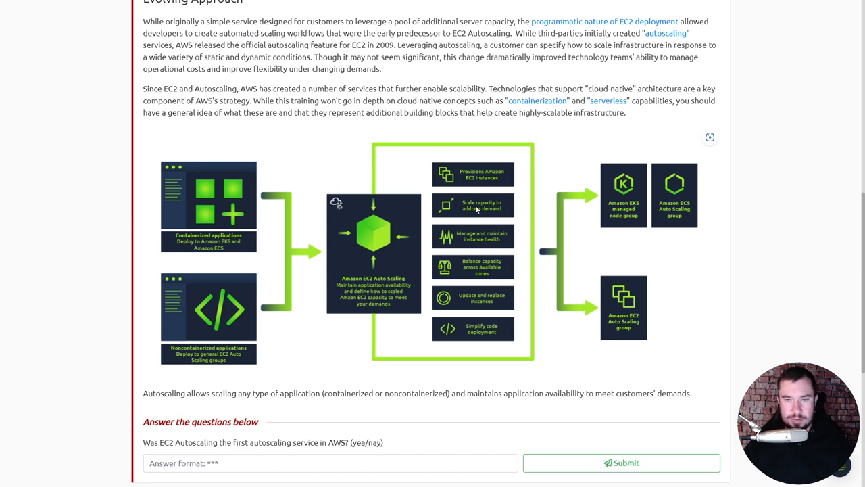
mouse_move(479, 310)
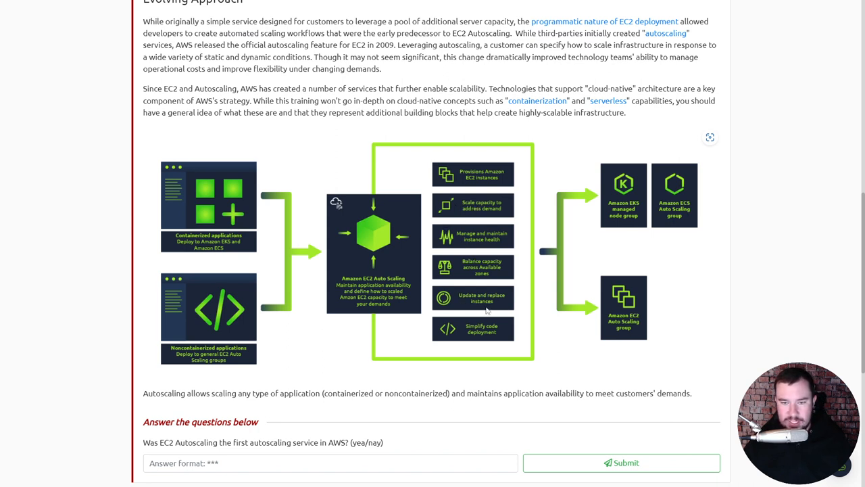
mouse_move(635, 215)
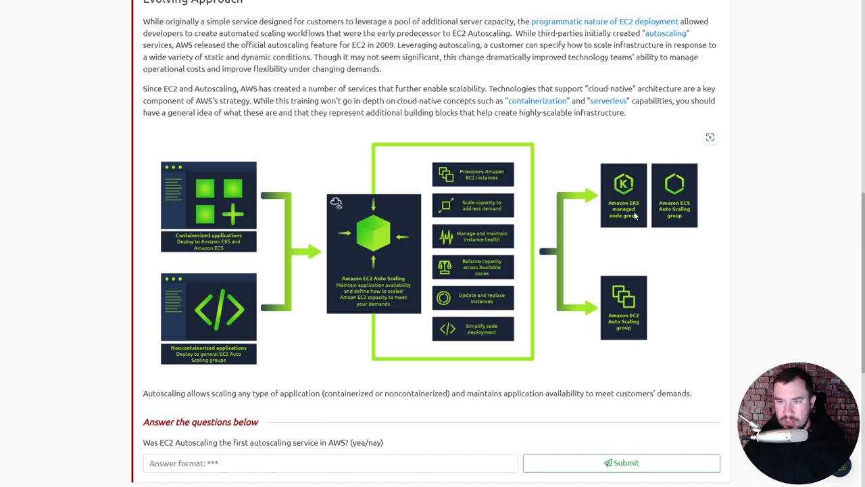
scroll(down, 3)
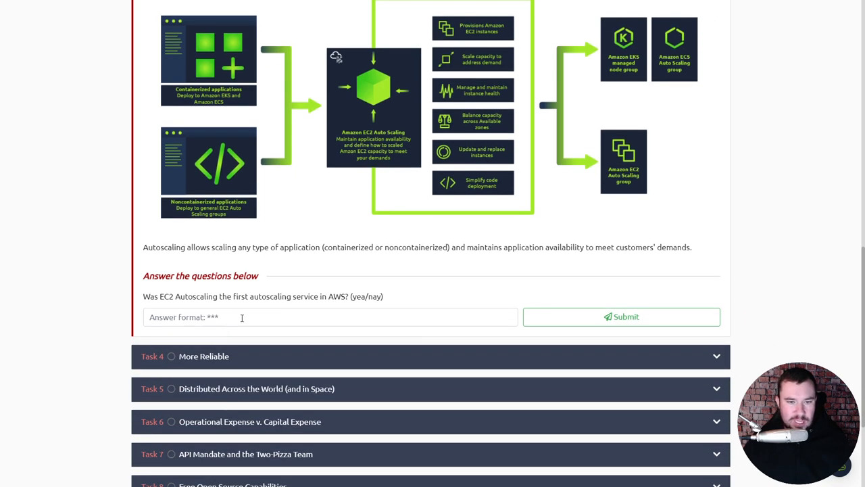
mouse_move(246, 318)
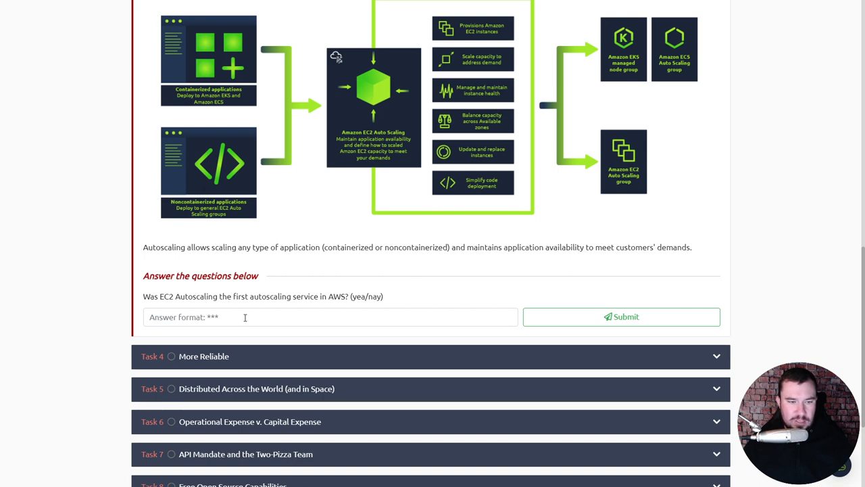
Answer the EC2 Autoscaling question with 'yea' and submit it
text(yea)
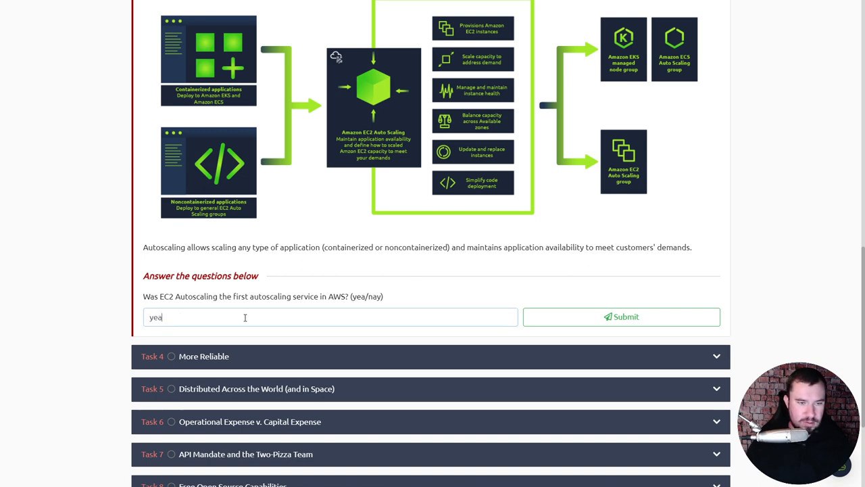
click(622, 316)
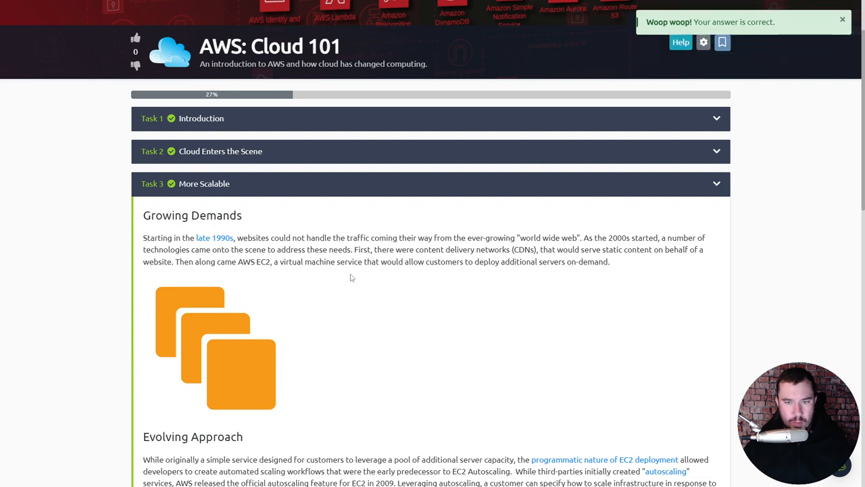
scroll(down, 3)
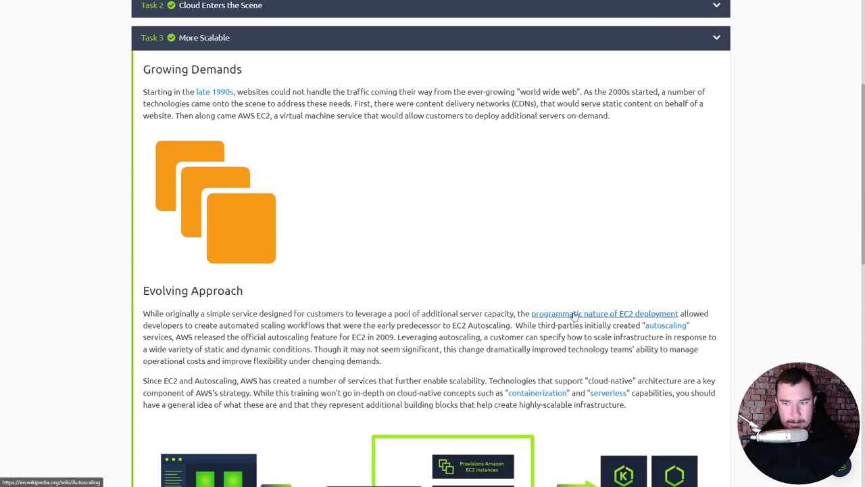
mouse_move(595, 336)
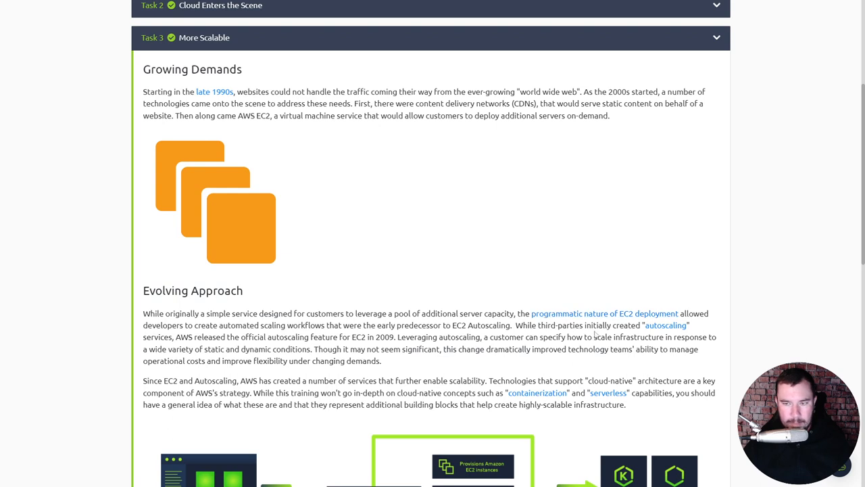
mouse_move(275, 349)
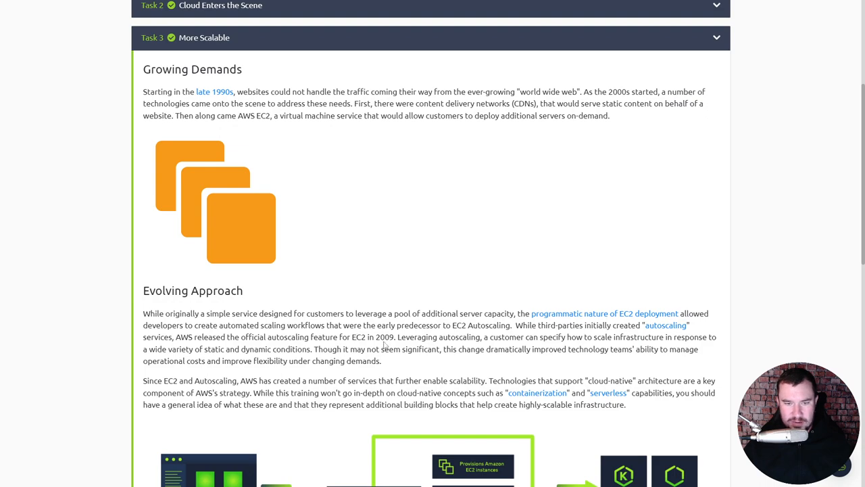
Review Task 3's answered autoscaling question
scroll(down, 3)
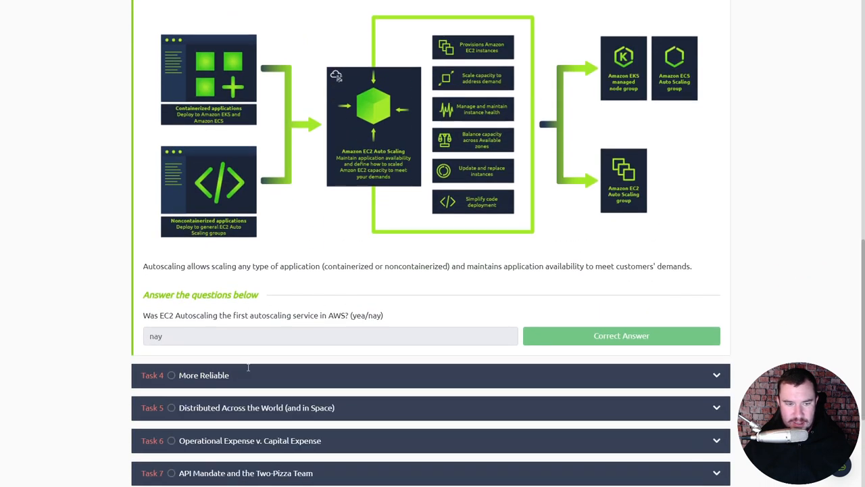
scroll(up, 3)
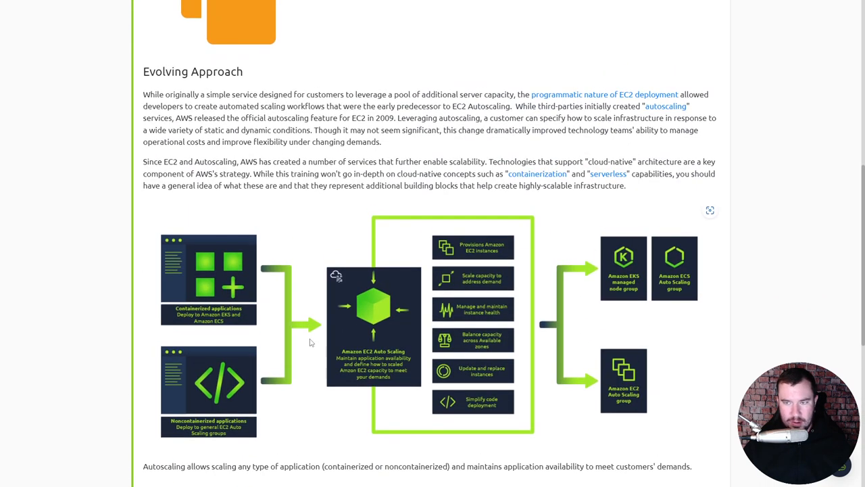
scroll(down, 3)
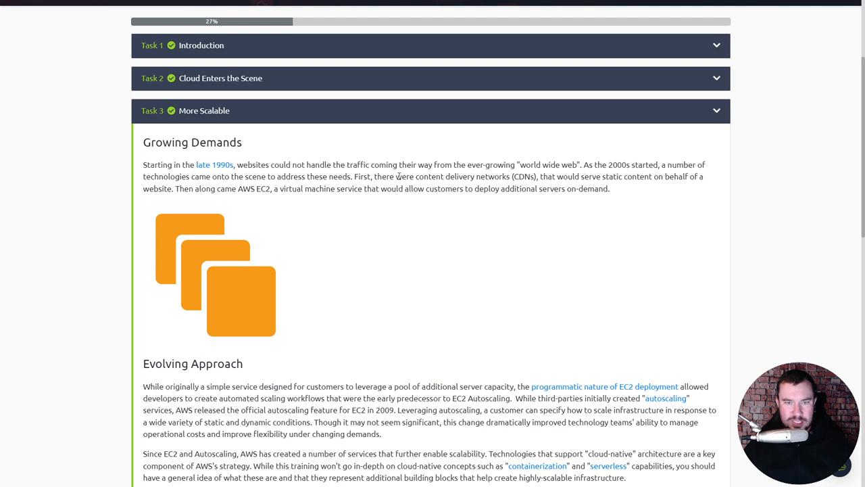
mouse_move(655, 175)
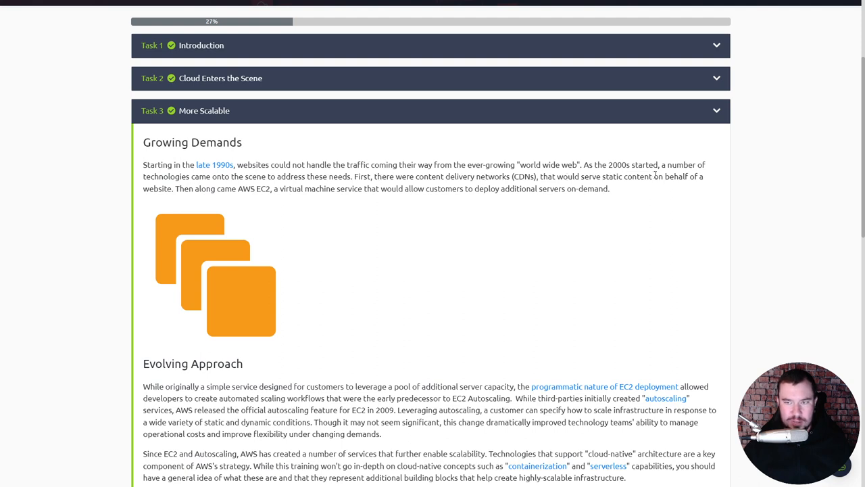
mouse_move(241, 189)
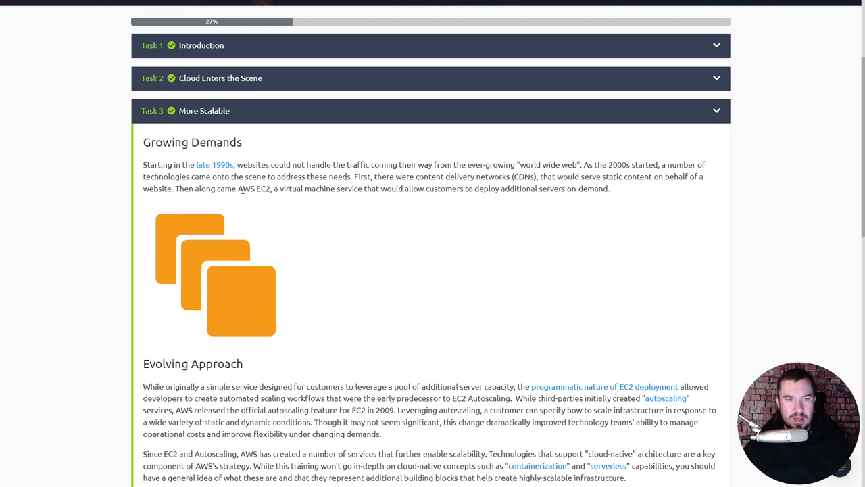
scroll(down, 3)
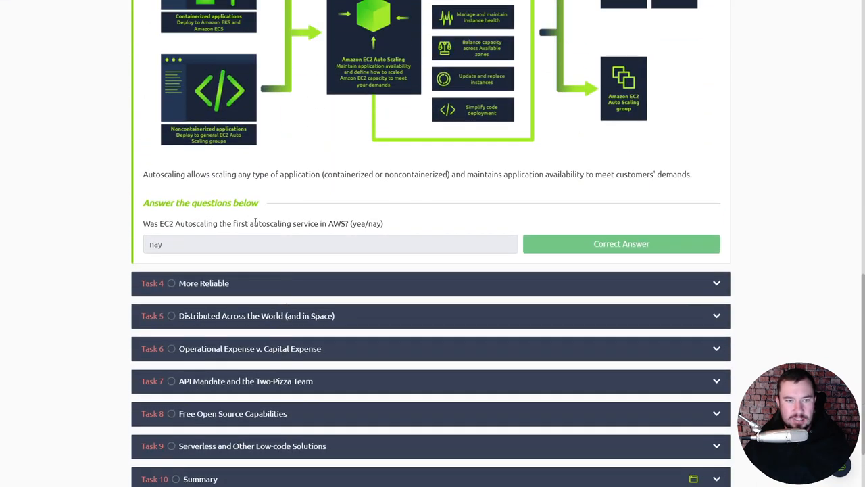
Move into Task 4 More Reliable's Availability Zone reading
double_click(336, 224)
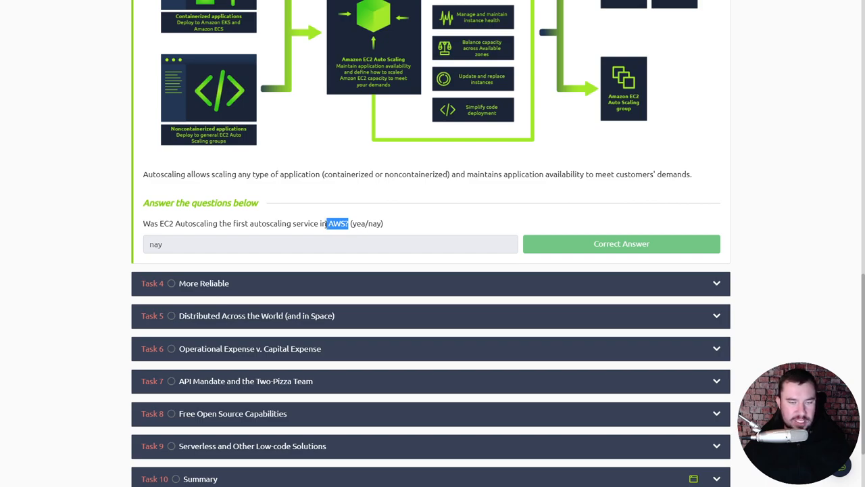
scroll(up, 3)
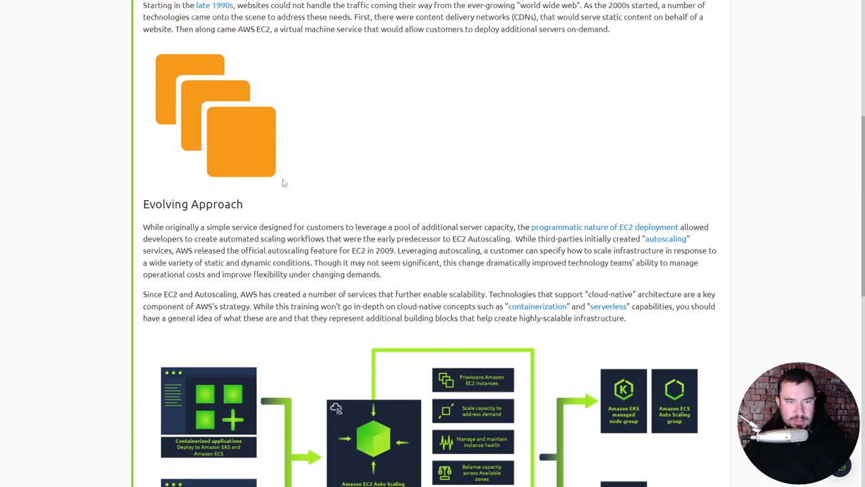
scroll(down, 3)
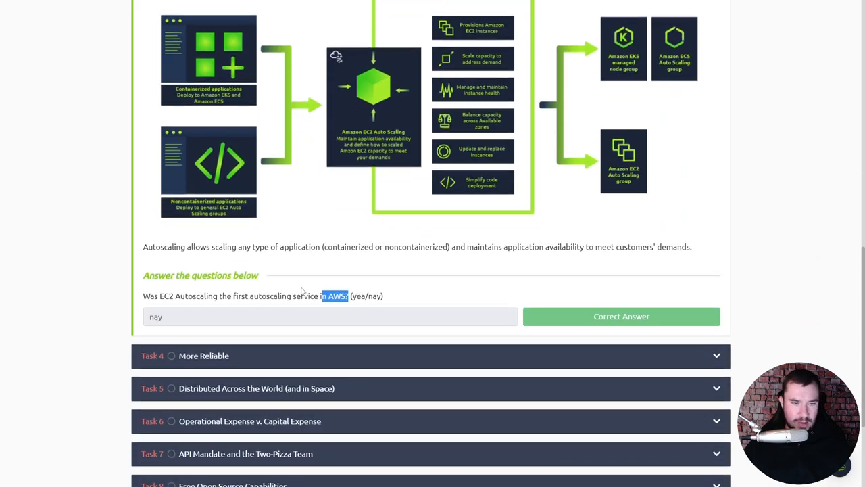
scroll(down, 3)
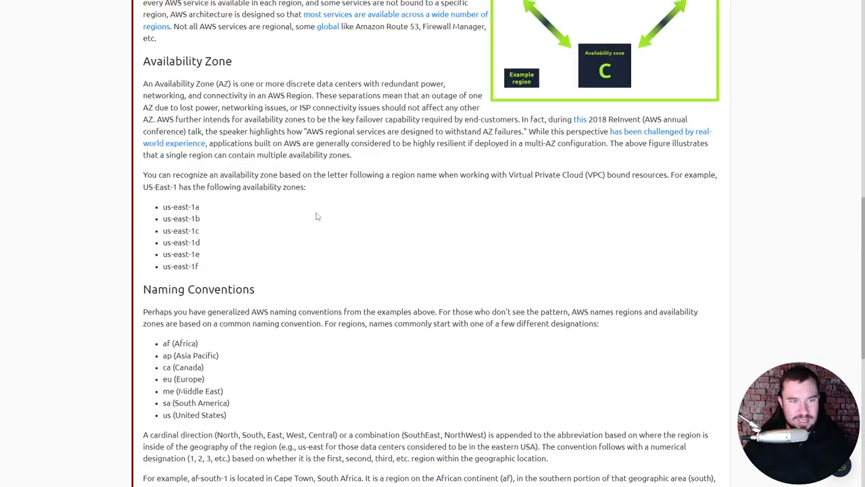
scroll(up, 3)
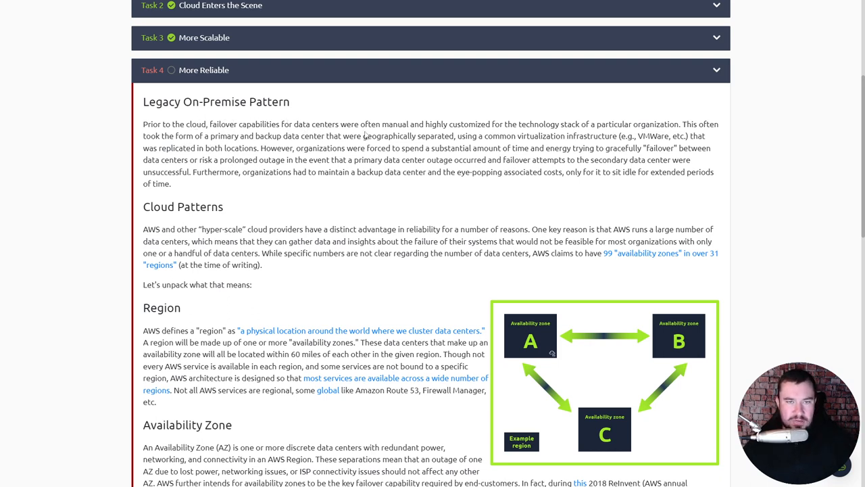
scroll(down, 3)
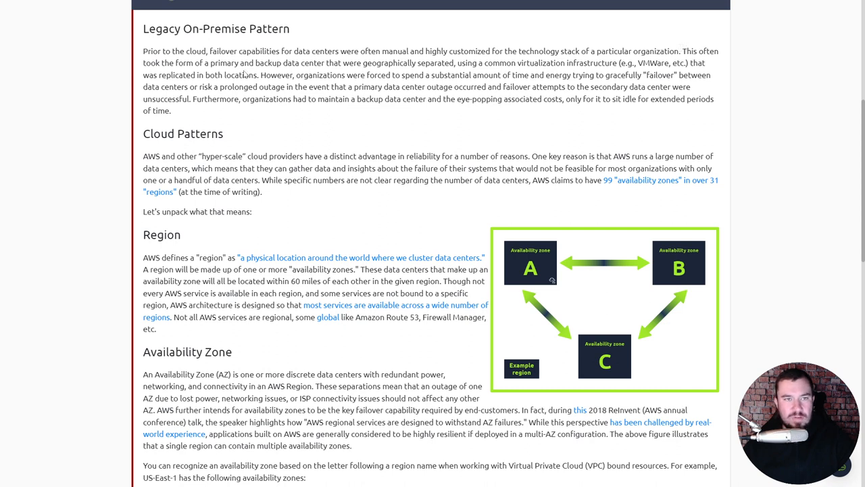
mouse_move(400, 74)
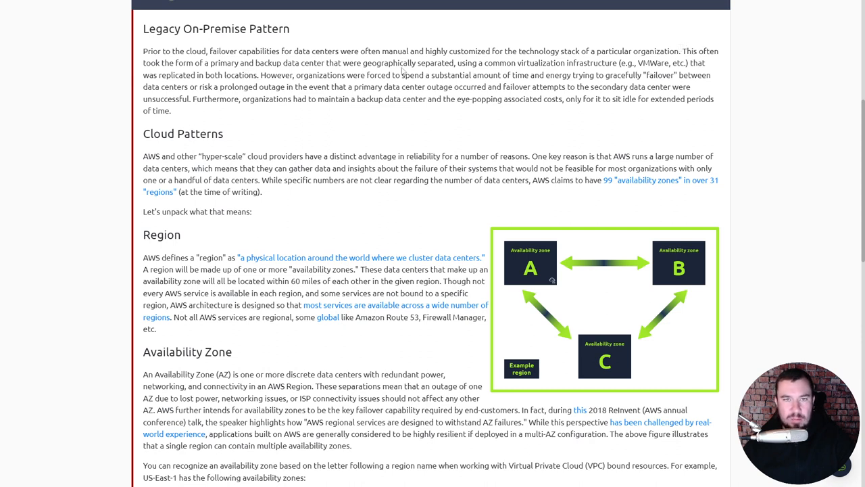
mouse_move(538, 56)
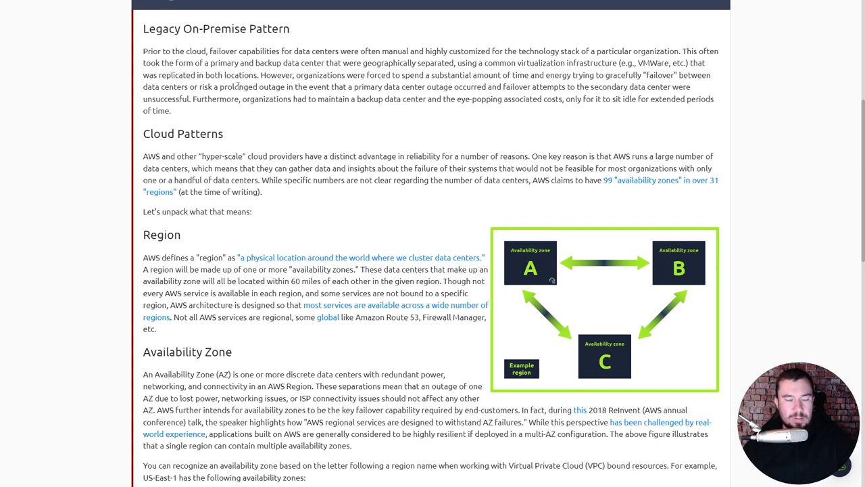
mouse_move(377, 76)
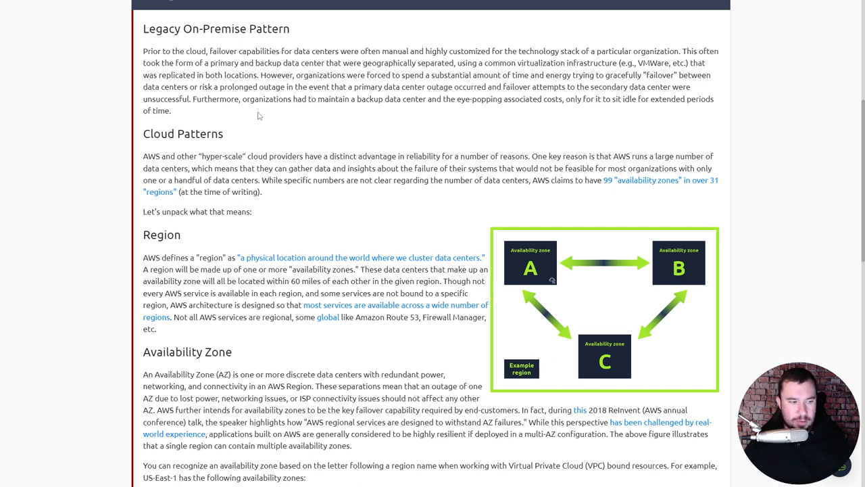
scroll(down, 3)
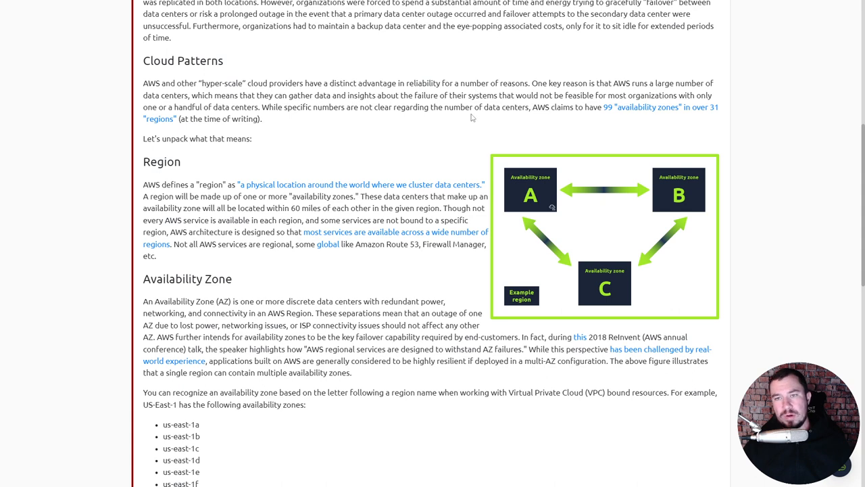
mouse_move(467, 138)
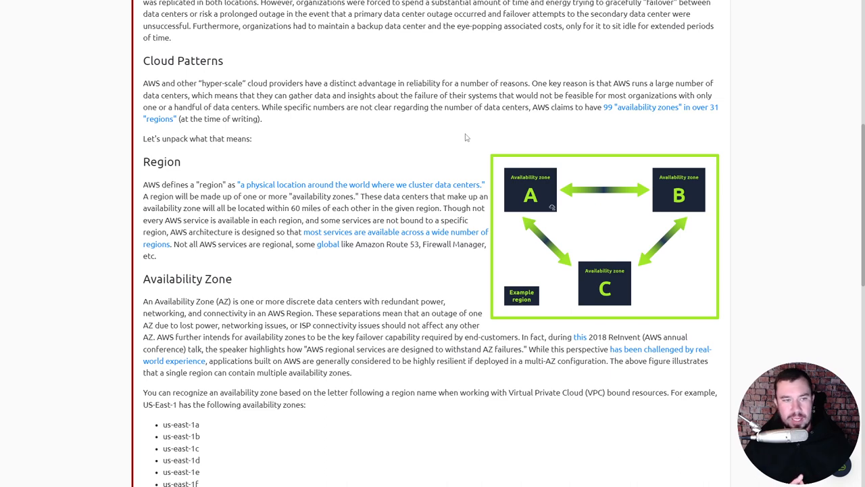
scroll(down, 3)
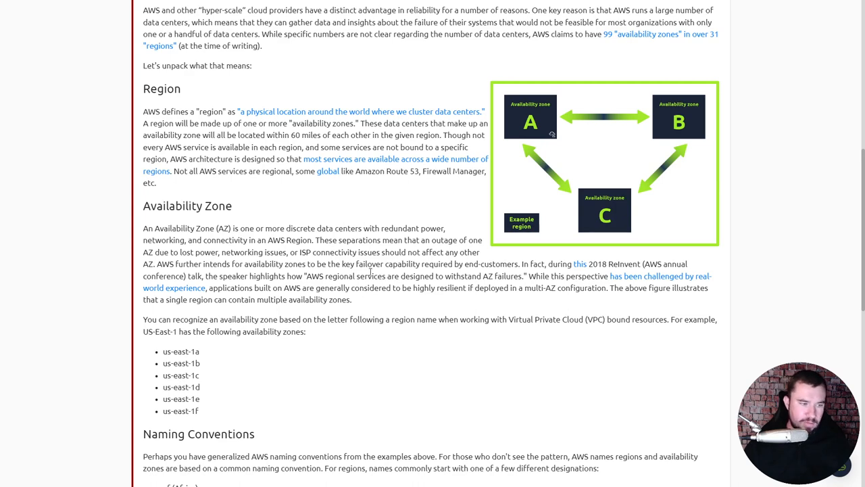
scroll(down, 3)
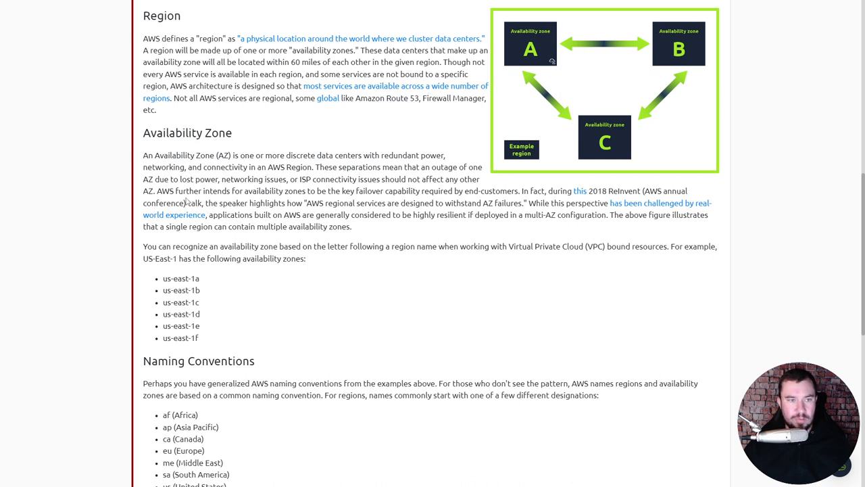
mouse_move(293, 192)
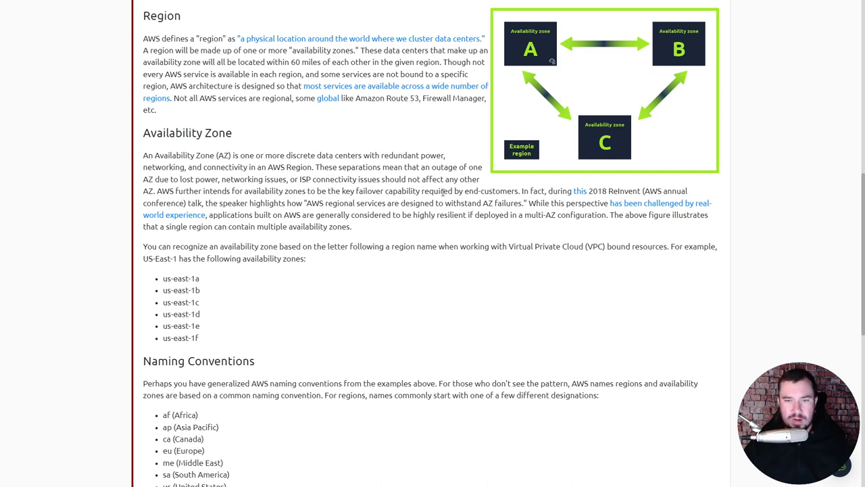
mouse_move(533, 192)
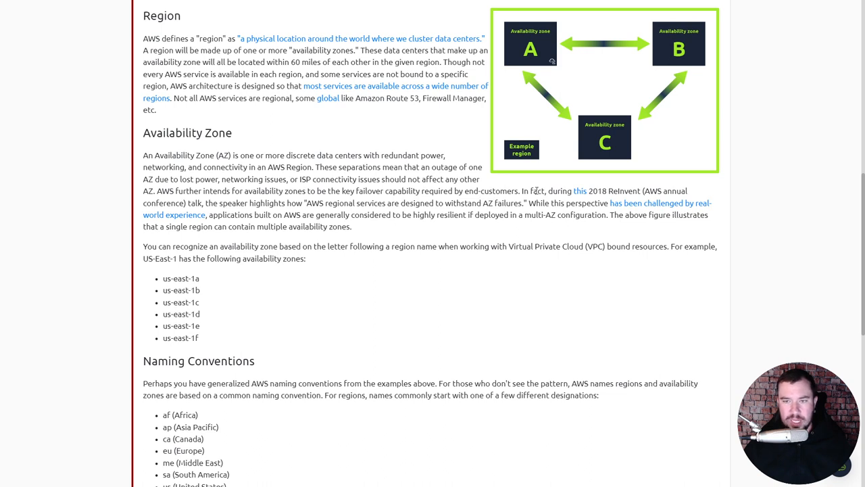
mouse_move(614, 191)
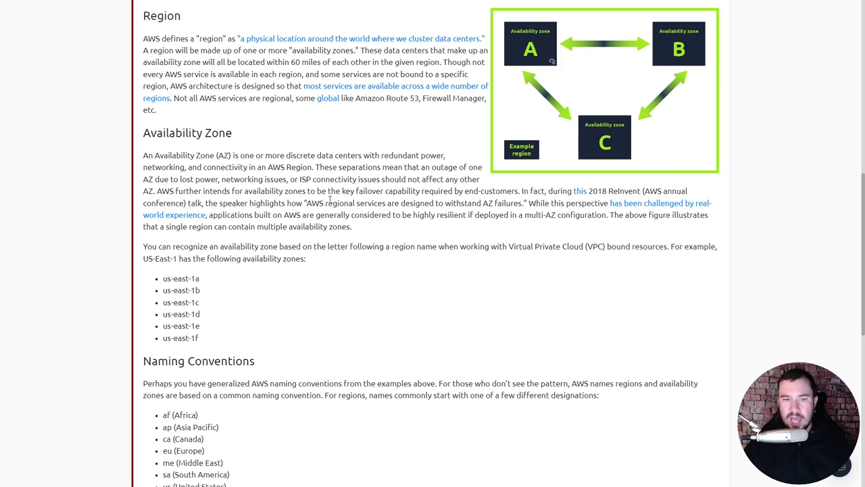
mouse_move(490, 214)
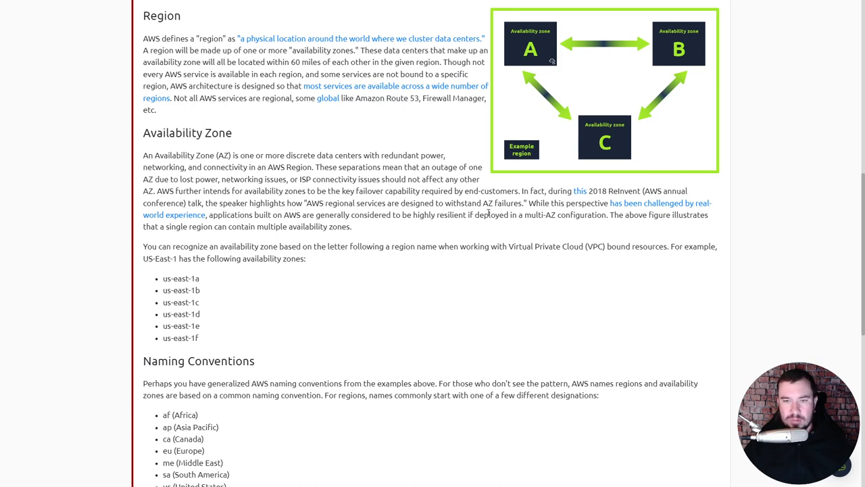
mouse_move(599, 203)
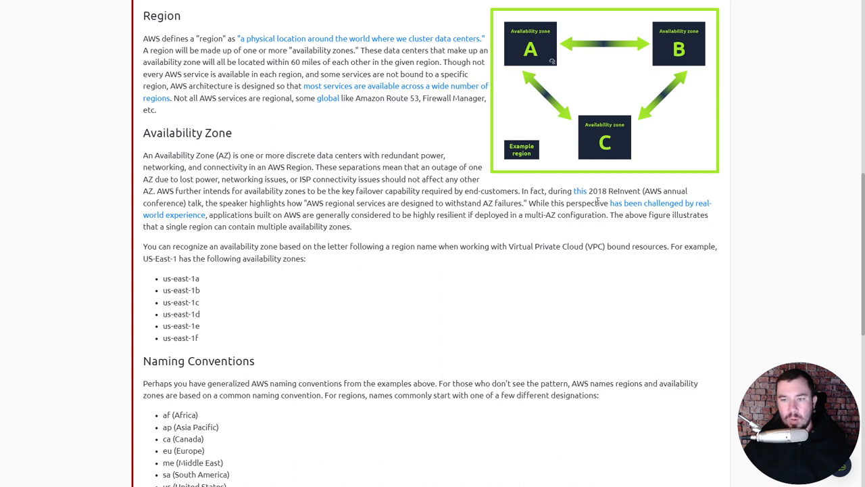
mouse_move(325, 226)
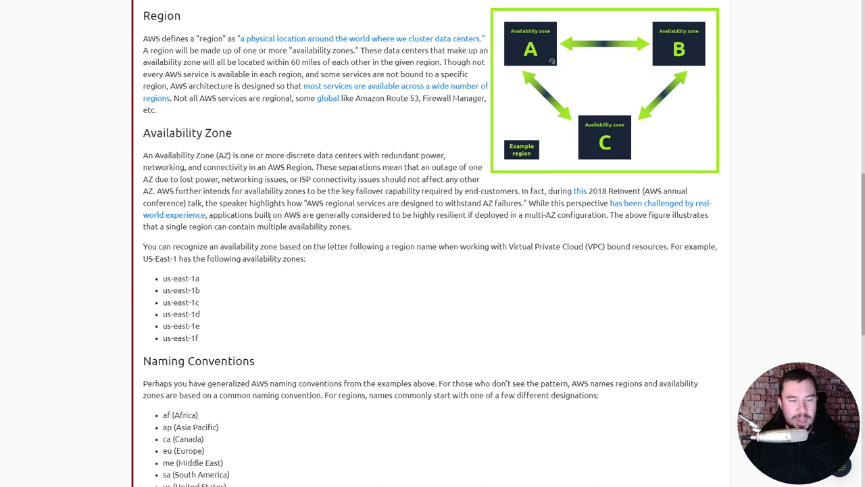
mouse_move(338, 221)
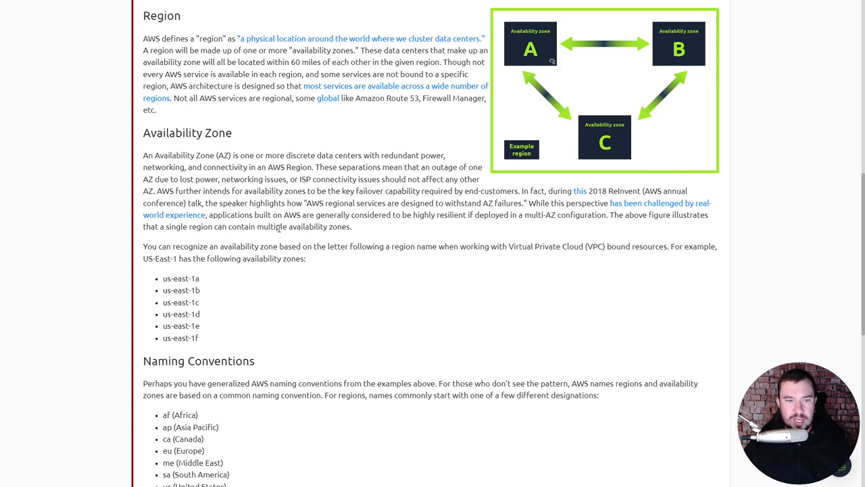
mouse_move(553, 142)
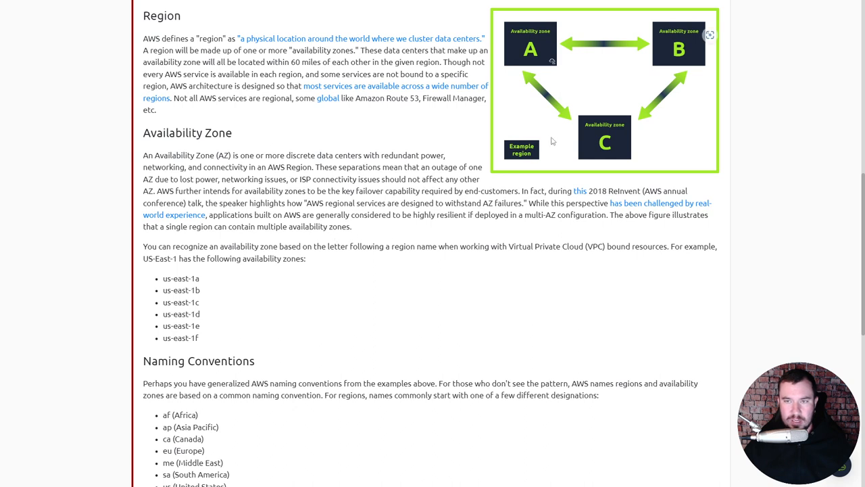
mouse_move(519, 100)
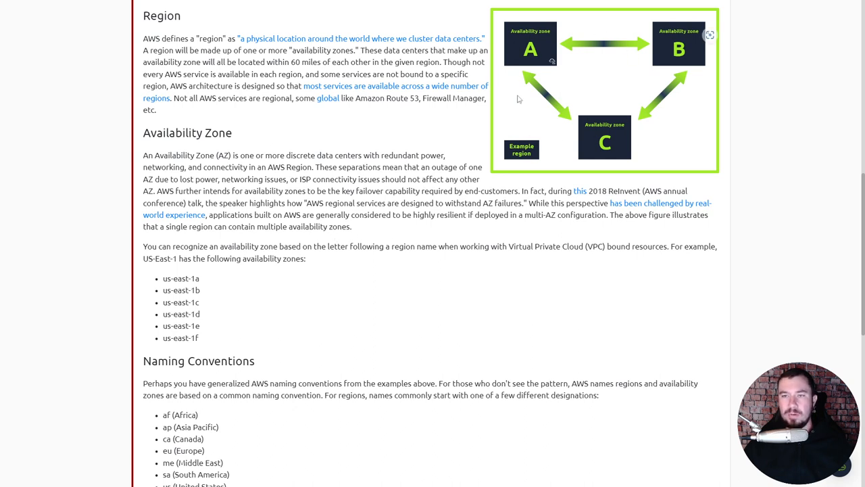
mouse_move(595, 143)
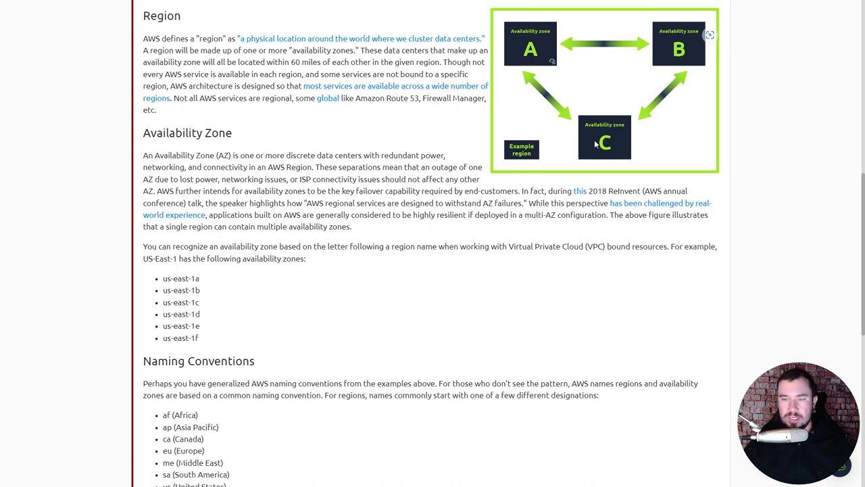
mouse_move(639, 68)
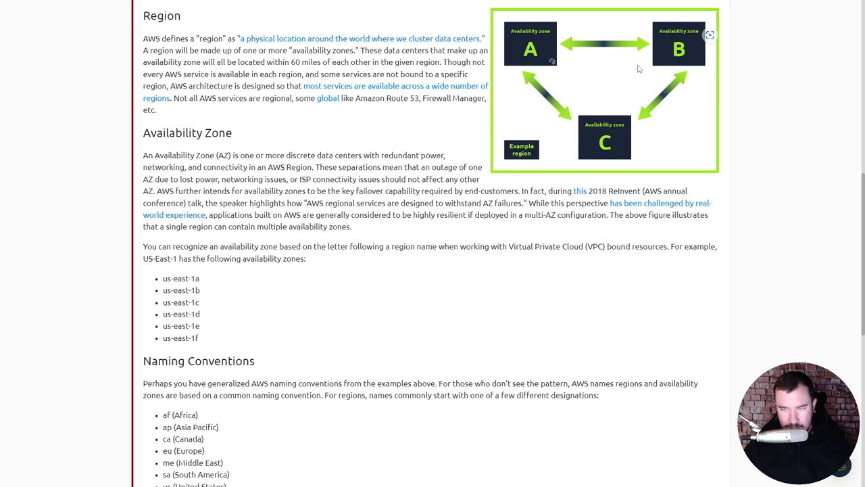
mouse_move(384, 154)
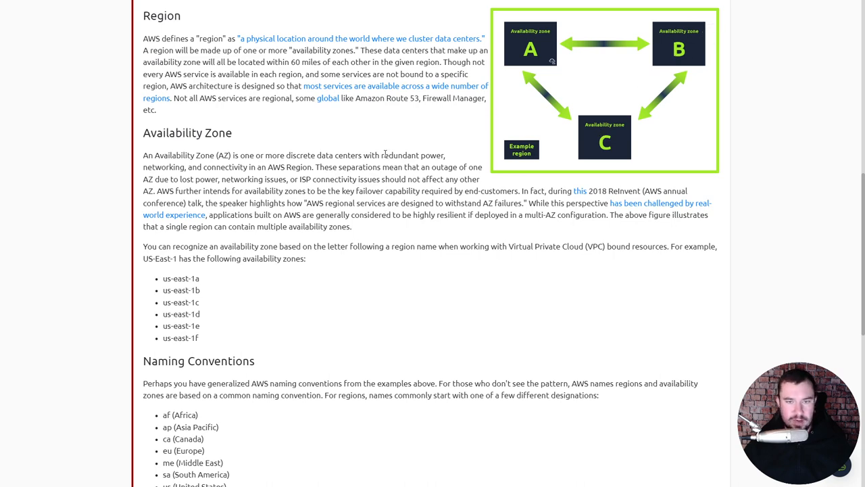
scroll(down, 3)
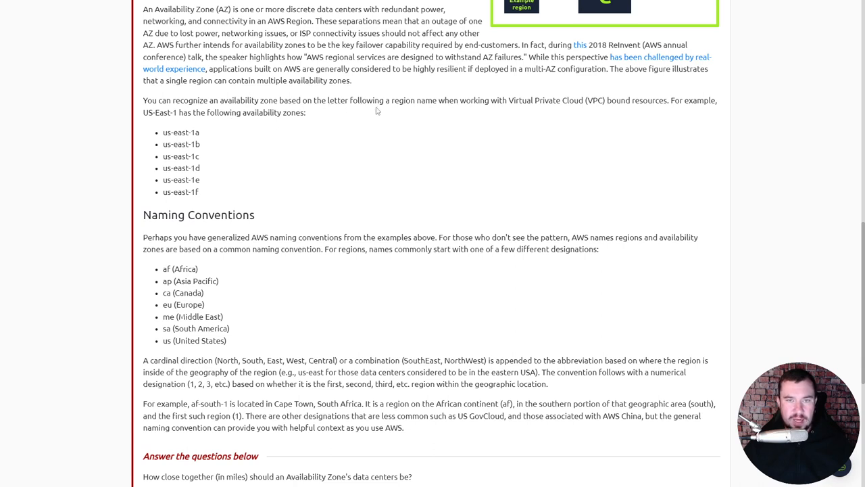
mouse_move(549, 105)
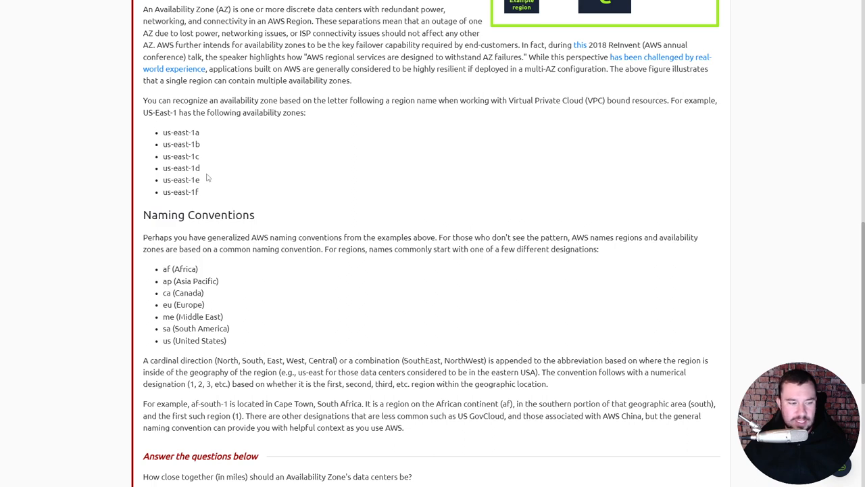
scroll(down, 3)
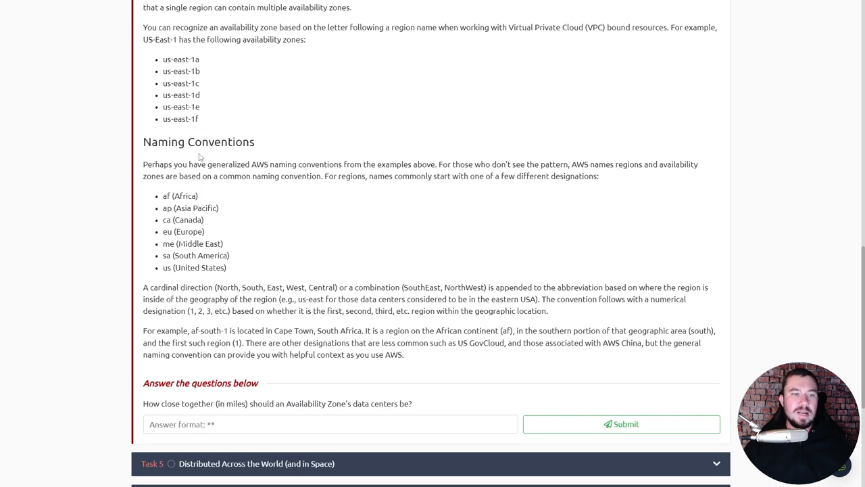
mouse_move(246, 161)
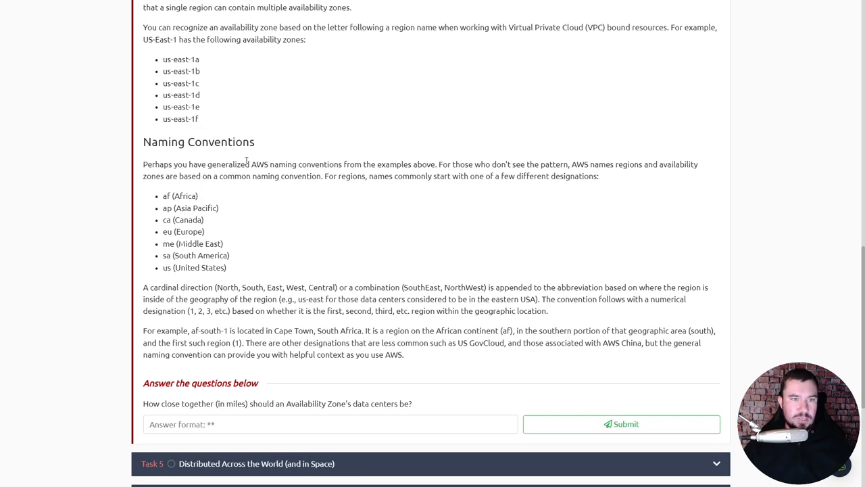
mouse_move(375, 167)
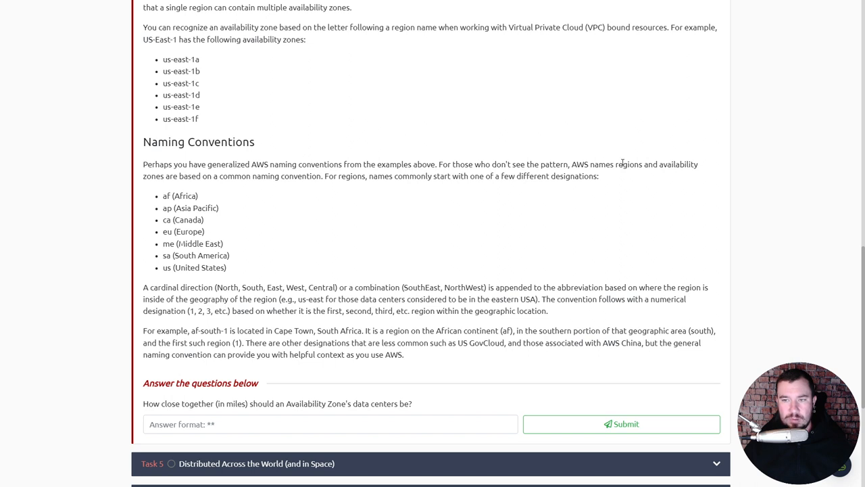
mouse_move(229, 189)
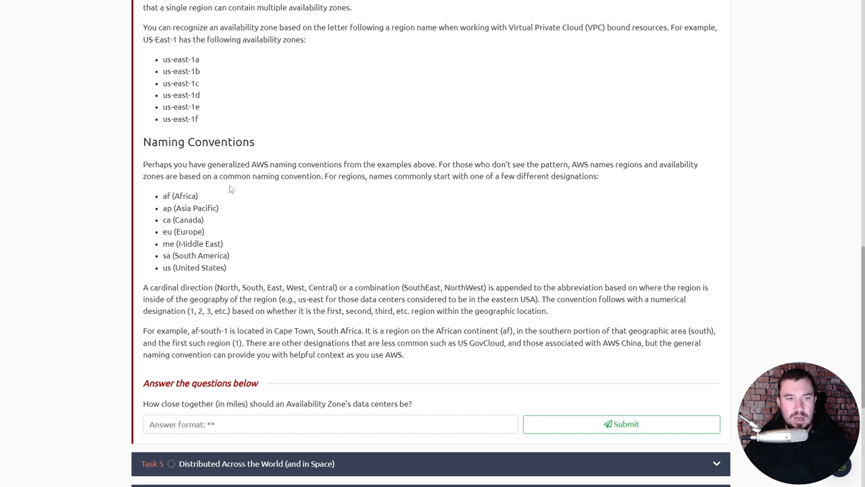
mouse_move(336, 185)
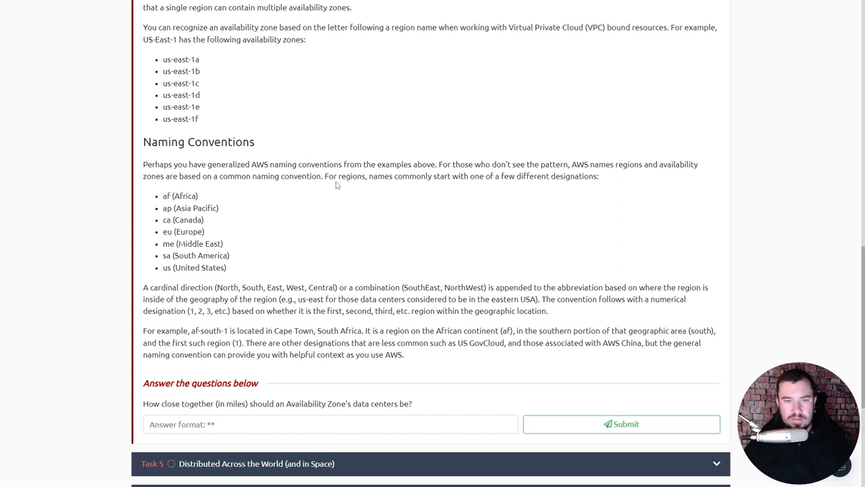
mouse_move(446, 178)
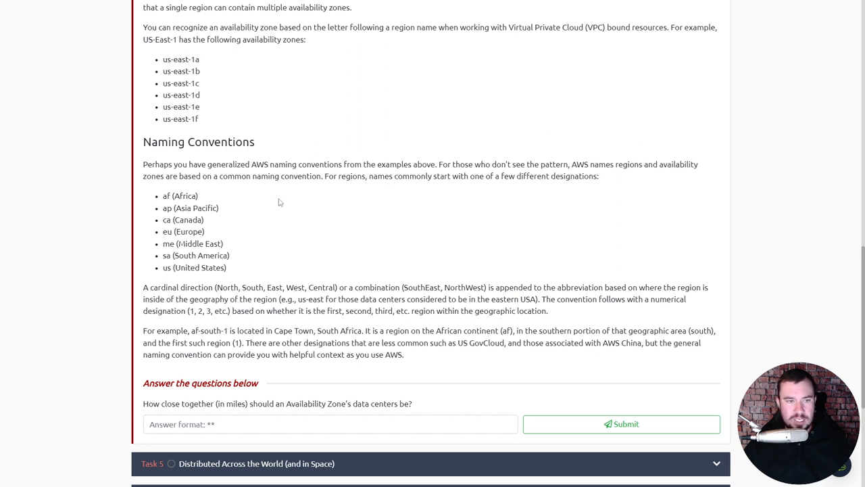
mouse_move(169, 232)
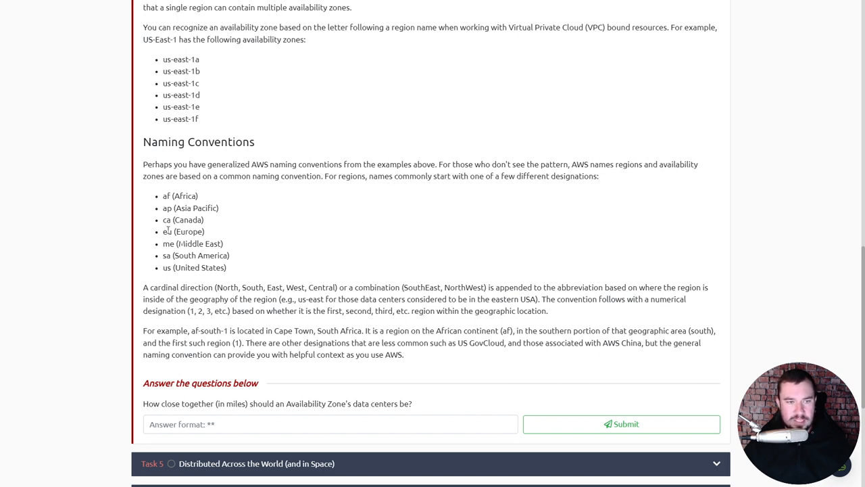
mouse_move(169, 267)
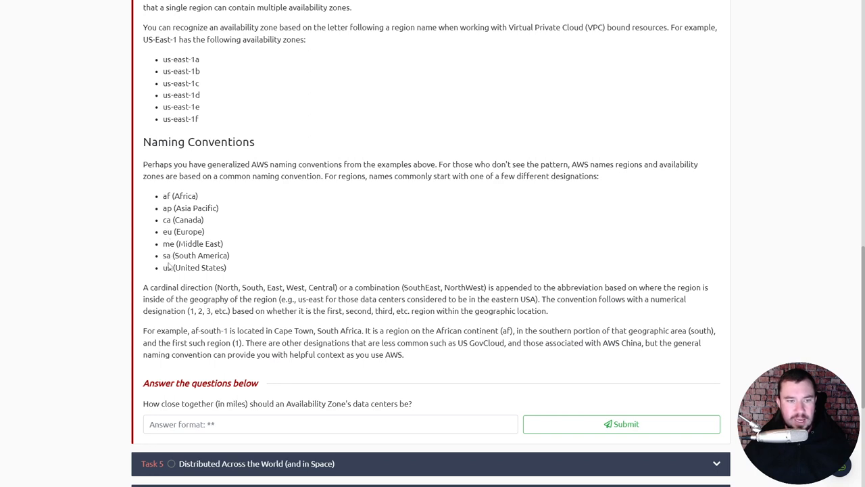
scroll(down, 3)
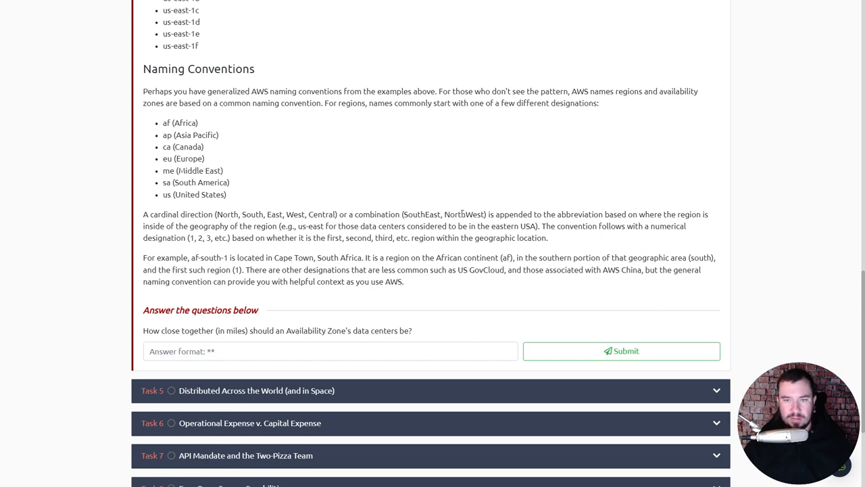
mouse_move(595, 211)
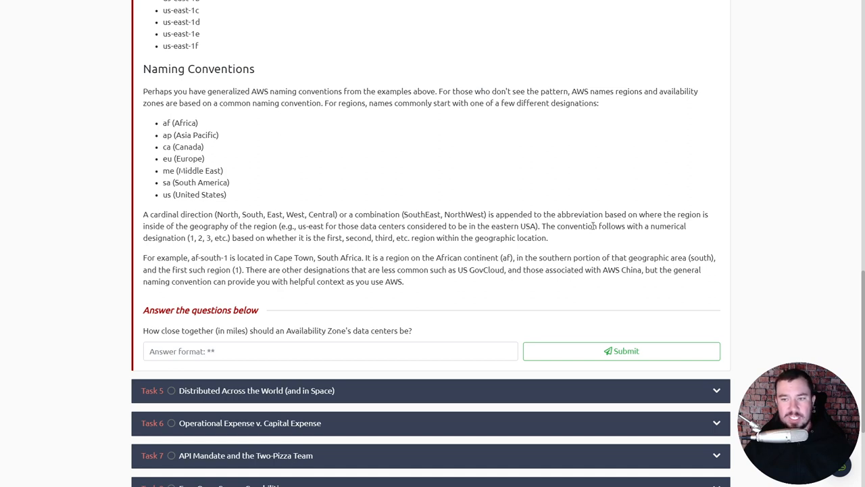
mouse_move(215, 257)
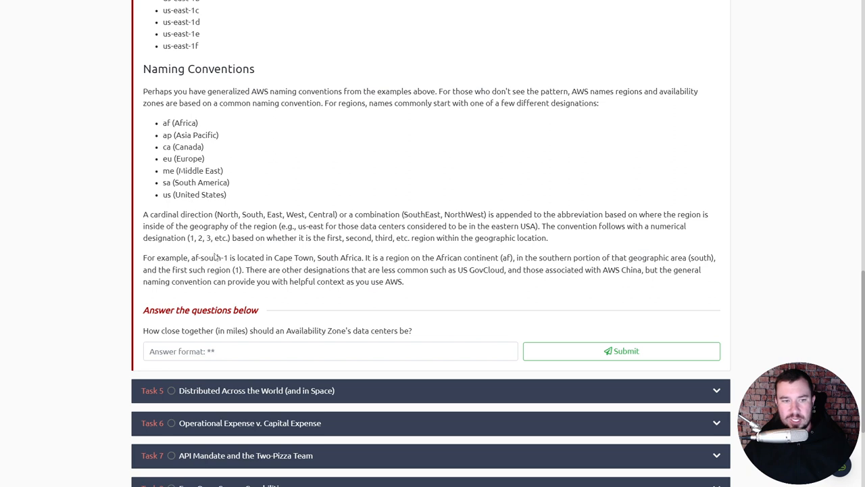
mouse_move(308, 246)
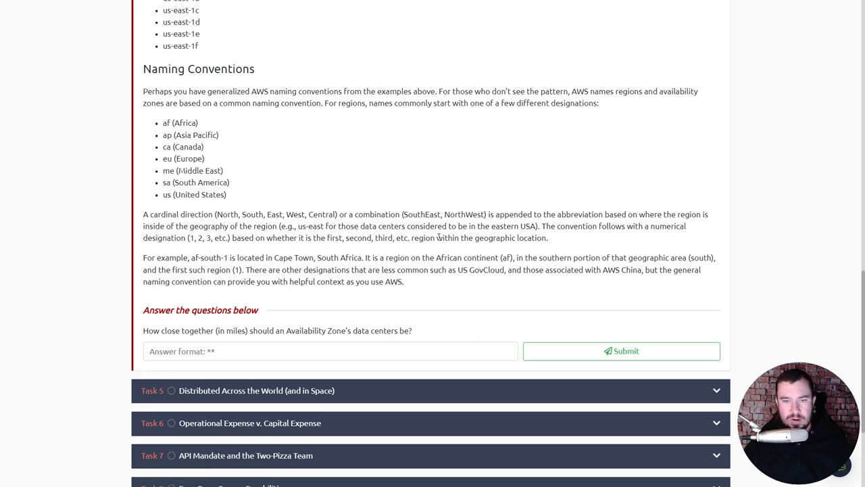
scroll(down, 3)
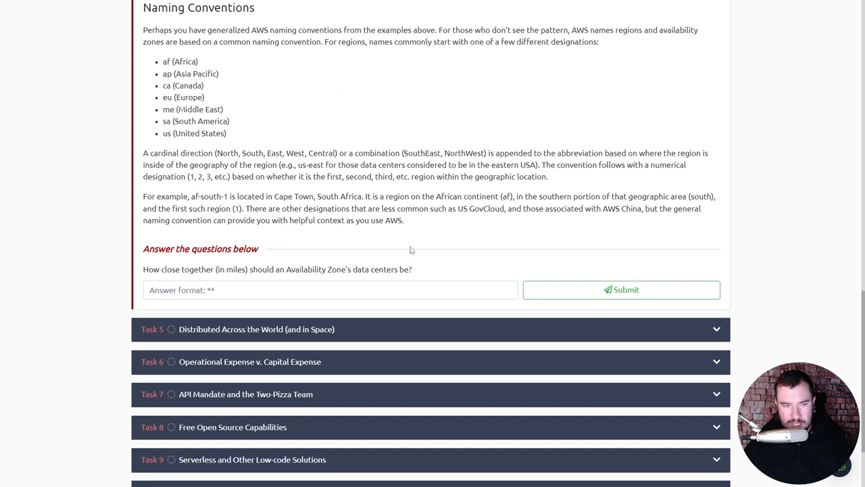
scroll(down, 3)
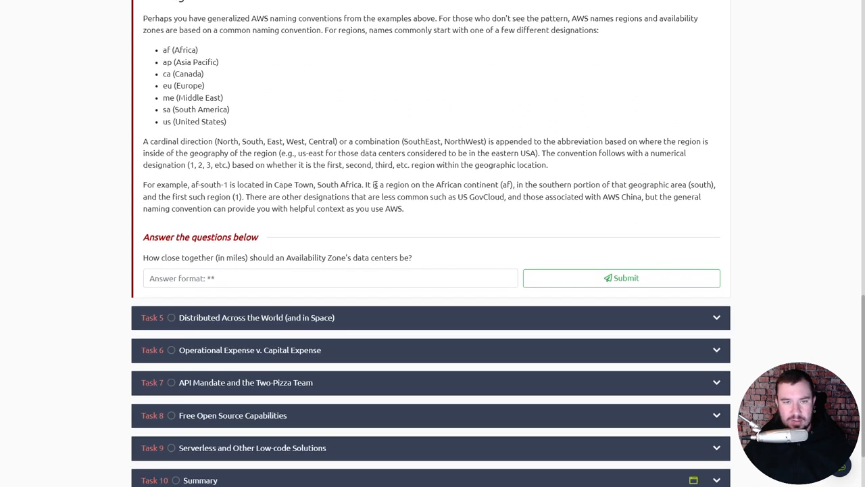
mouse_move(484, 184)
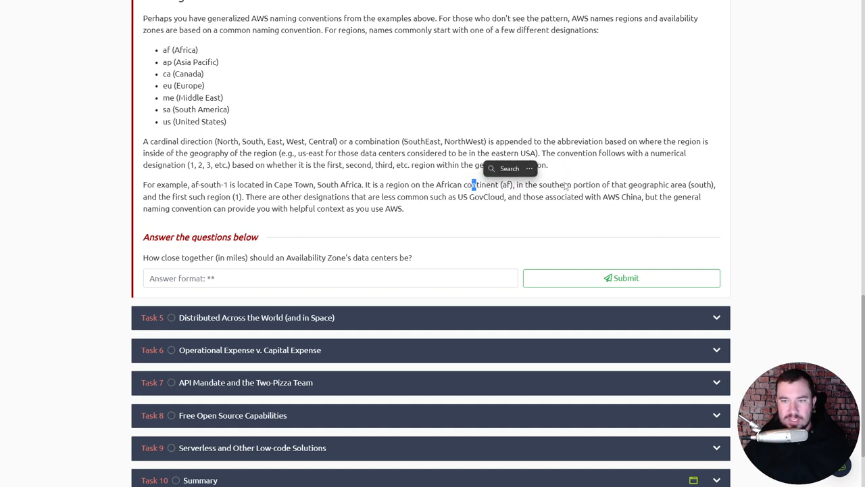
double_click(699, 184)
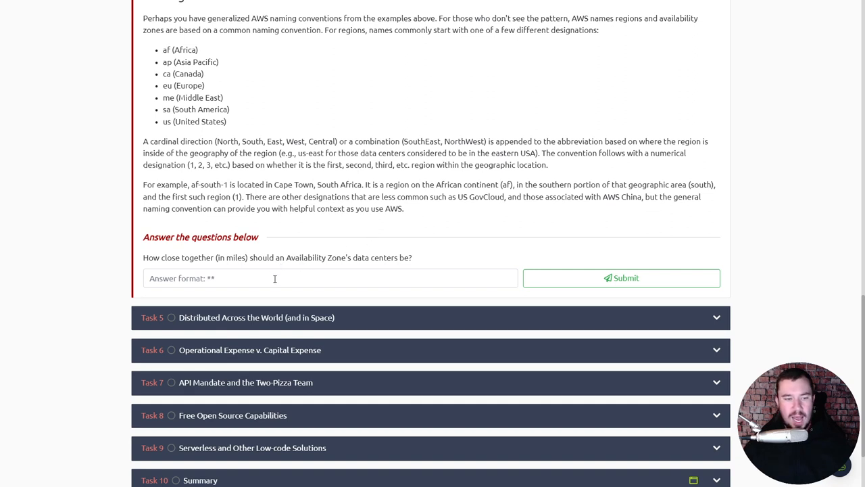
mouse_move(249, 272)
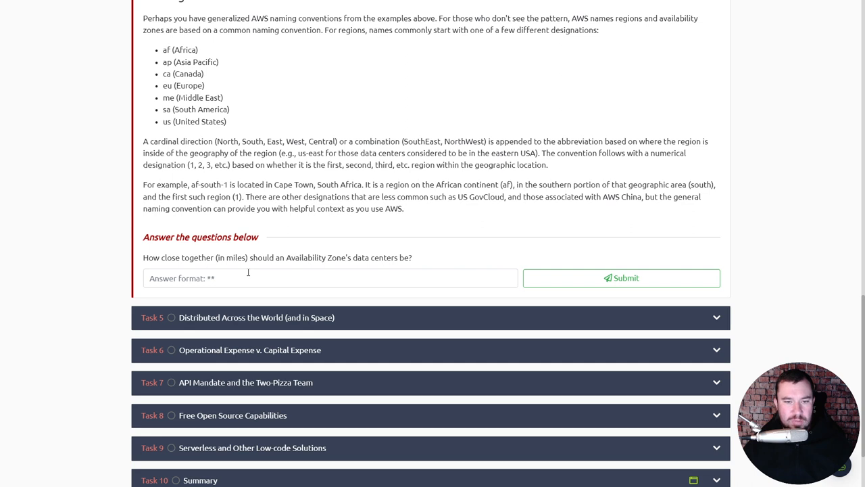
Answer the Availability Zone distance question with 60 miles and submit it
text(60)
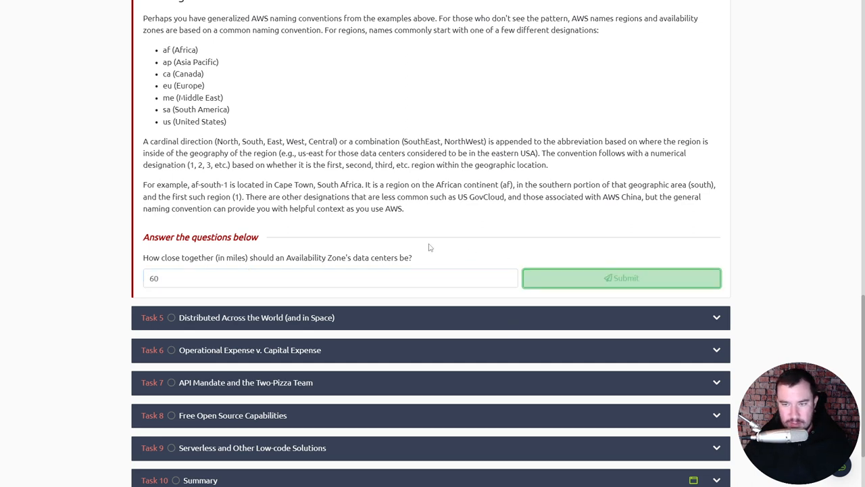
click(622, 279)
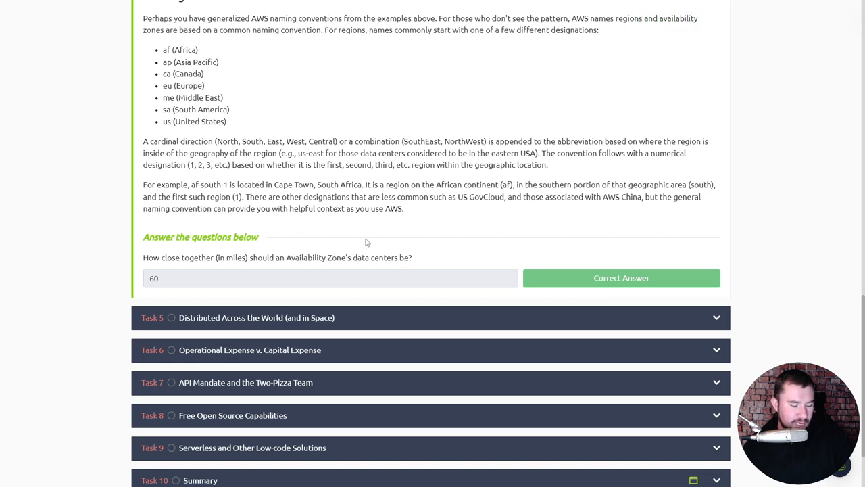
mouse_move(320, 222)
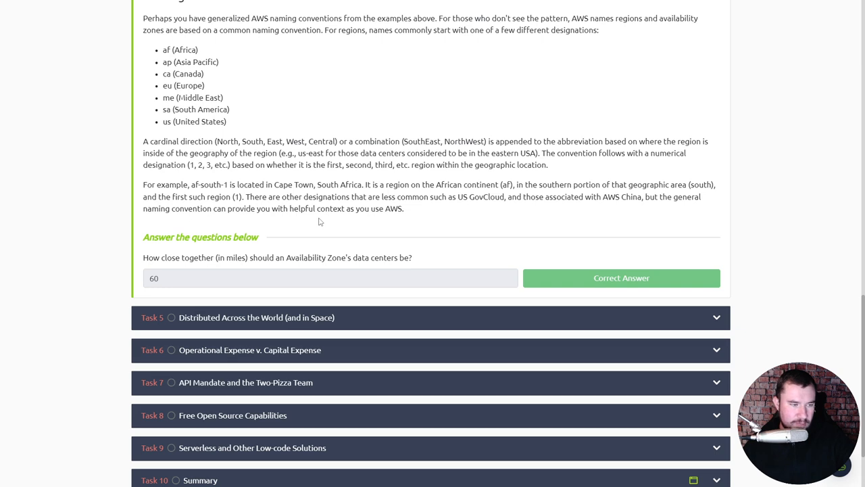
click(257, 316)
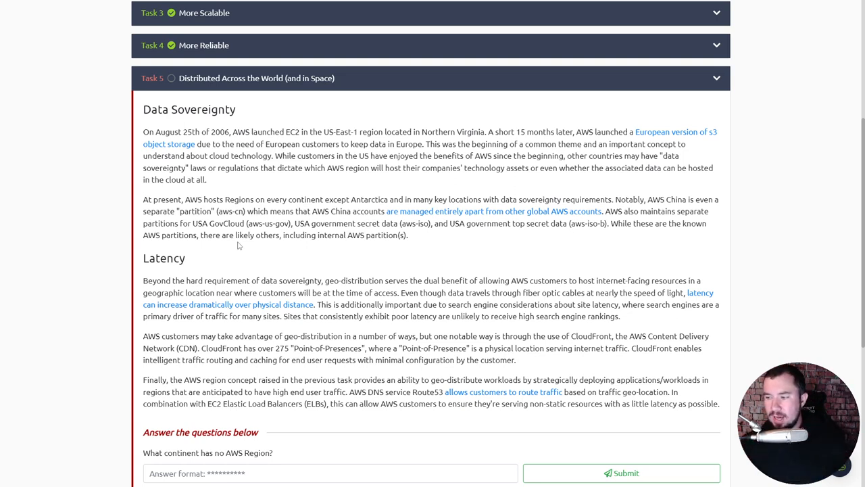
mouse_move(177, 205)
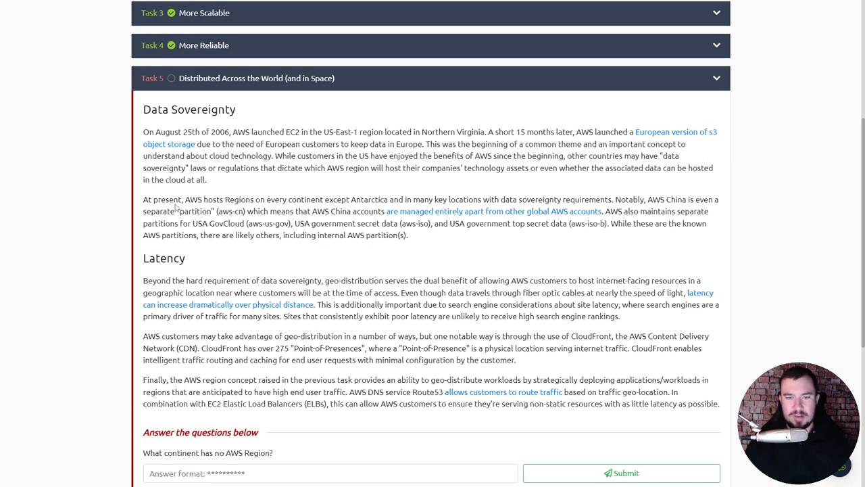
mouse_move(380, 179)
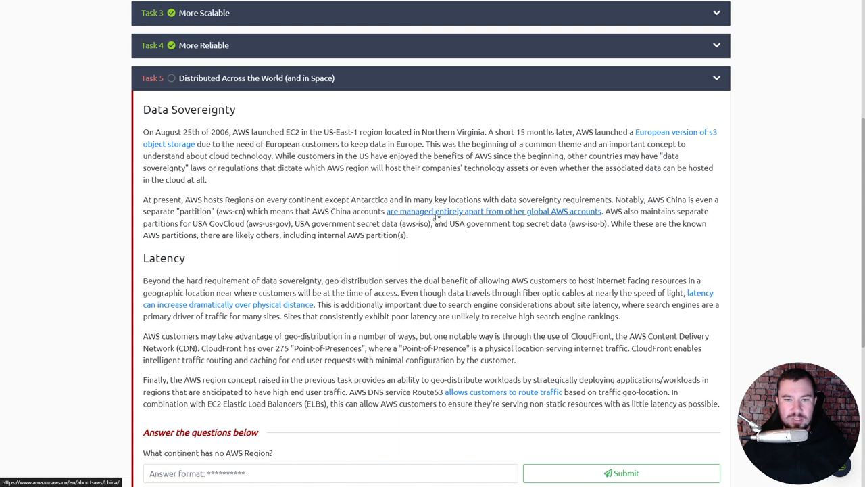
mouse_move(579, 217)
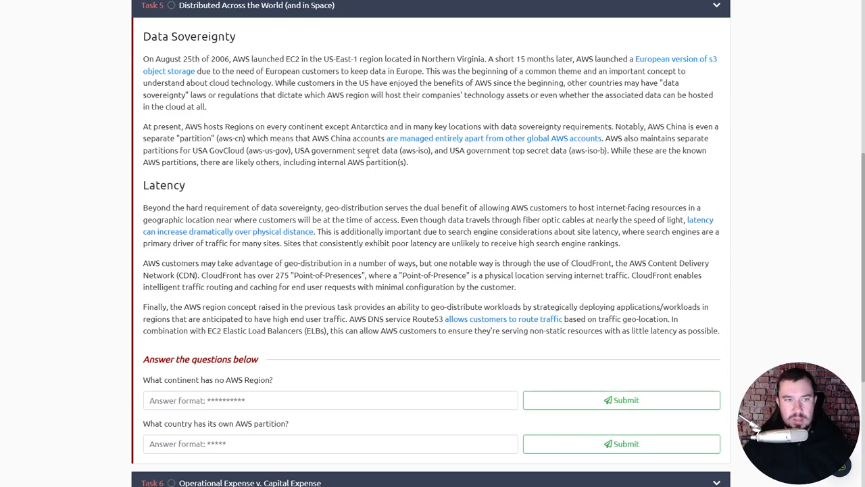
mouse_move(327, 176)
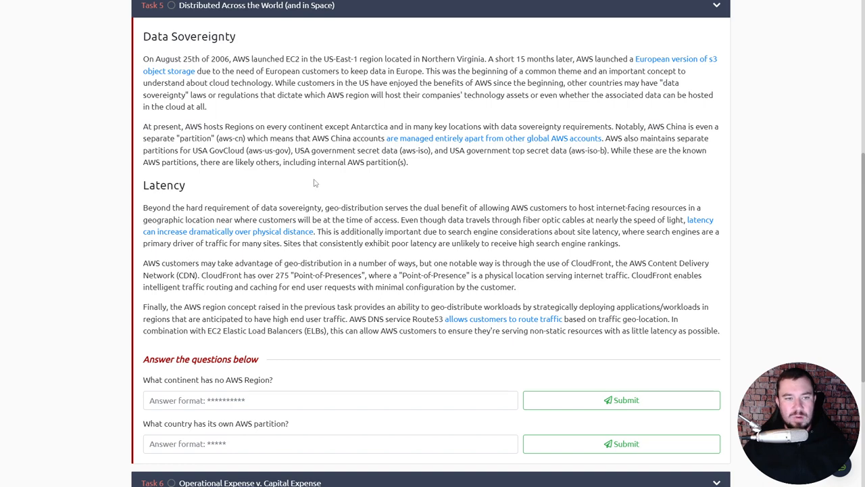
Scroll through Task 5's Latency text down to the regions and partitions questions
scroll(down, 3)
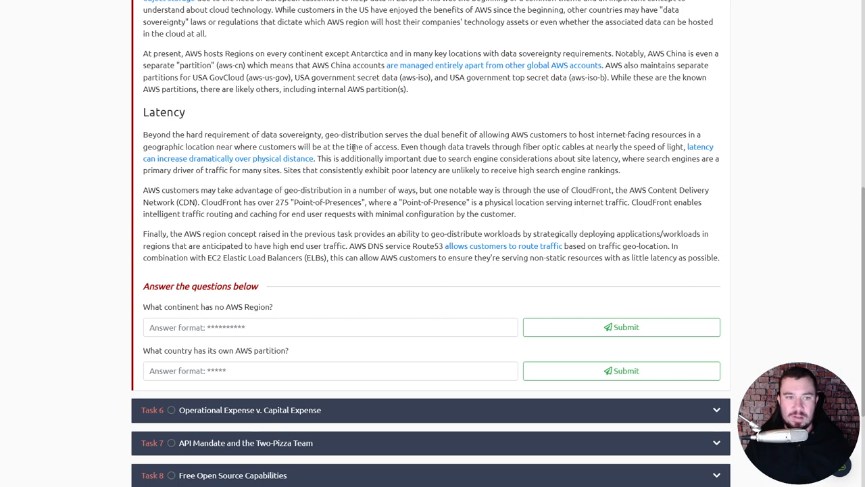
mouse_move(381, 123)
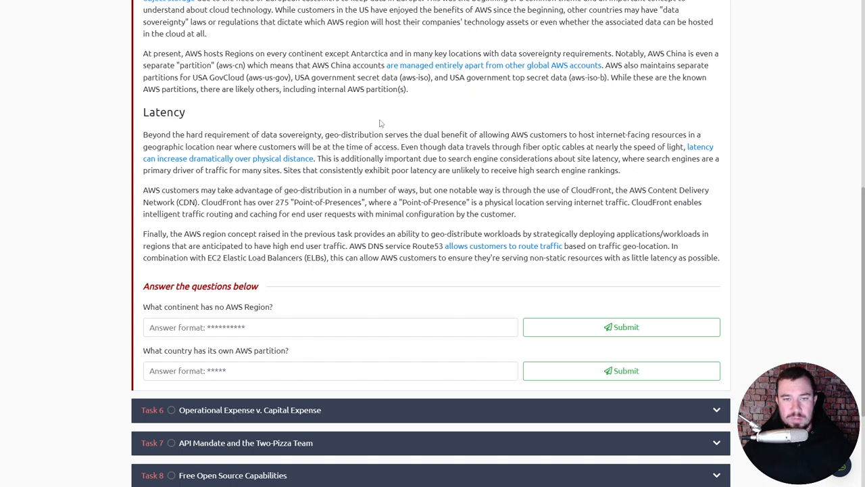
mouse_move(511, 157)
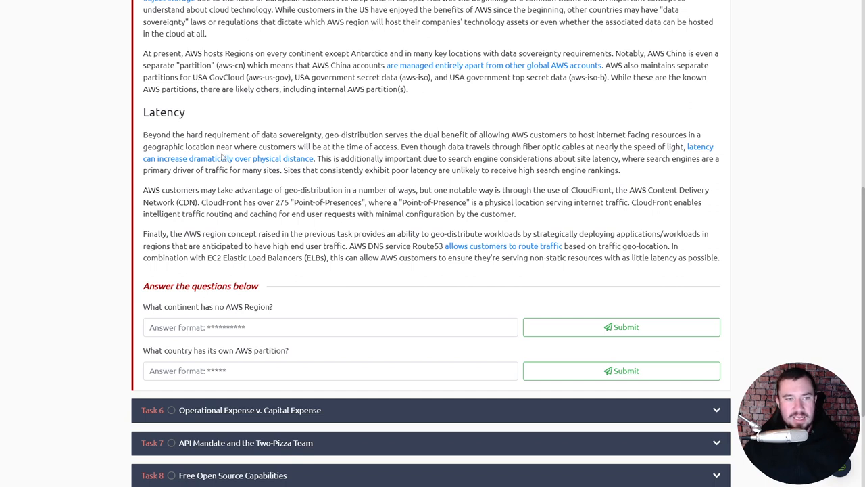
mouse_move(281, 162)
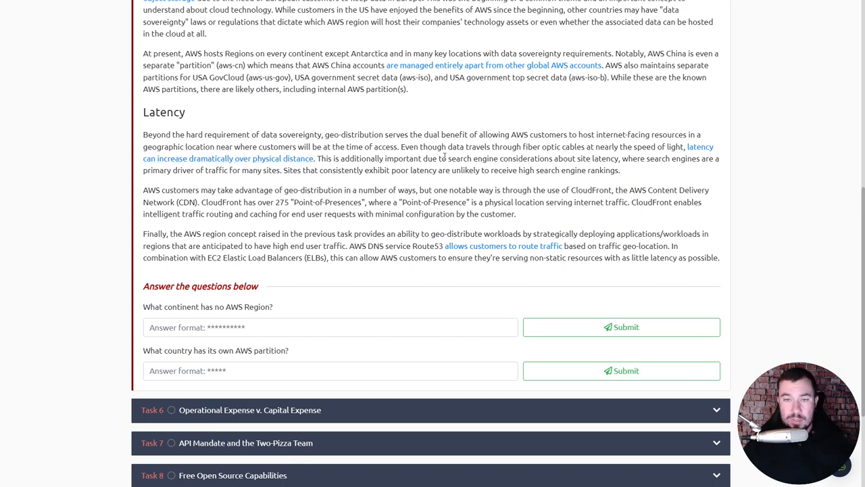
mouse_move(611, 168)
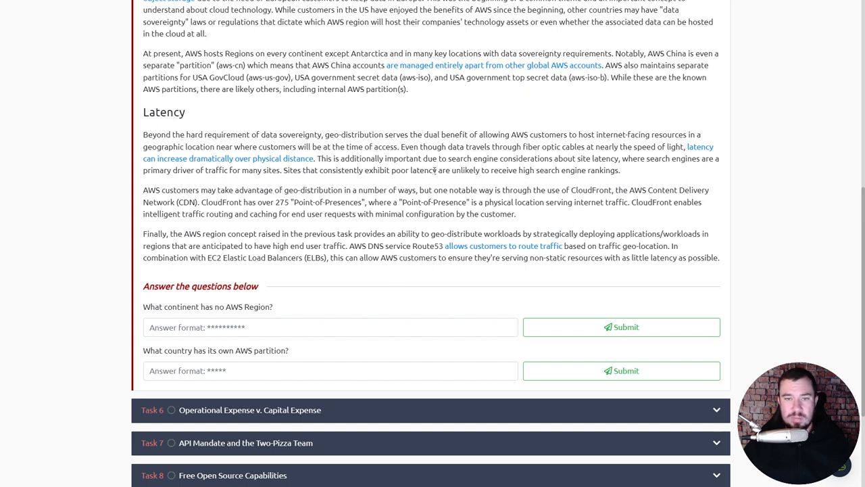
mouse_move(555, 173)
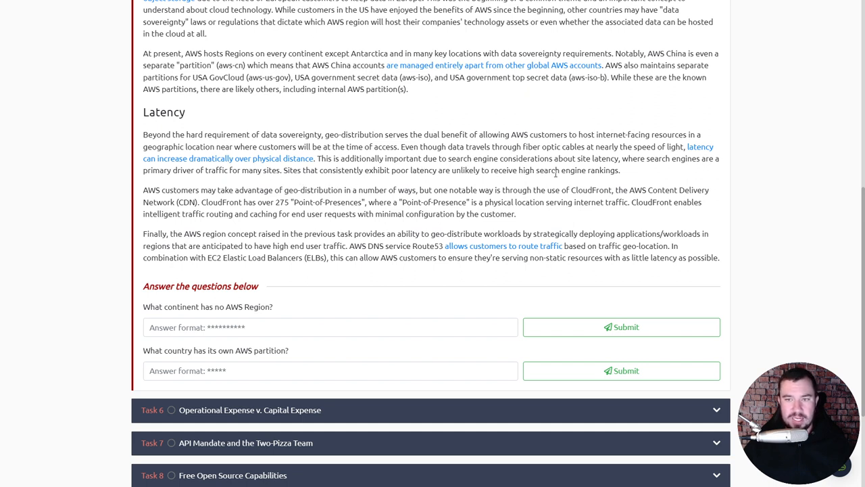
scroll(down, 3)
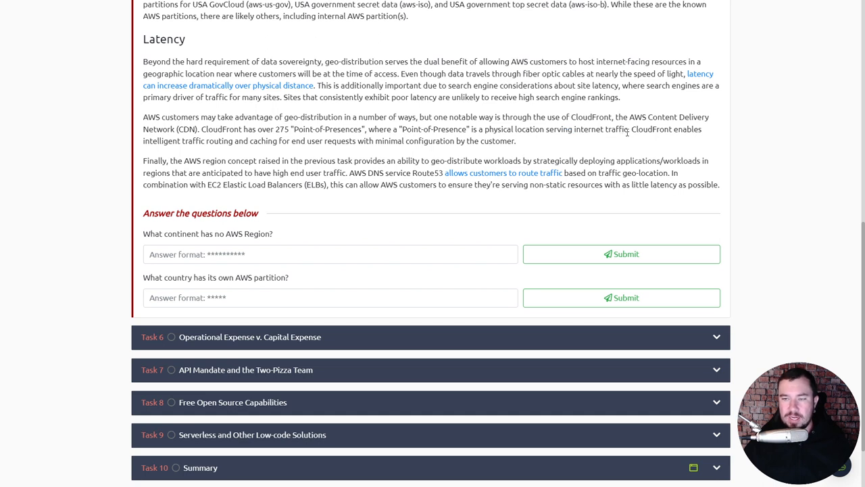
mouse_move(196, 141)
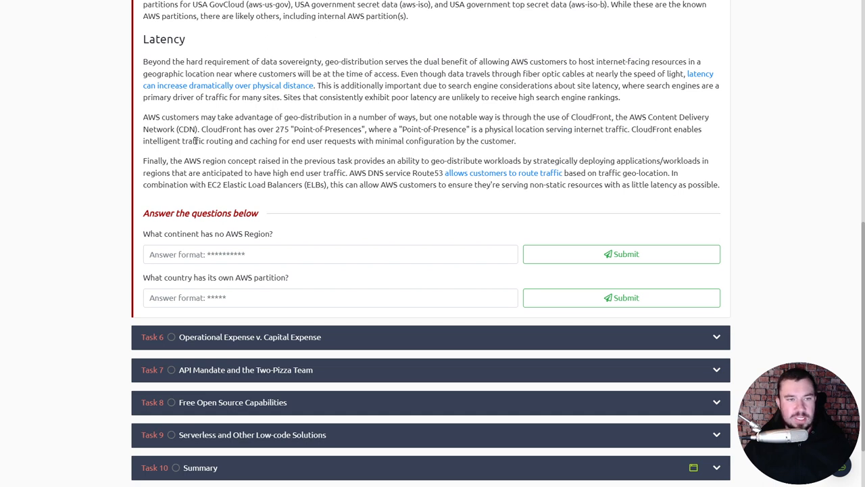
mouse_move(373, 148)
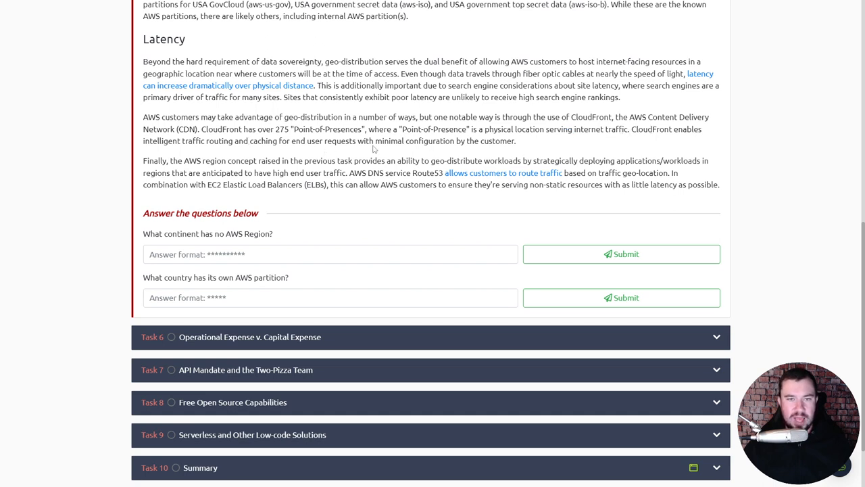
mouse_move(475, 141)
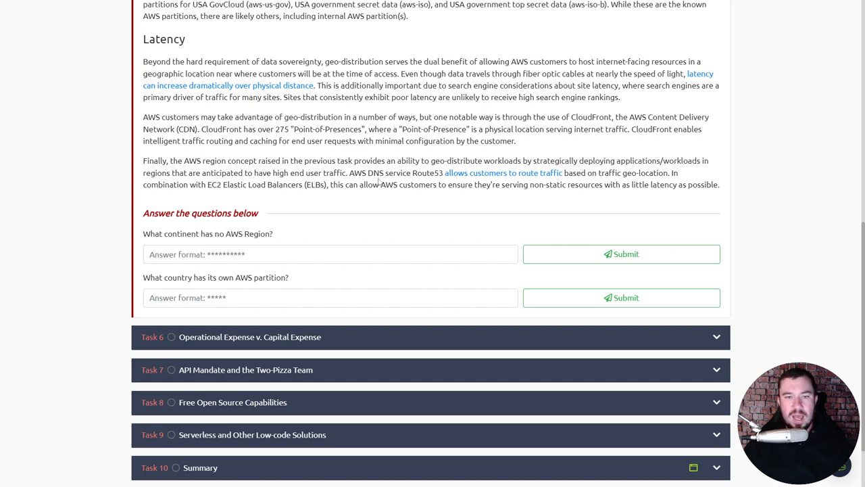
mouse_move(490, 184)
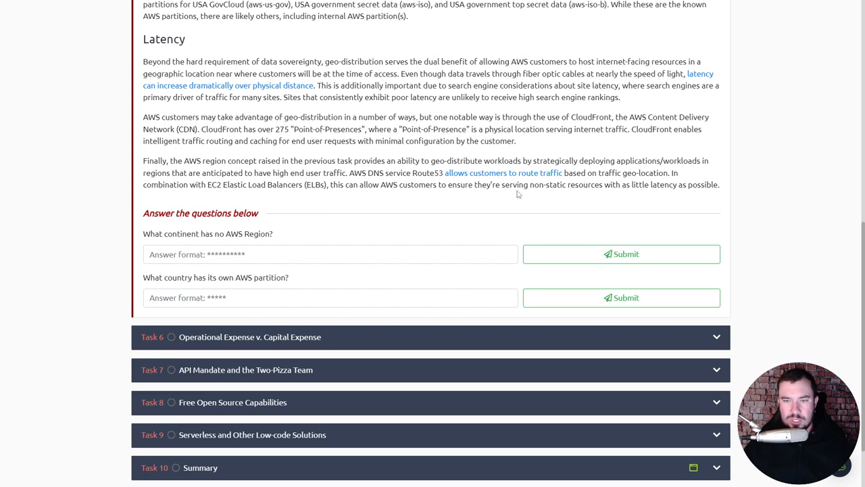
mouse_move(597, 201)
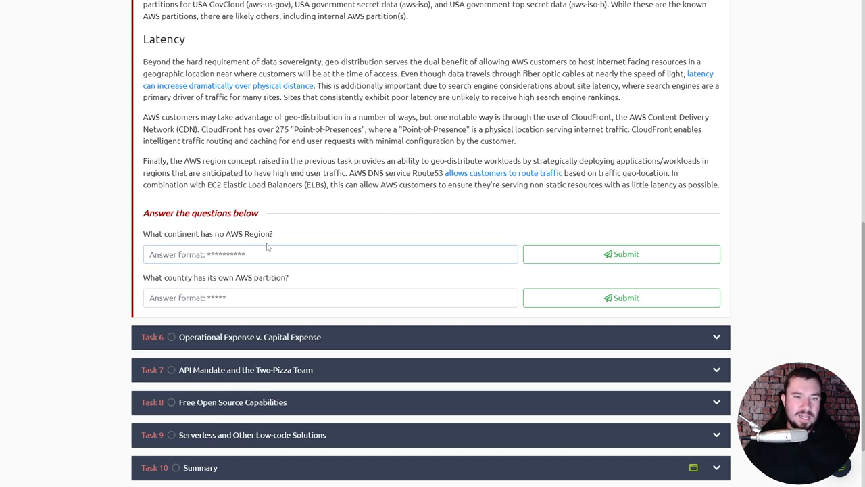
Submit 'Antarctica' for the continent without an AWS Region until it is accepted, then move on to Task 6
text(A)
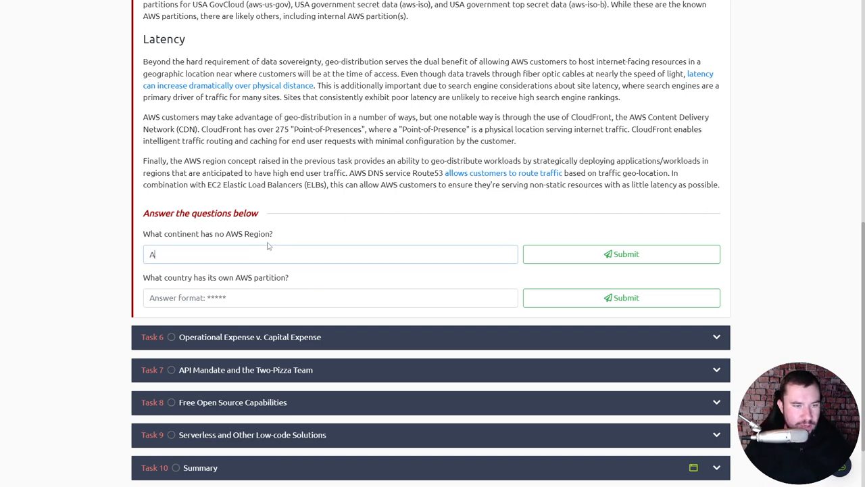
click(622, 254)
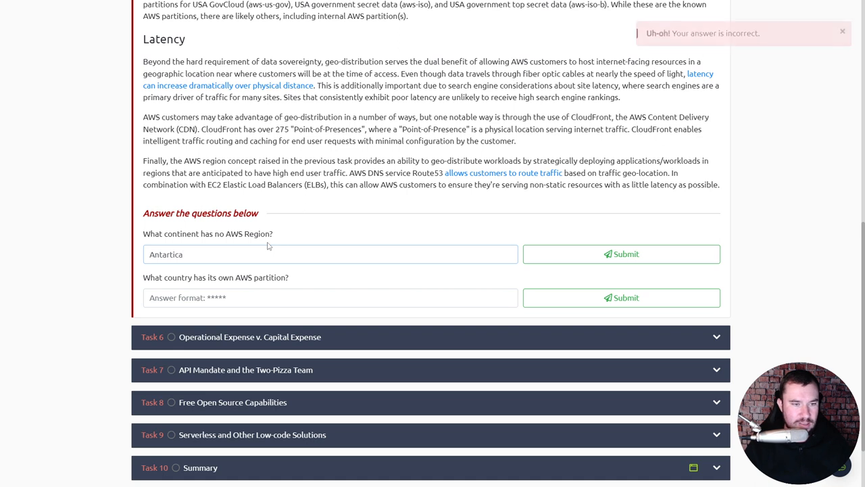
click(622, 254)
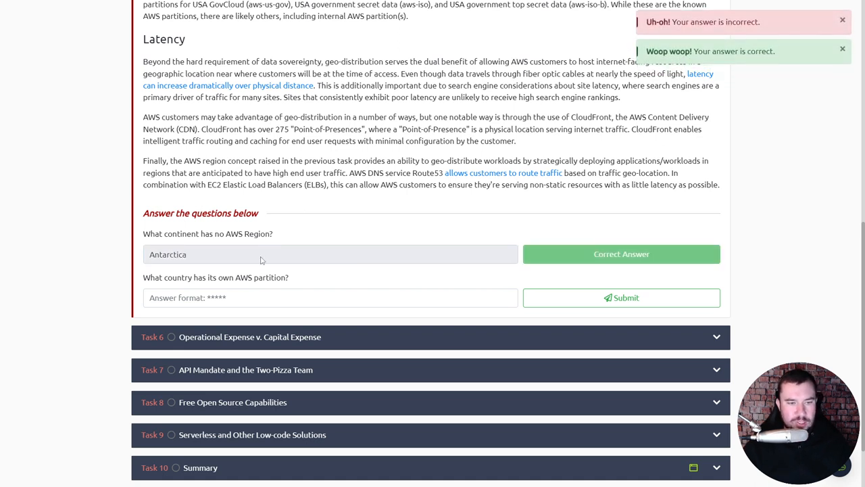
click(622, 297)
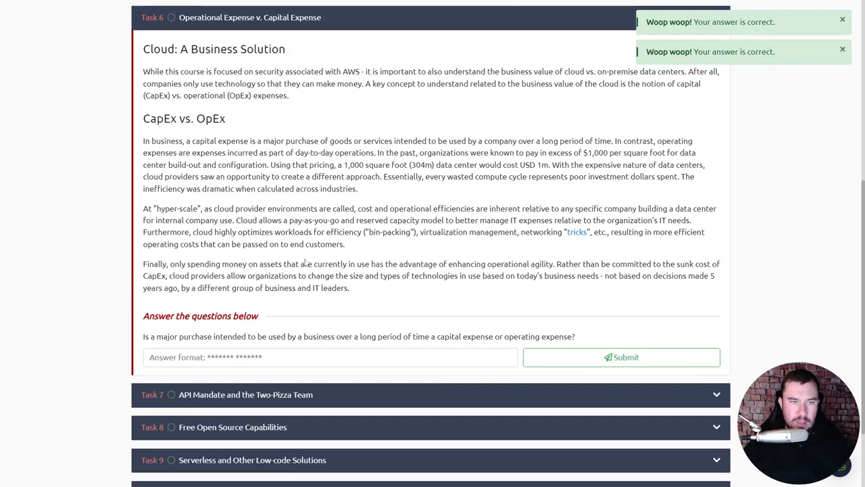
scroll(up, 3)
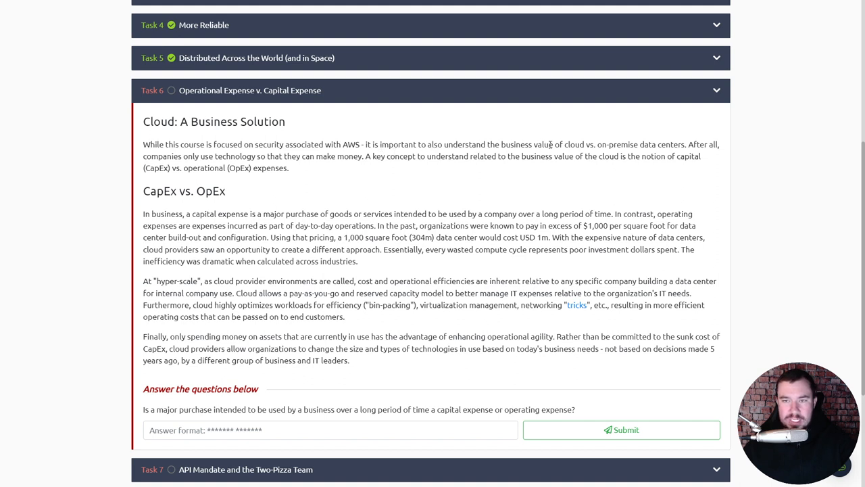
mouse_move(676, 148)
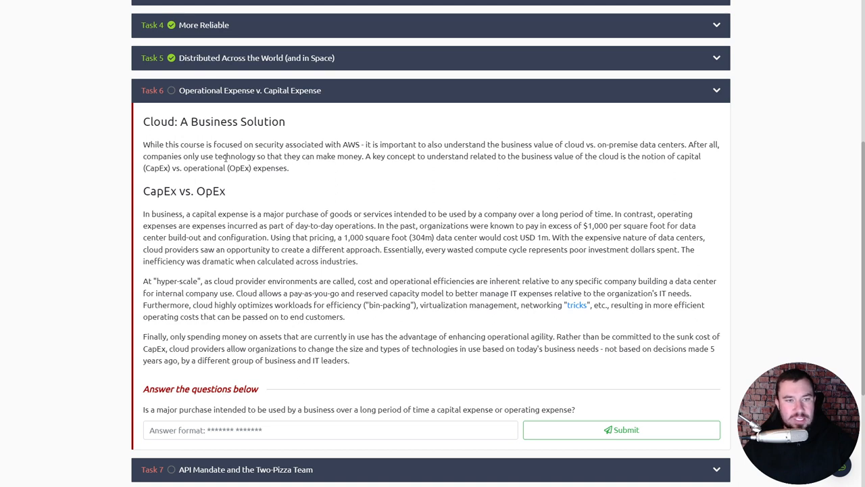
mouse_move(384, 169)
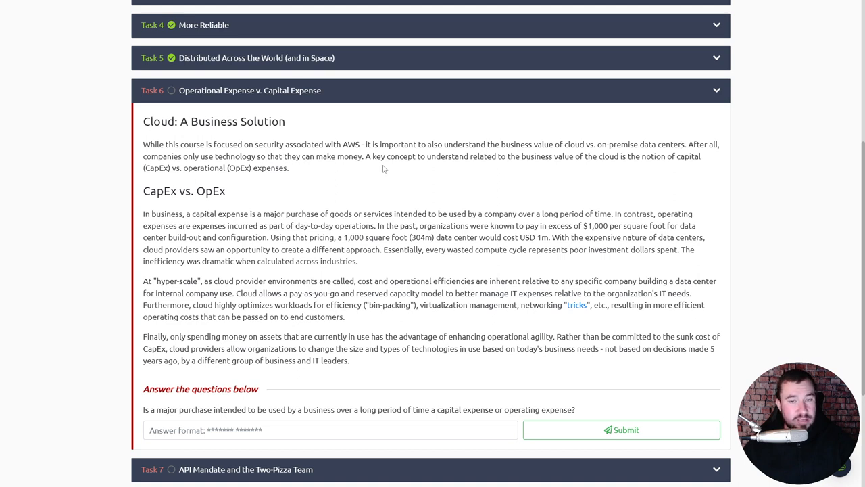
mouse_move(490, 168)
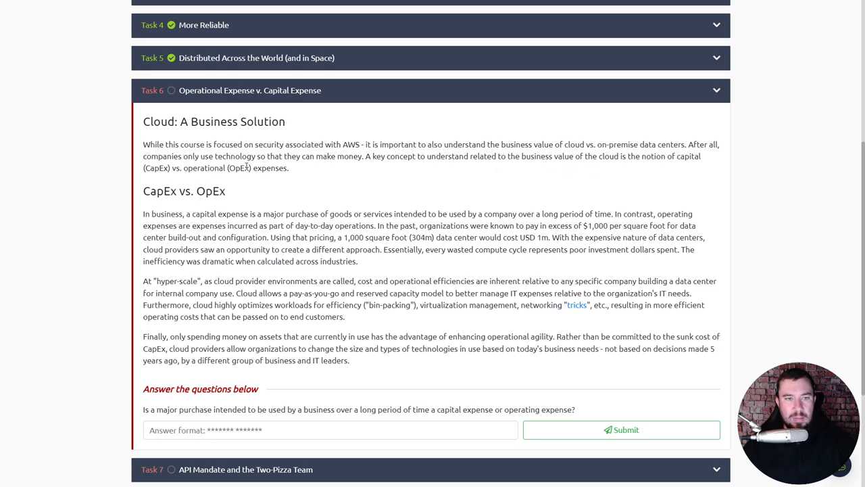
scroll(down, 3)
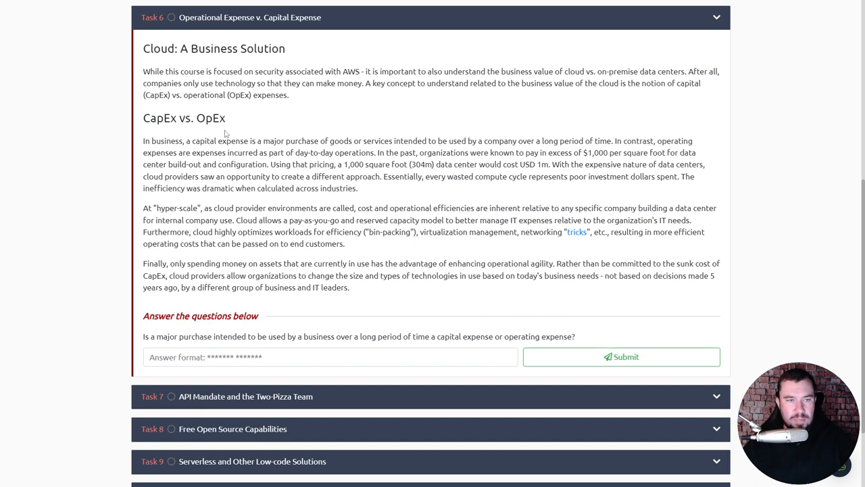
mouse_move(223, 153)
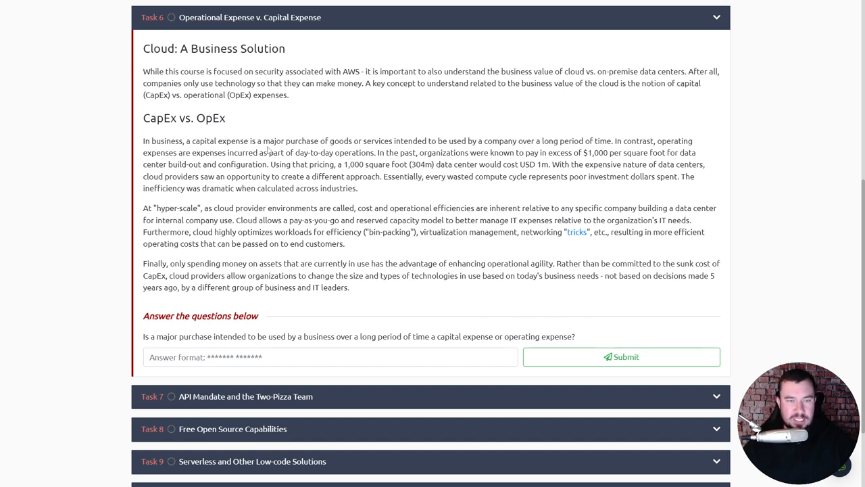
mouse_move(430, 151)
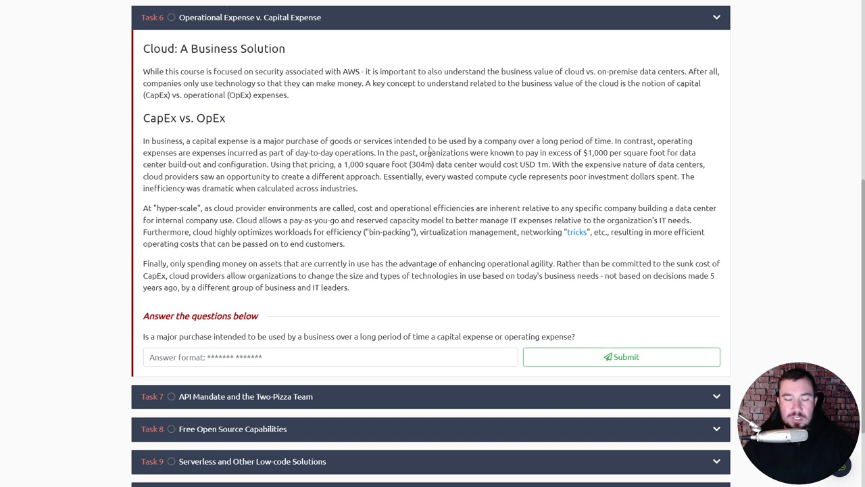
mouse_move(579, 138)
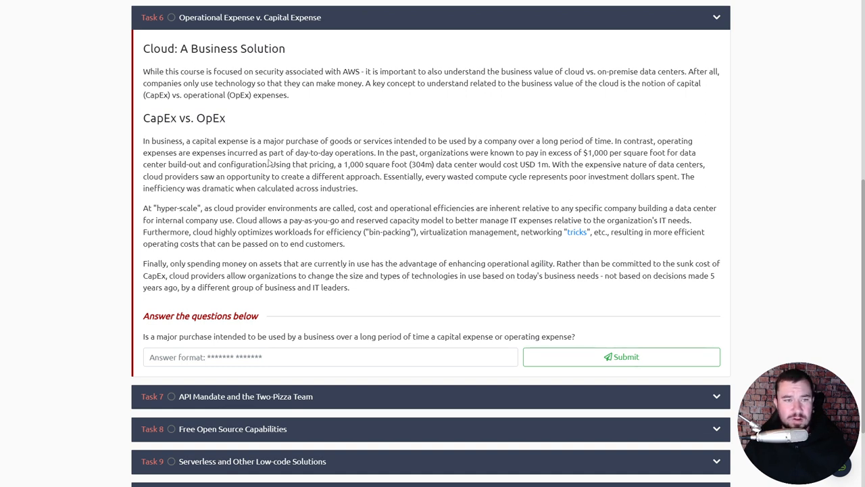
mouse_move(233, 188)
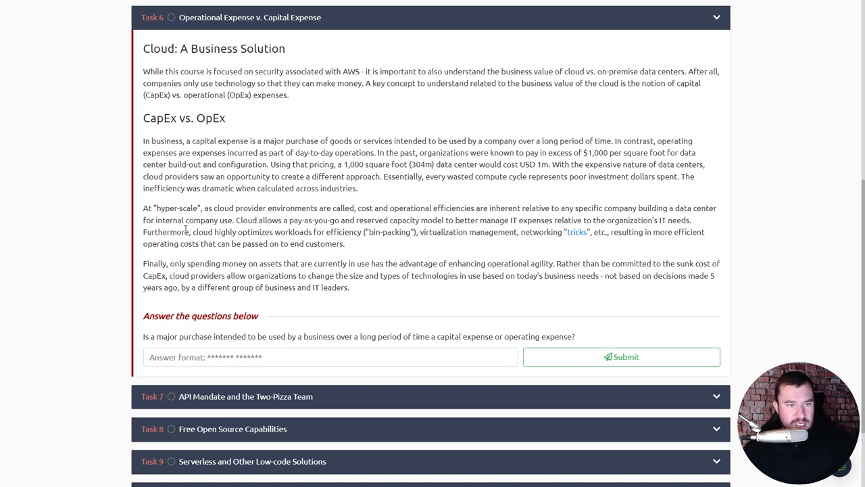
mouse_move(232, 220)
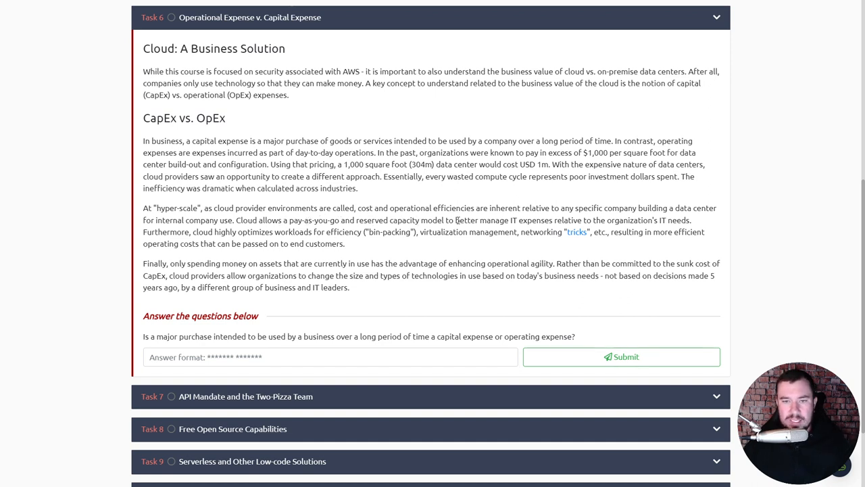
mouse_move(595, 219)
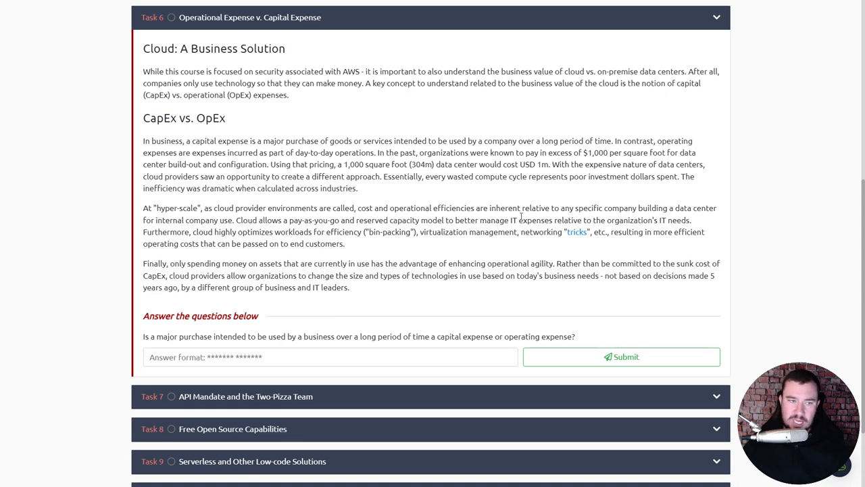
scroll(down, 3)
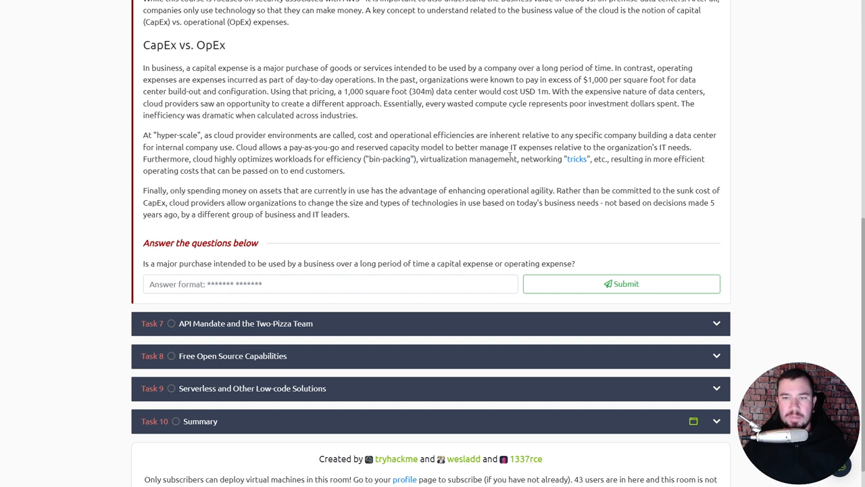
mouse_move(651, 160)
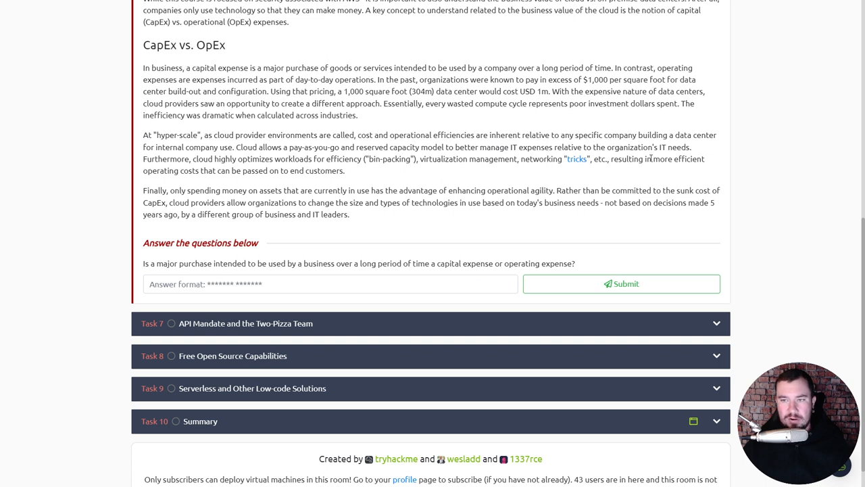
mouse_move(235, 182)
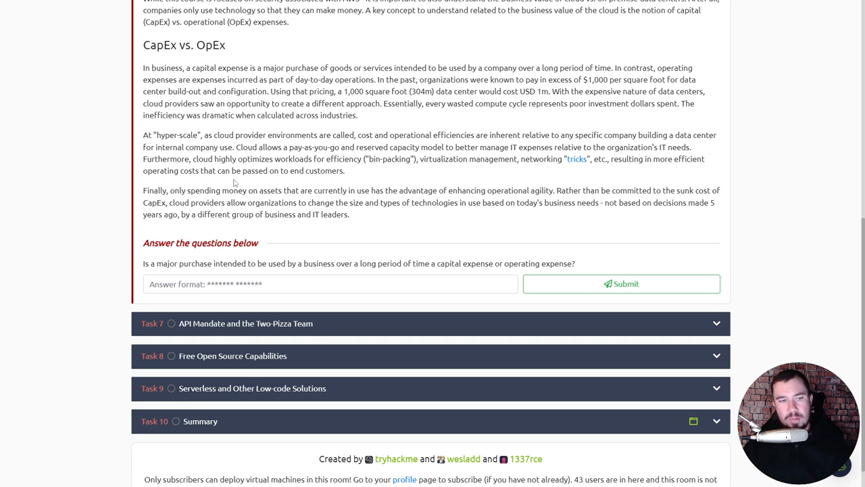
mouse_move(284, 178)
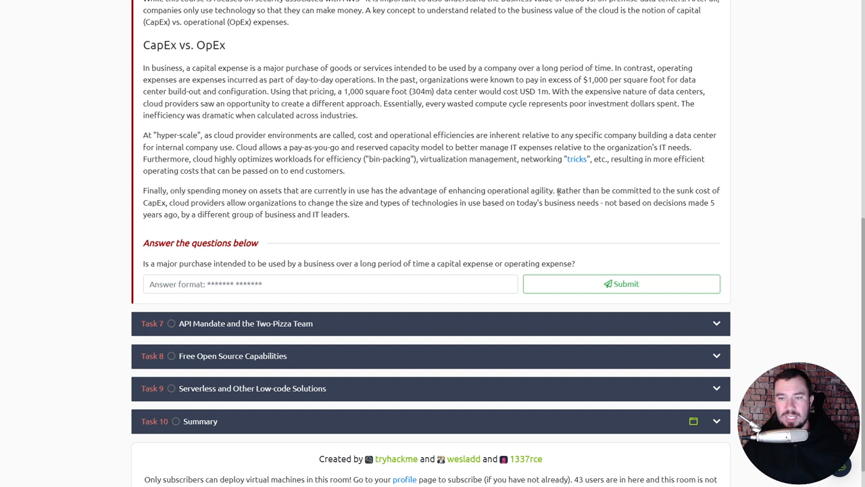
mouse_move(281, 203)
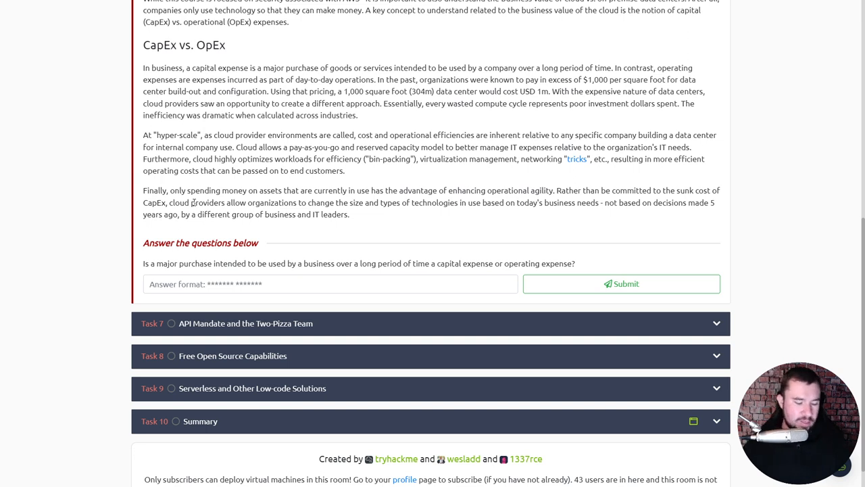
mouse_move(279, 217)
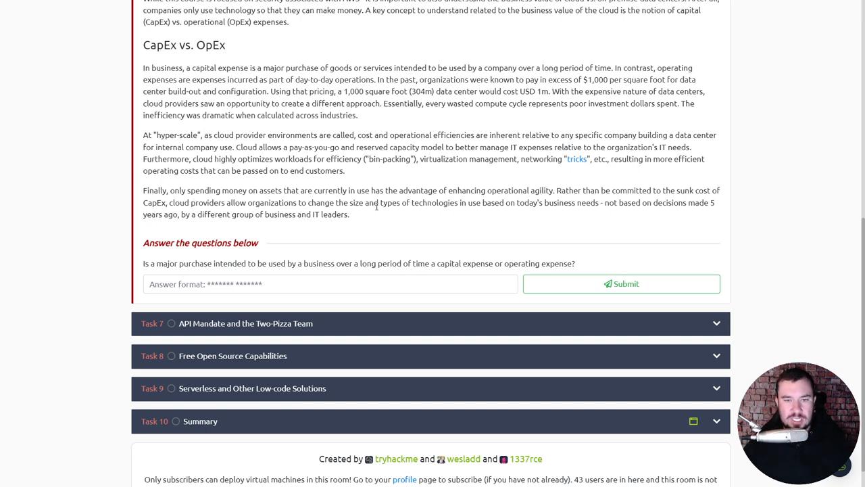
mouse_move(503, 214)
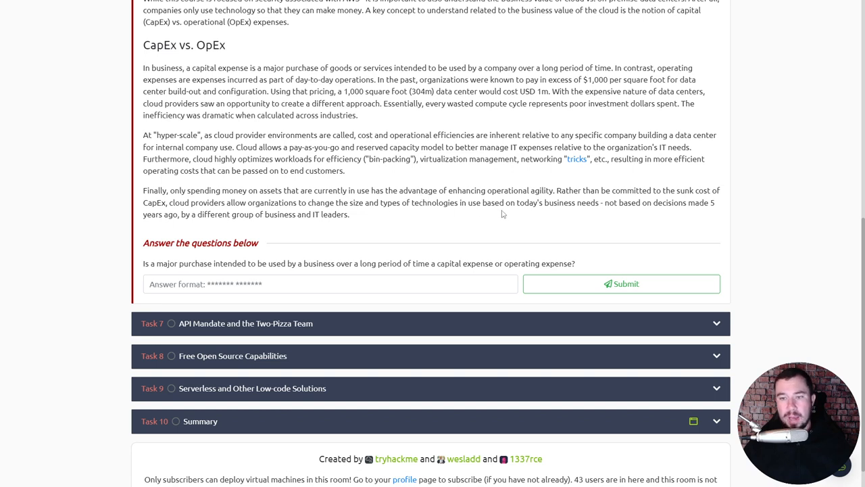
mouse_move(634, 211)
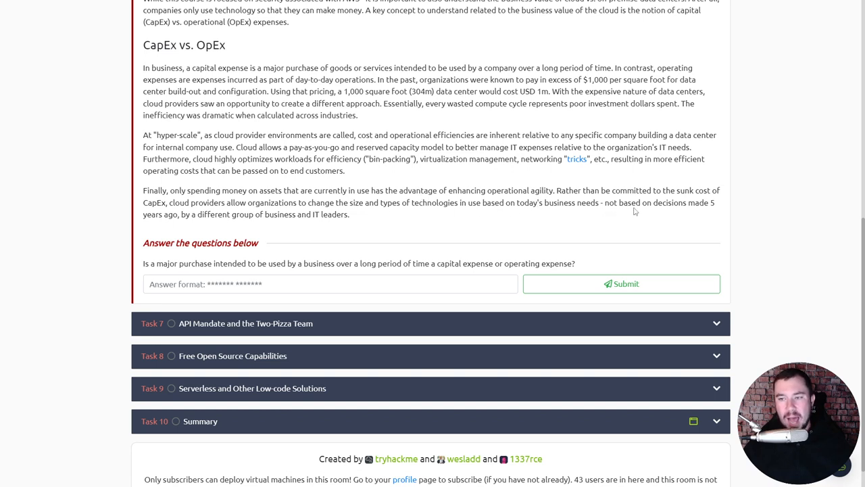
mouse_move(238, 230)
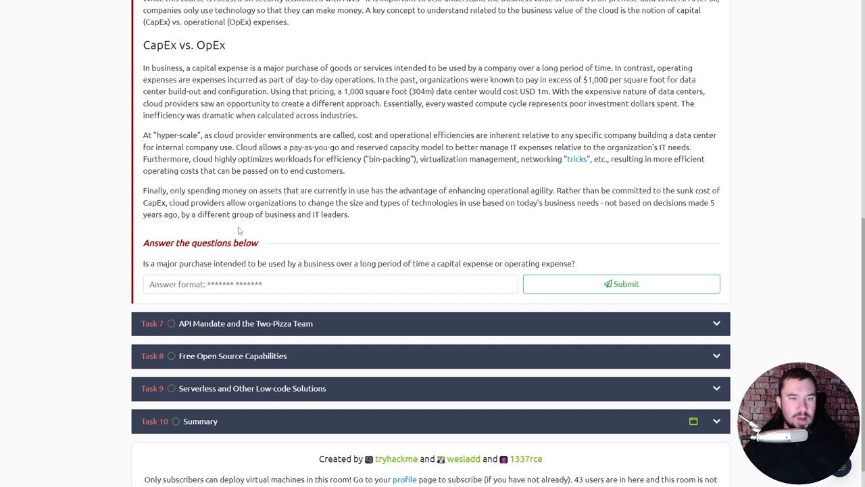
mouse_move(258, 257)
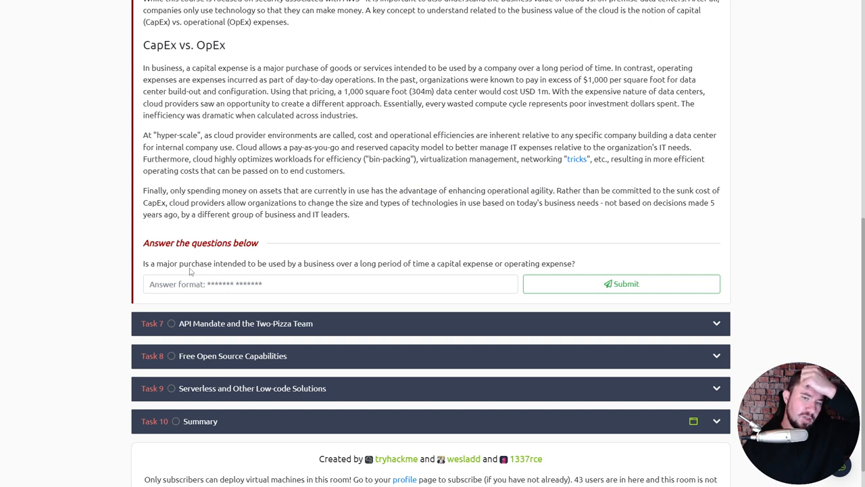
mouse_move(260, 273)
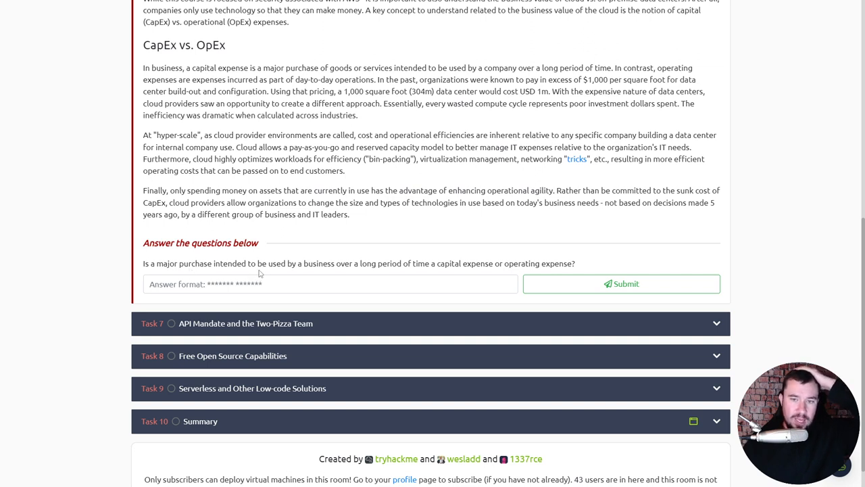
Enter the capital-expense answer in the Task 6 answer field
text(c)
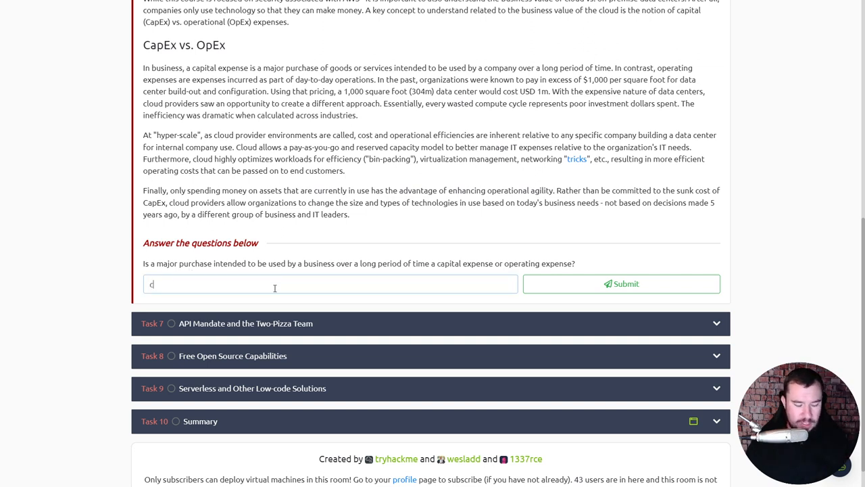
click(622, 284)
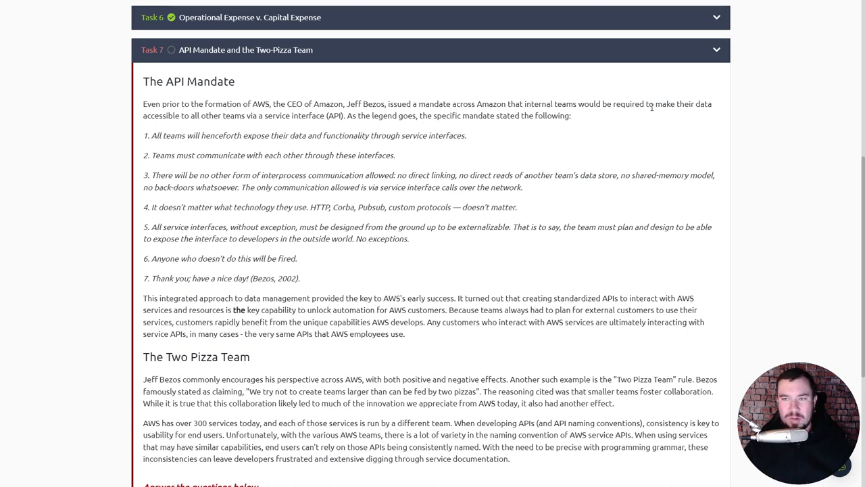
mouse_move(250, 129)
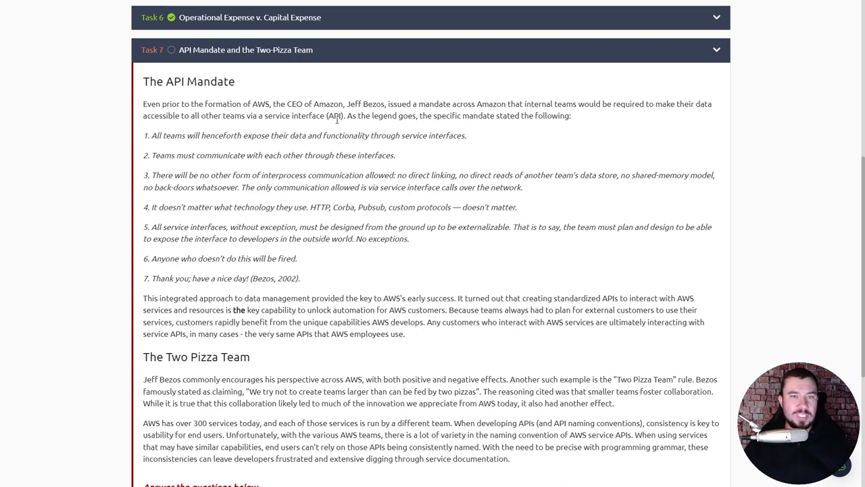
mouse_move(425, 127)
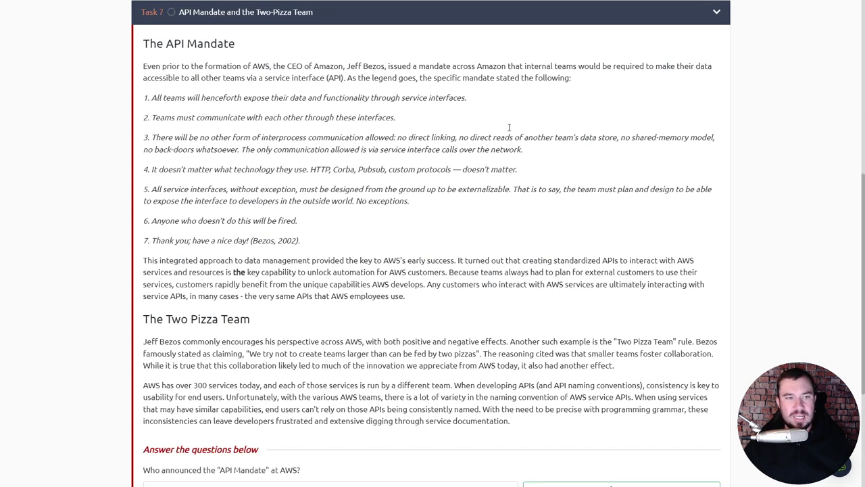
Scroll through Task 7's API Mandate and Two Pizza Team text to the question
scroll(down, 3)
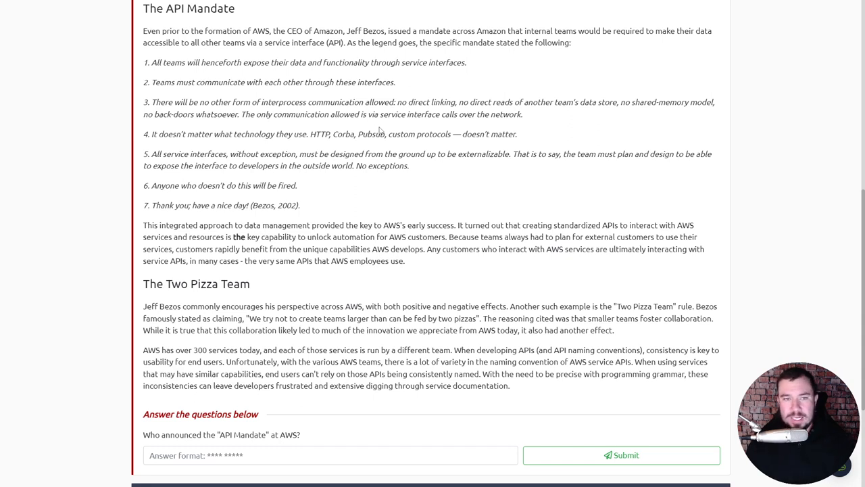
mouse_move(467, 168)
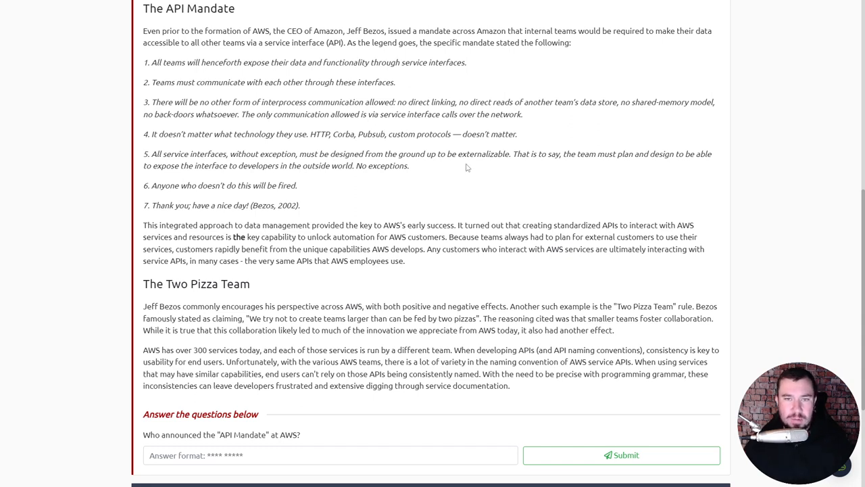
scroll(down, 3)
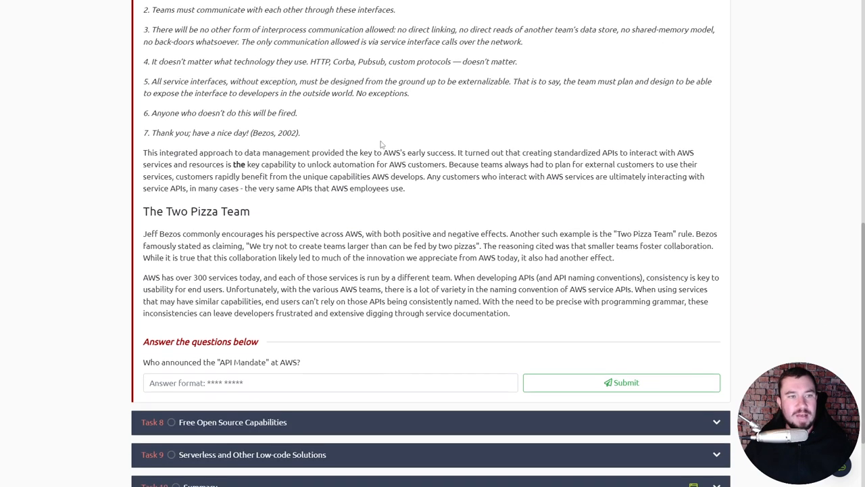
mouse_move(438, 118)
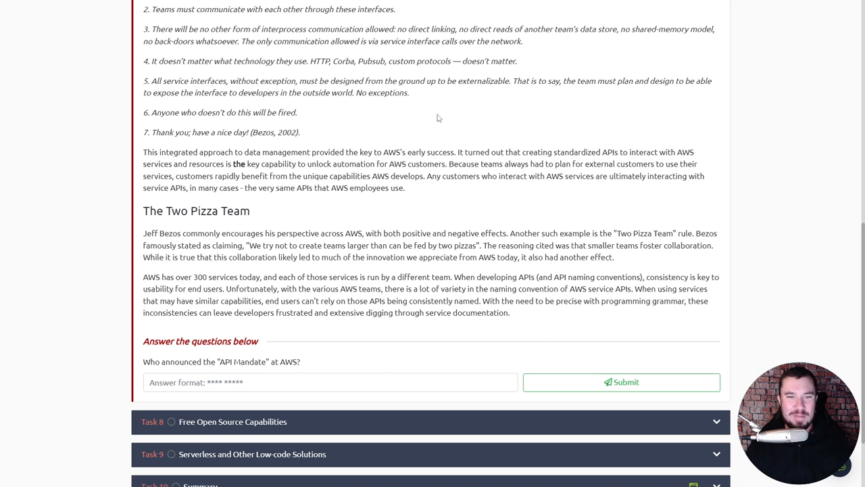
mouse_move(418, 165)
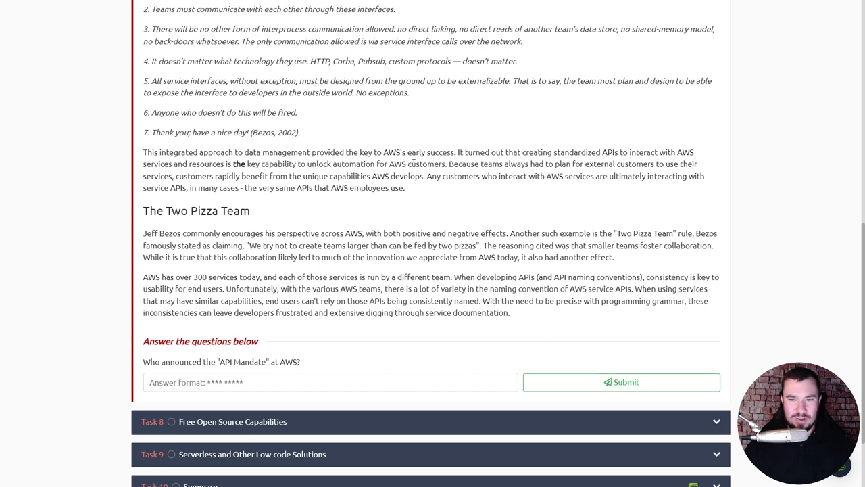
mouse_move(599, 156)
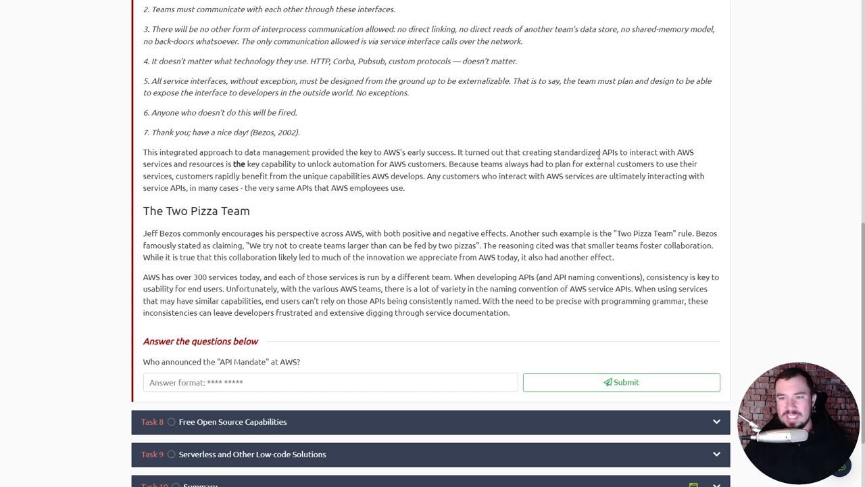
mouse_move(178, 152)
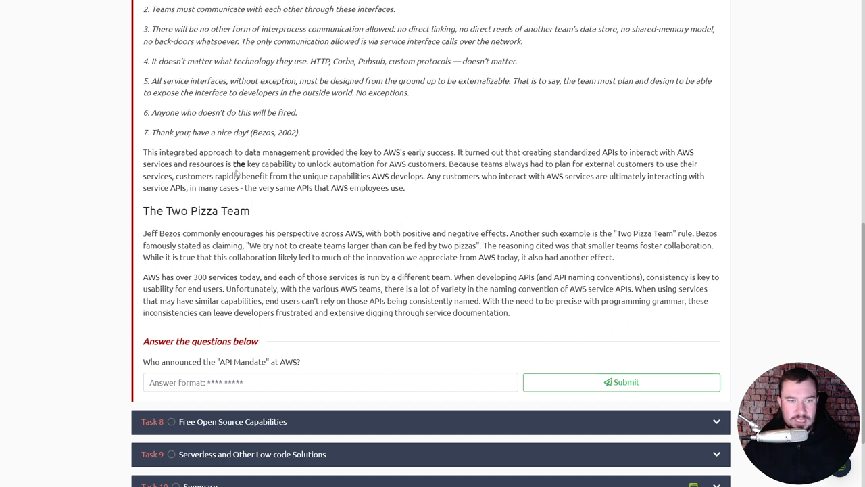
mouse_move(387, 188)
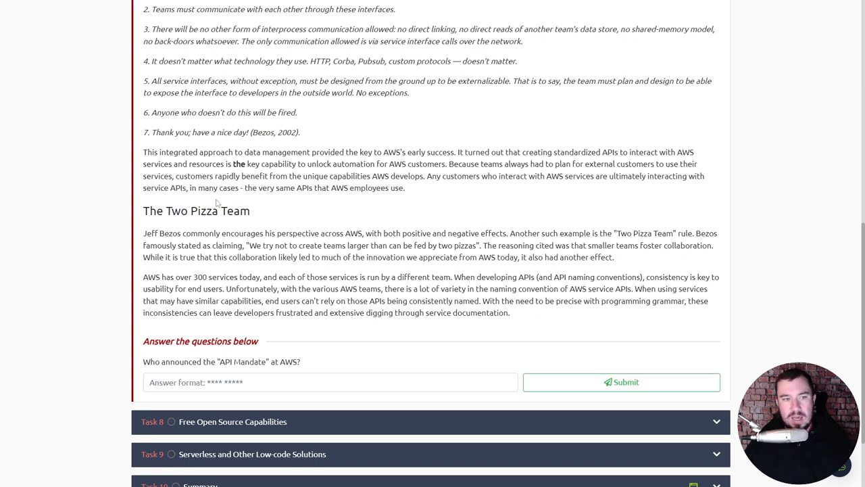
mouse_move(249, 202)
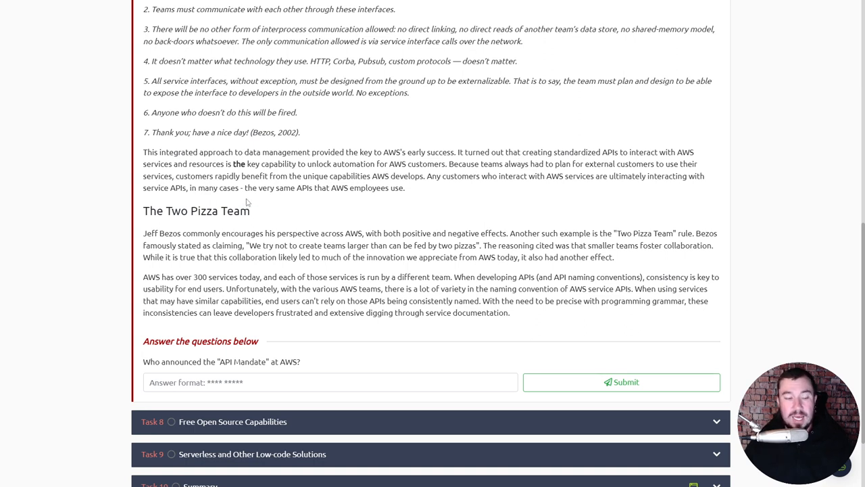
mouse_move(368, 198)
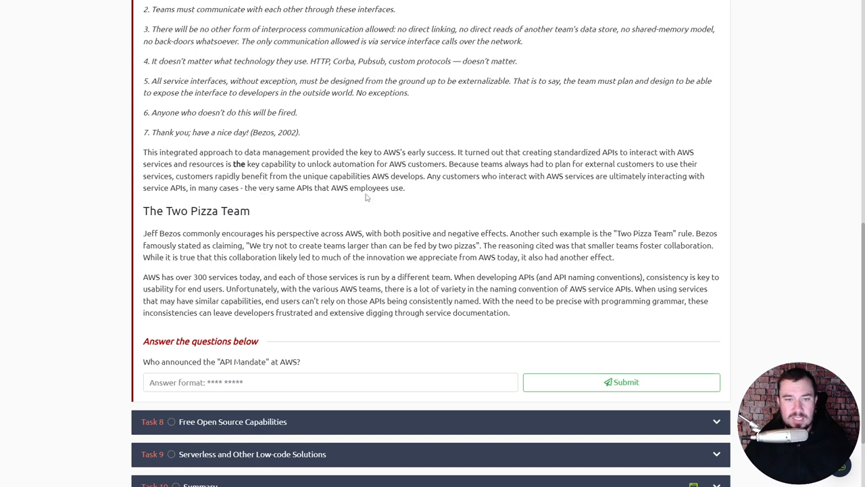
scroll(down, 3)
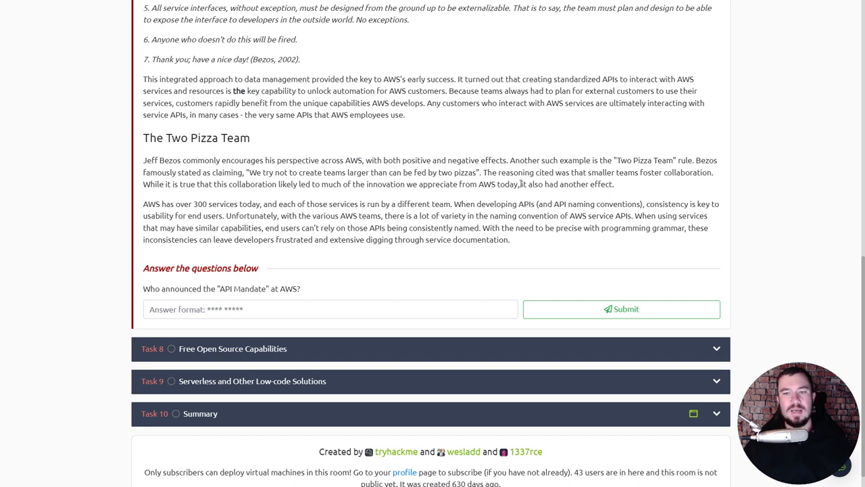
mouse_move(660, 188)
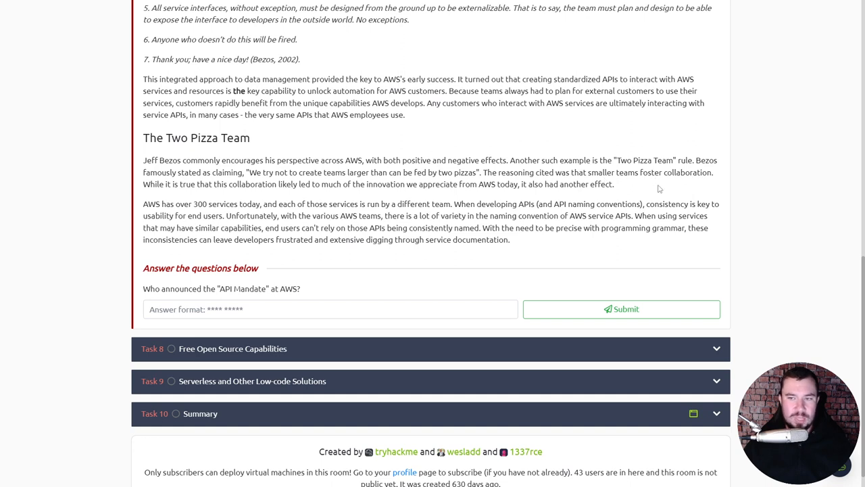
mouse_move(259, 200)
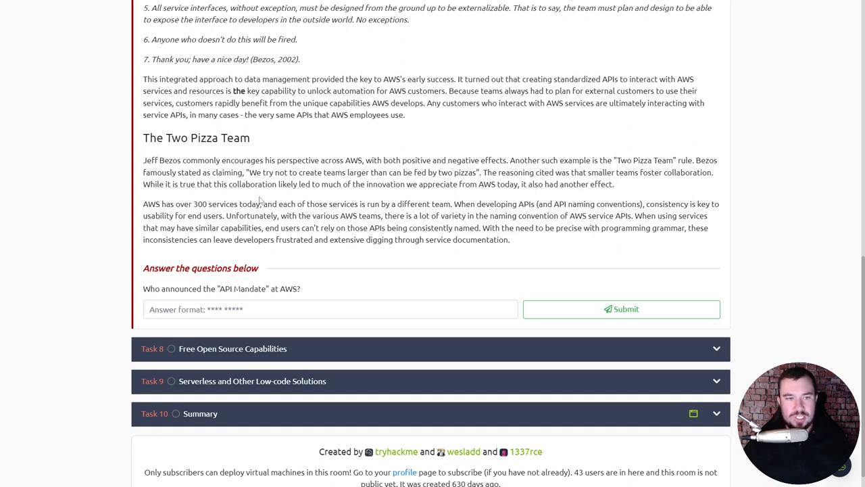
mouse_move(363, 203)
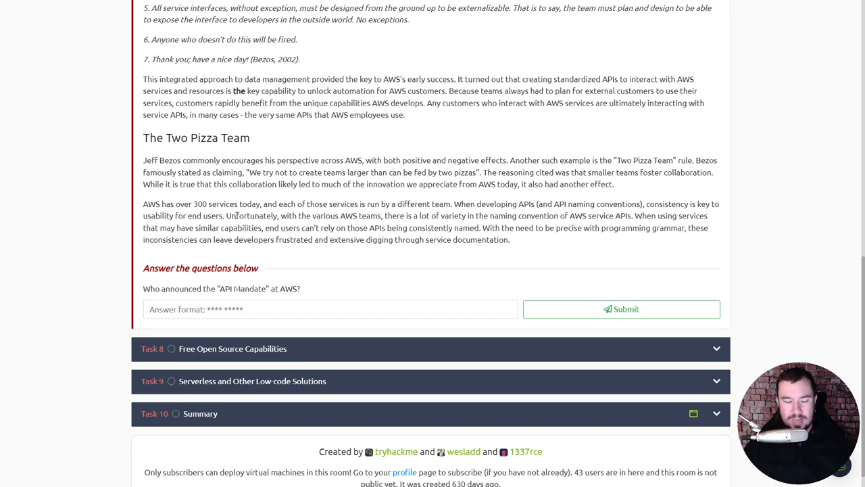
scroll(down, 3)
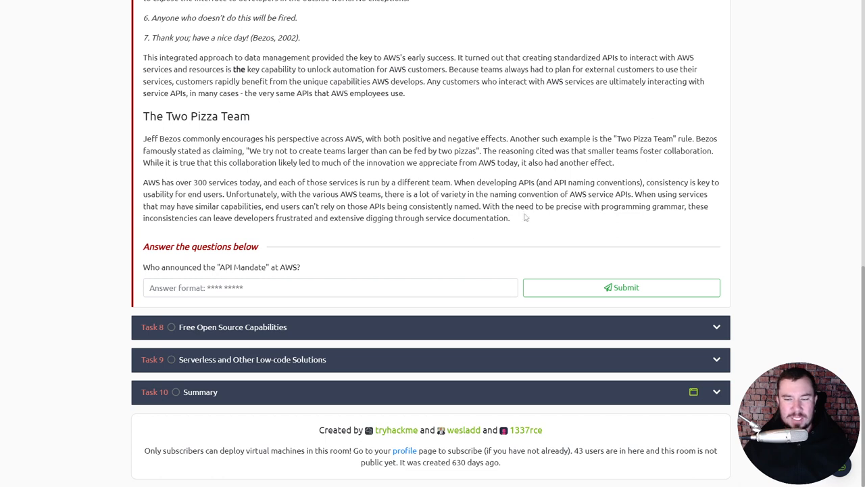
mouse_move(668, 192)
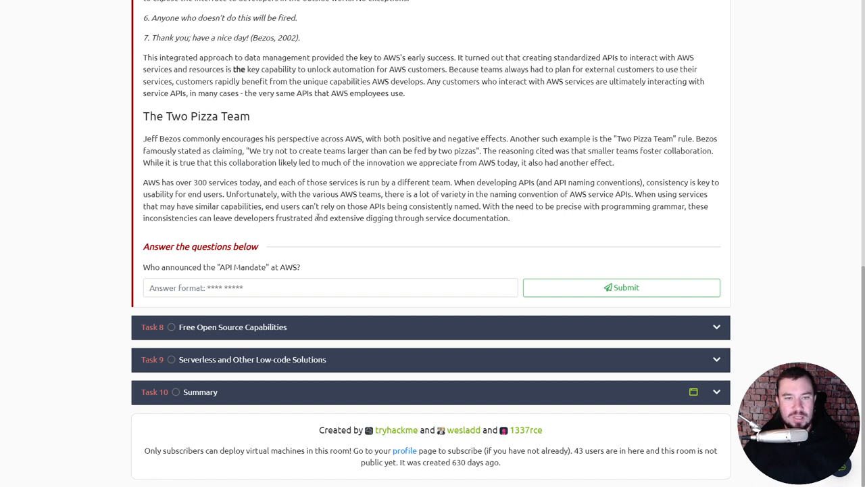
mouse_move(517, 198)
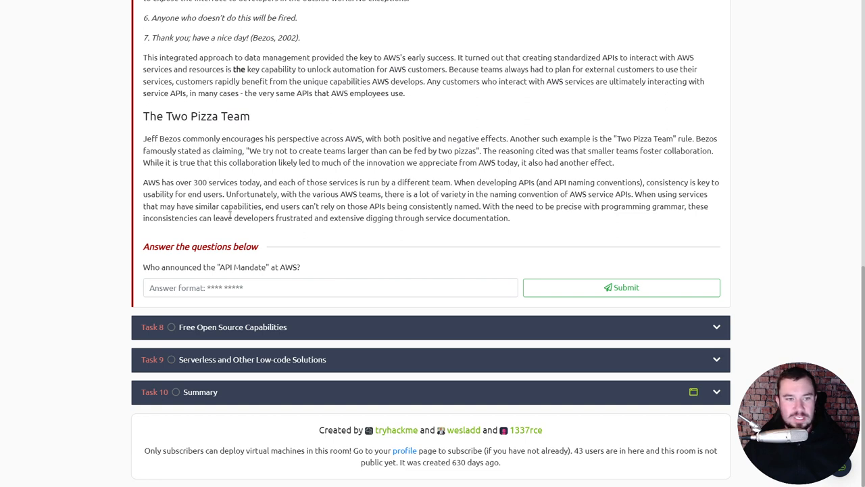
mouse_move(394, 206)
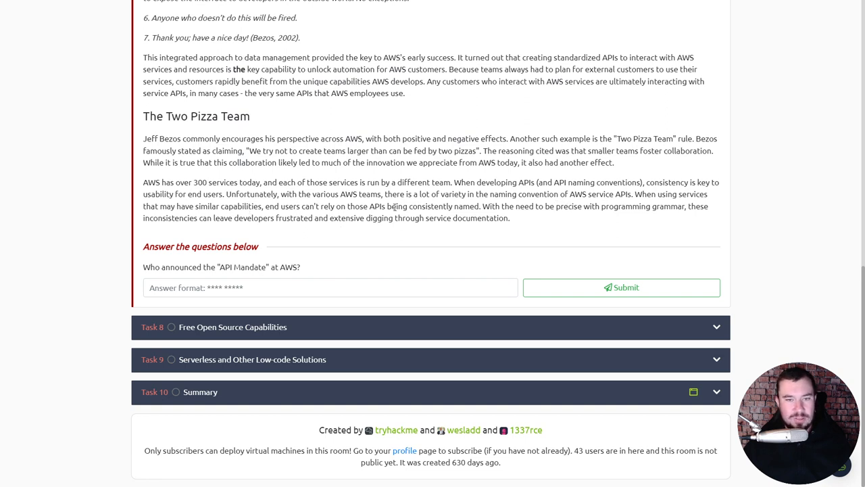
mouse_move(468, 227)
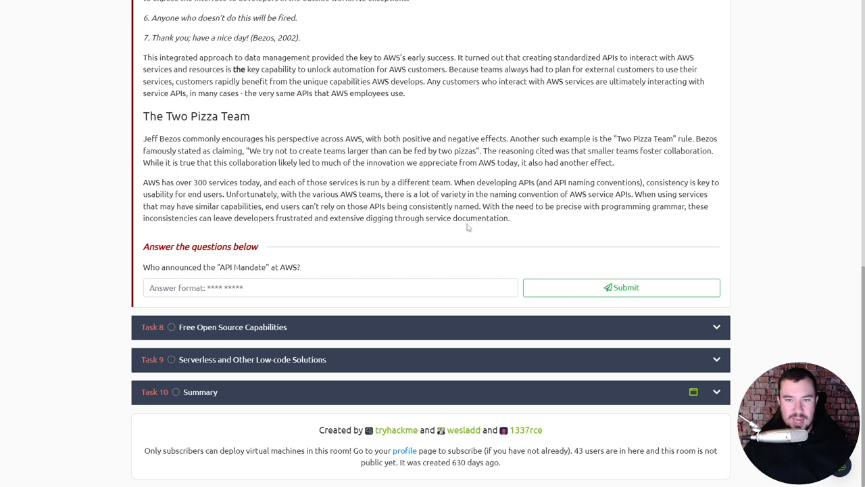
mouse_move(652, 211)
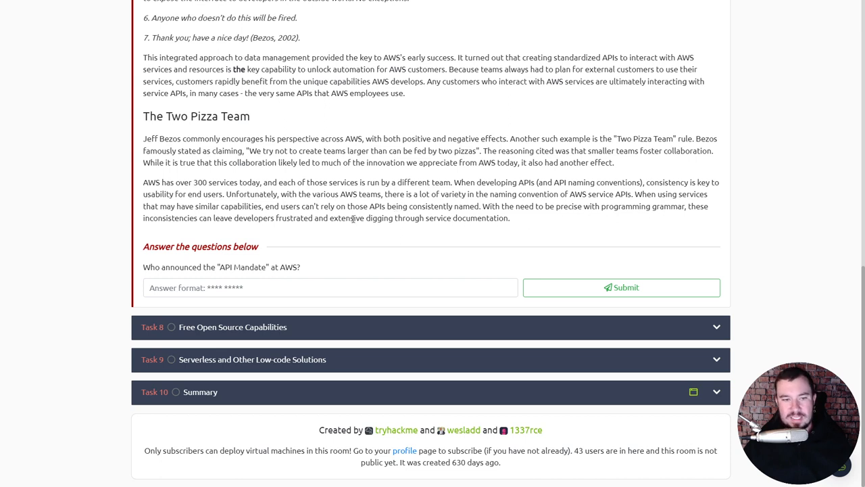
mouse_move(395, 227)
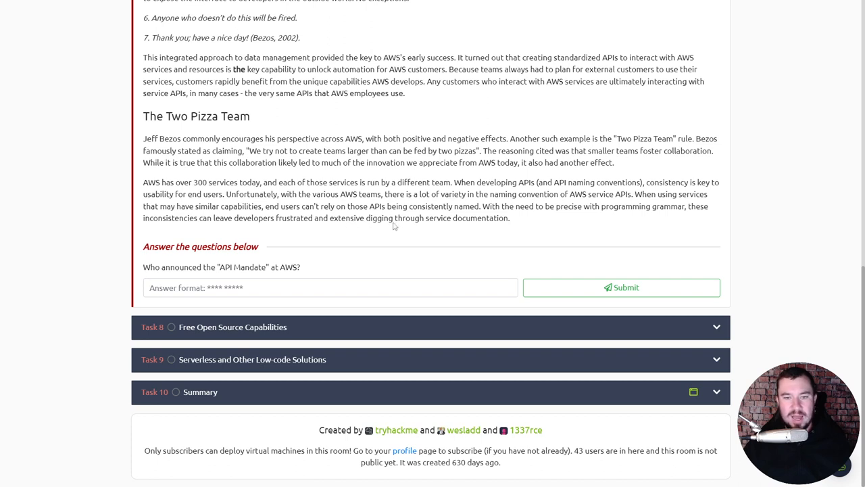
Enter 'Jeff Bezos' as who announced the API Mandate and submit it
drag(406, 218, 511, 217)
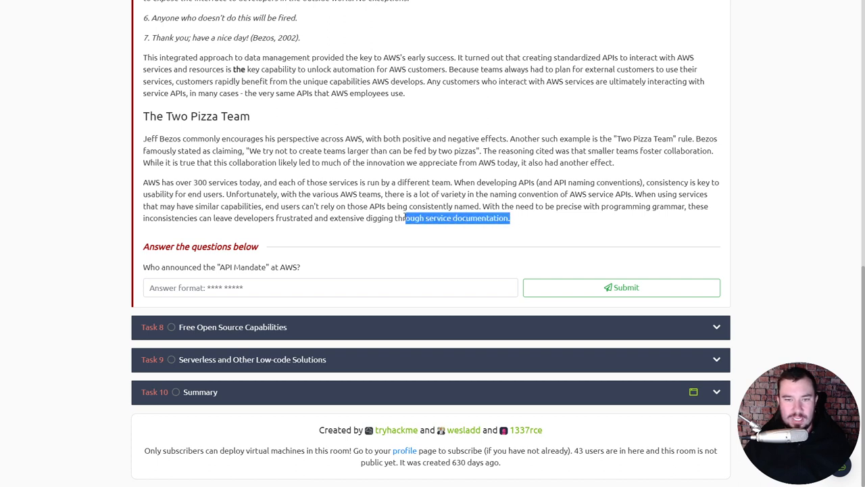
click(270, 287)
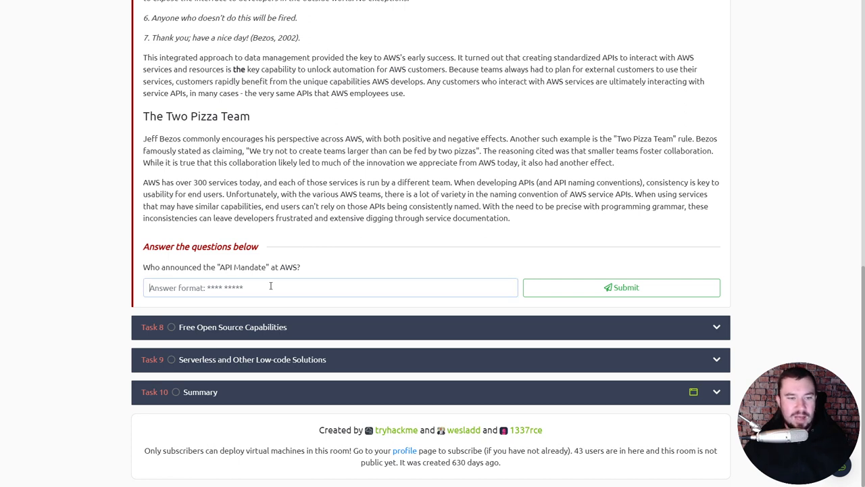
text(Jeff Bezos)
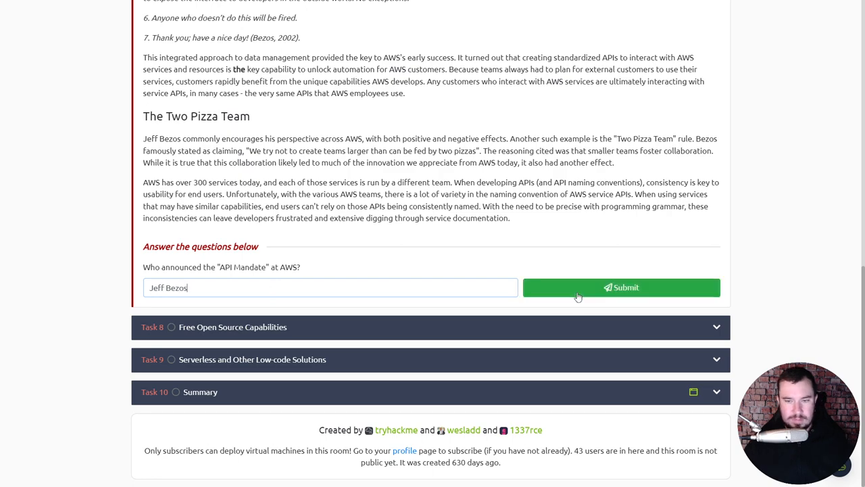
click(622, 286)
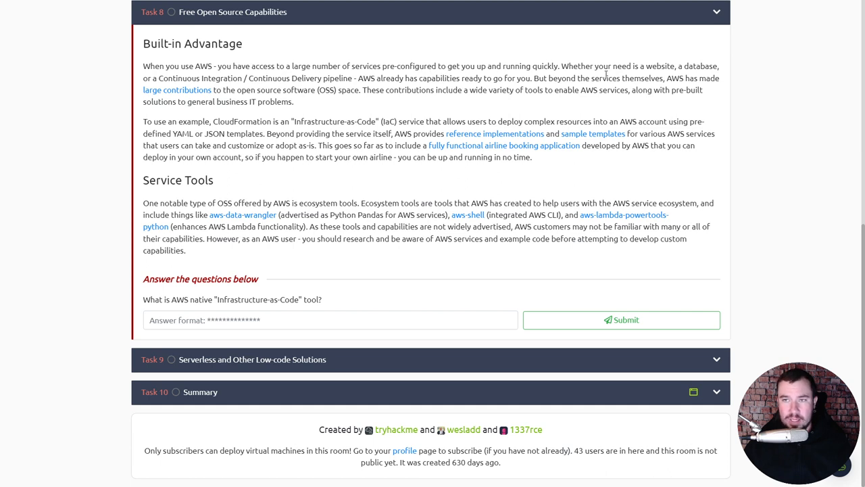
mouse_move(238, 74)
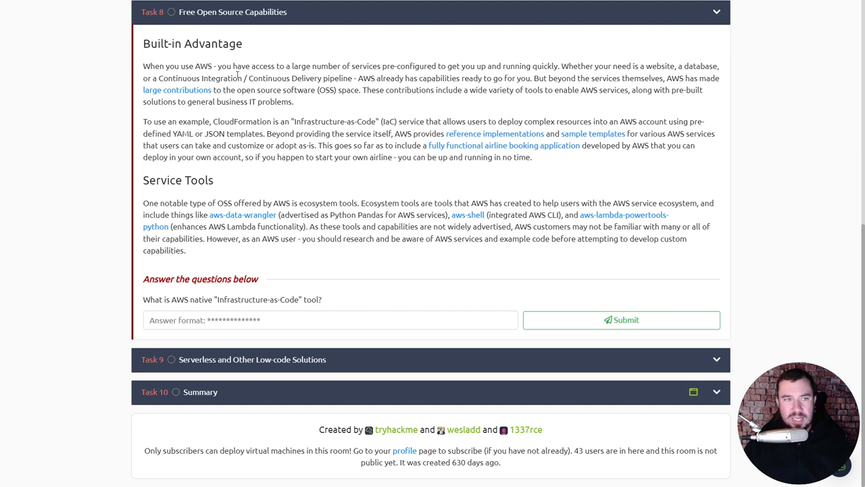
mouse_move(304, 75)
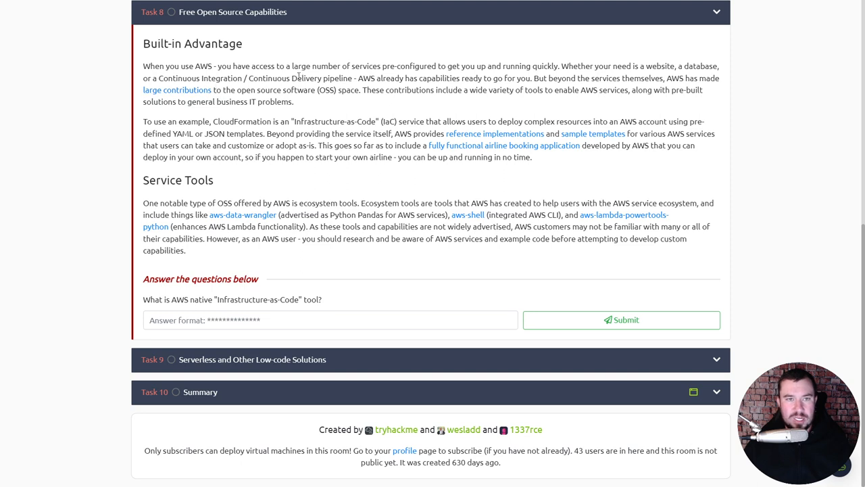
mouse_move(428, 87)
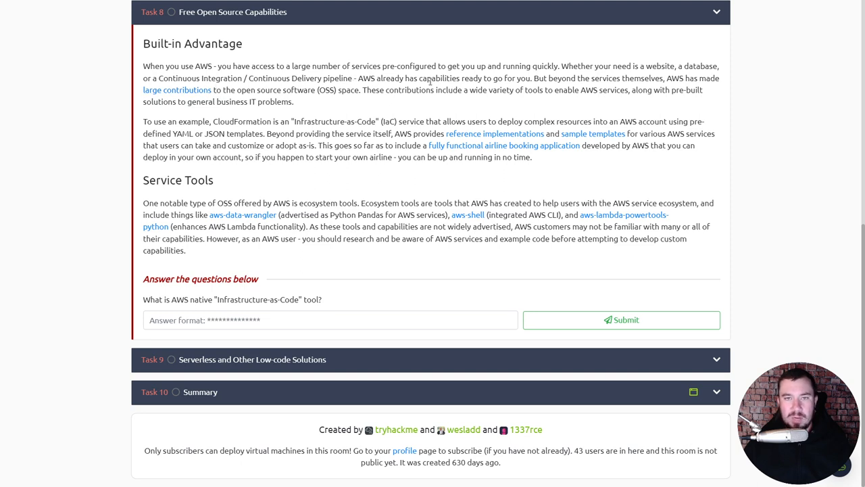
mouse_move(551, 89)
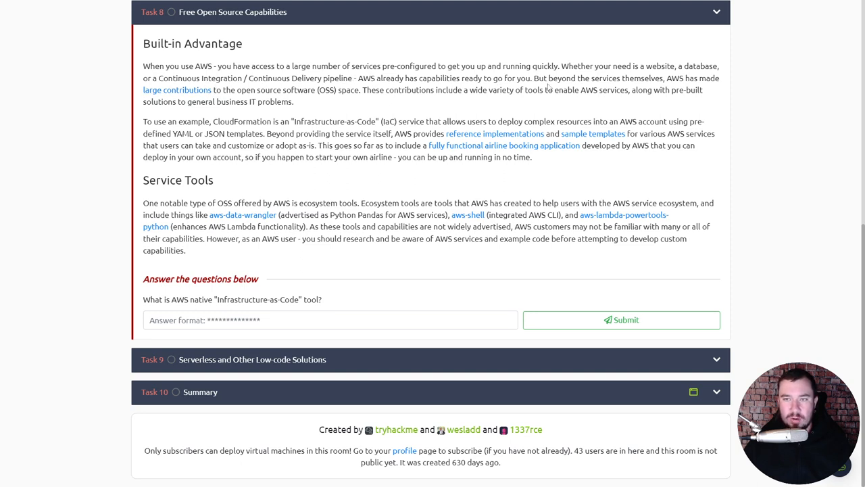
mouse_move(656, 81)
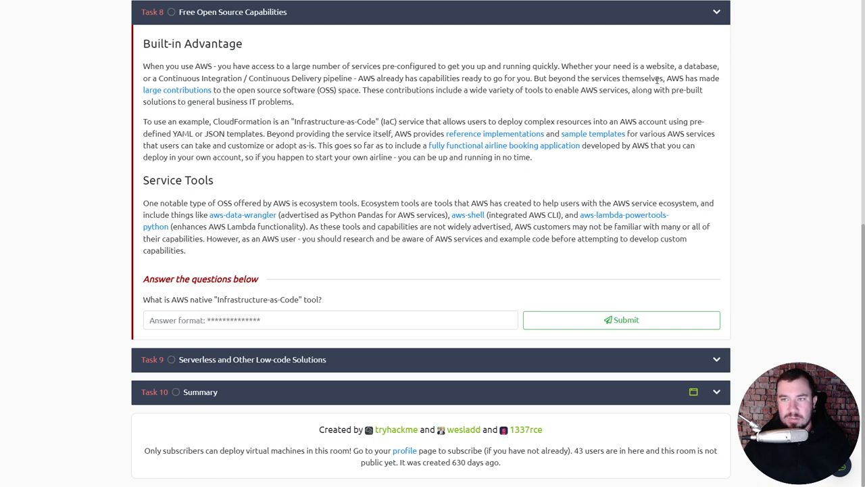
mouse_move(240, 100)
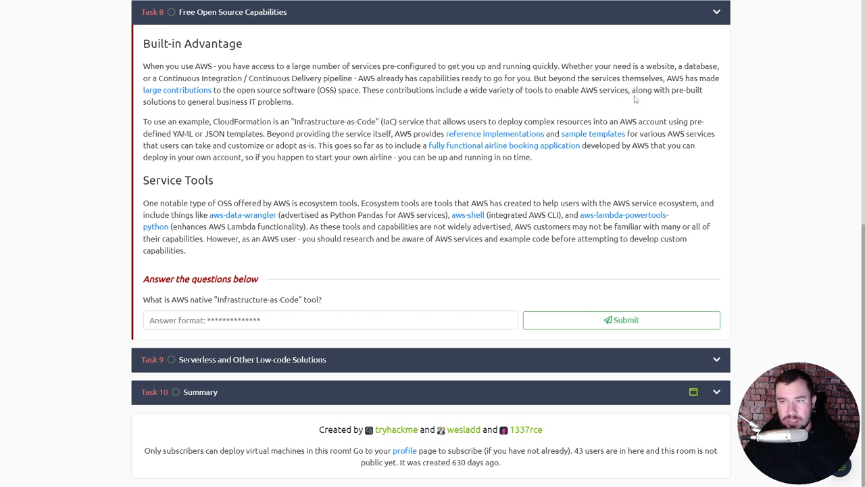
mouse_move(218, 100)
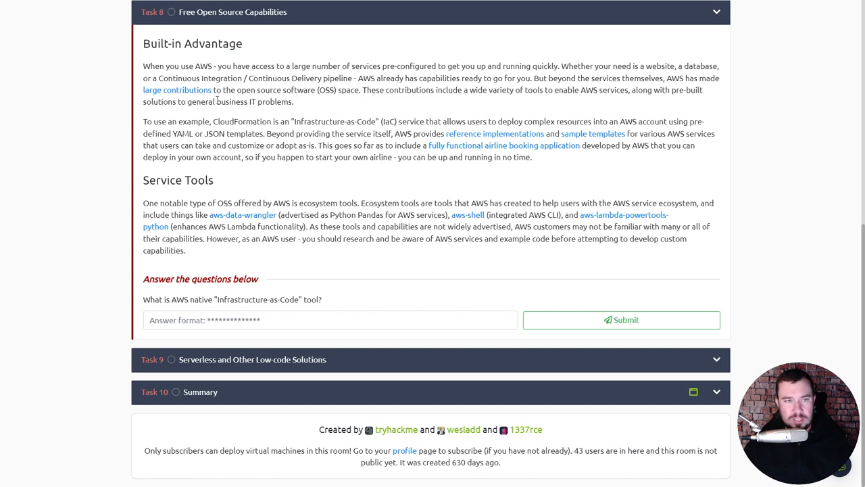
mouse_move(188, 124)
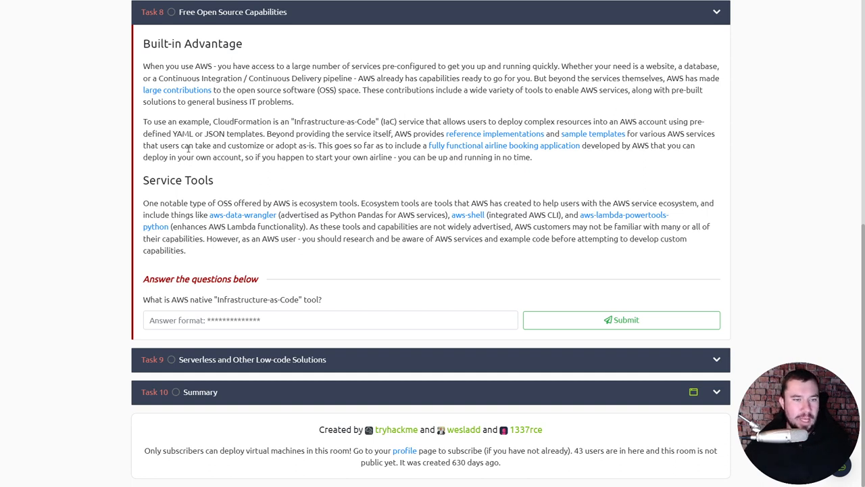
mouse_move(257, 217)
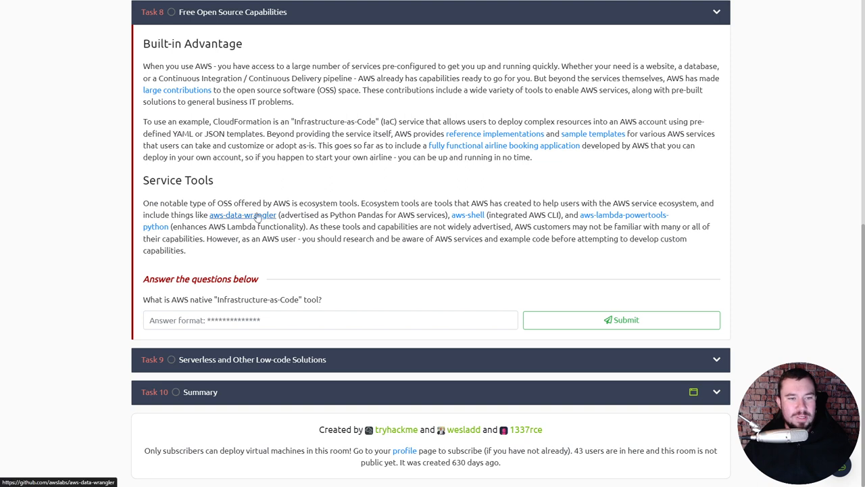
mouse_move(341, 203)
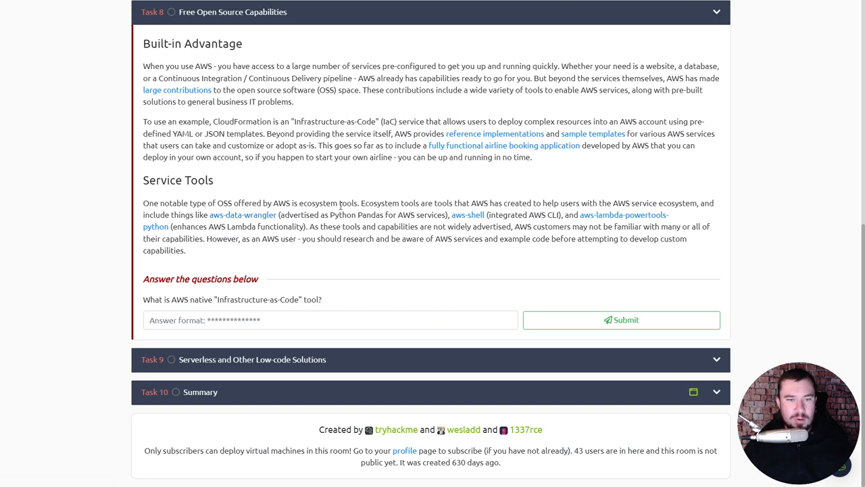
mouse_move(416, 203)
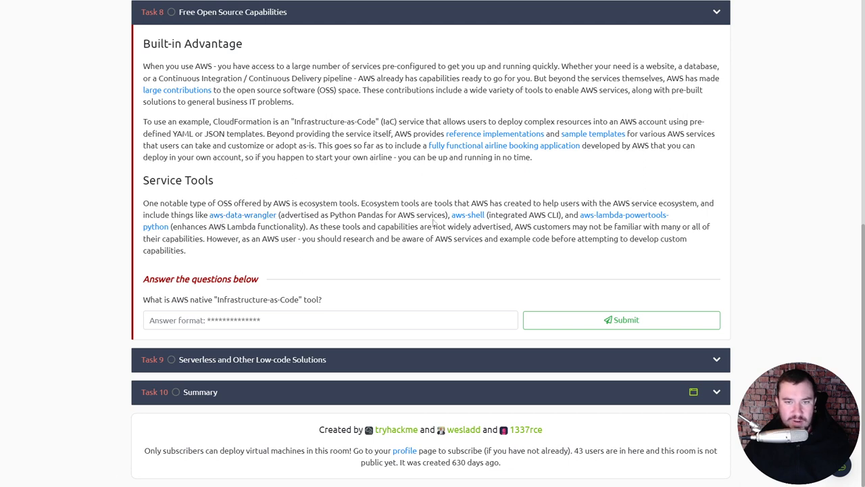
mouse_move(520, 215)
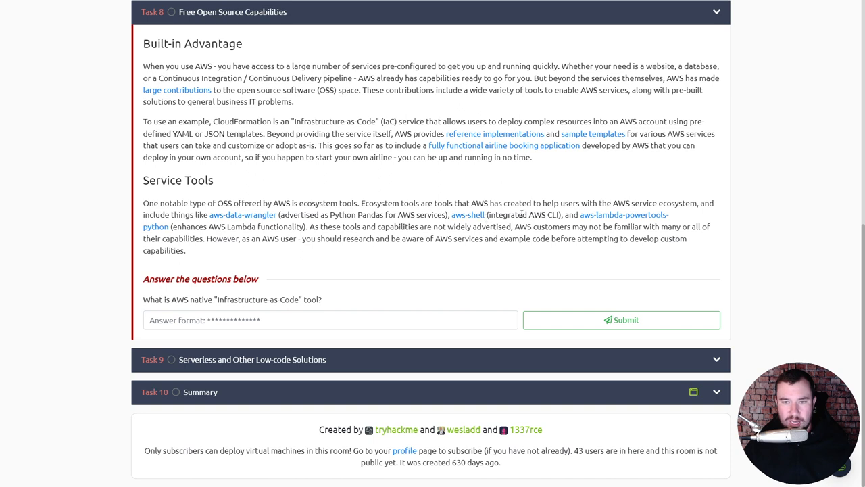
mouse_move(594, 215)
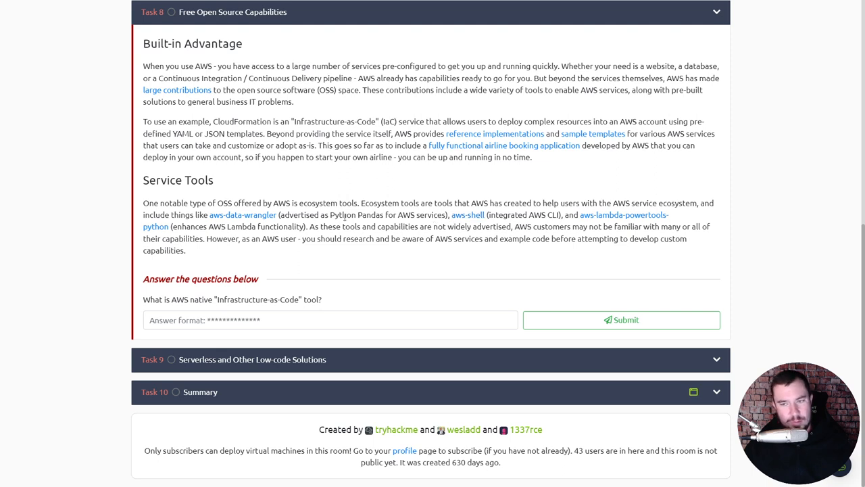
mouse_move(257, 238)
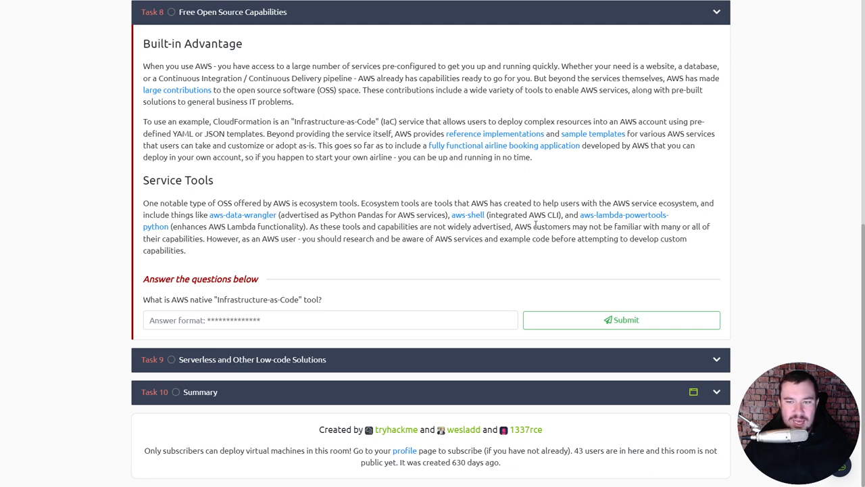
mouse_move(615, 224)
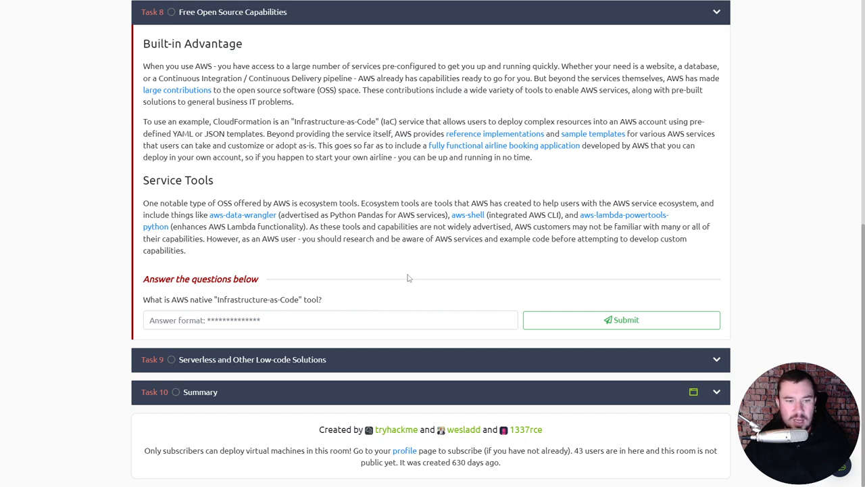
mouse_move(287, 299)
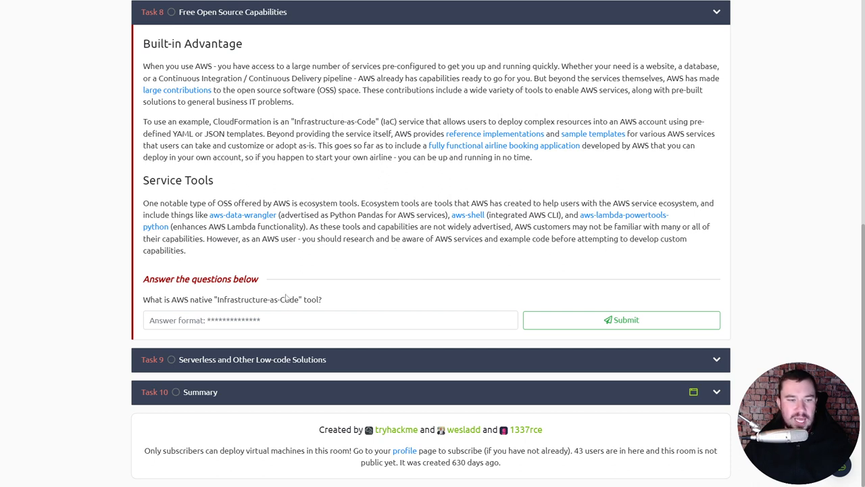
mouse_move(324, 306)
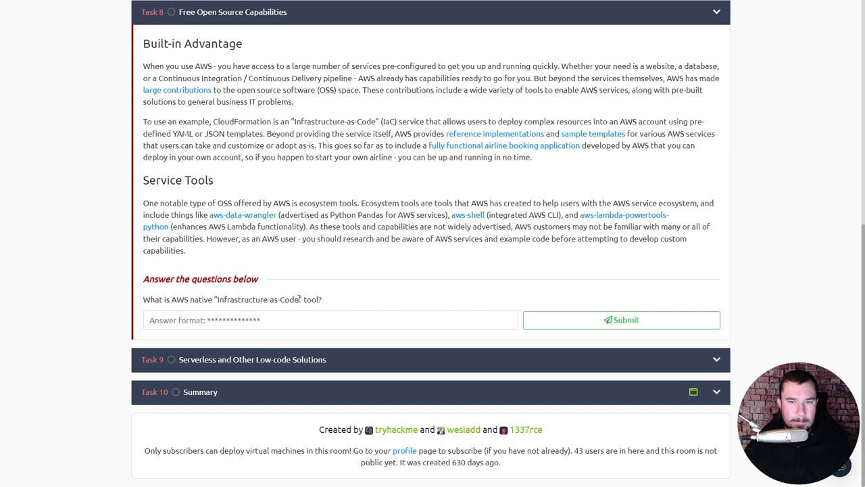
Select the Infrastructure-as-Code question text for a web search, then return to the TryHackMe tab
drag(154, 301, 322, 300)
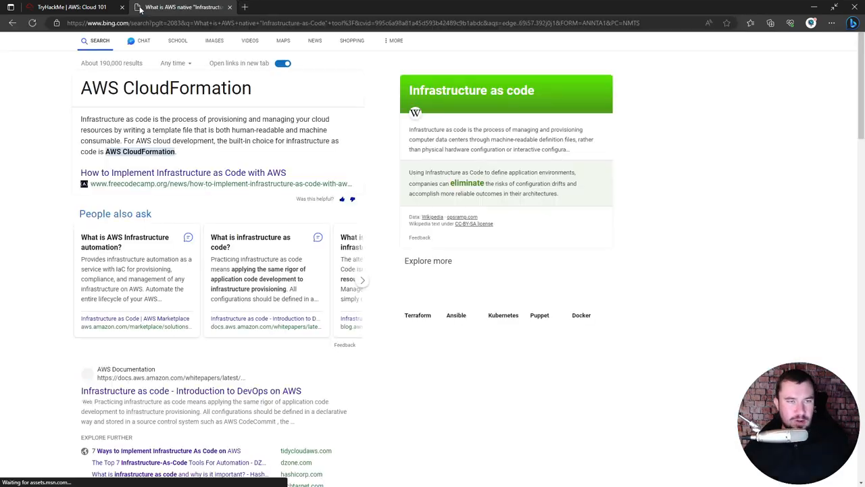
click(64, 6)
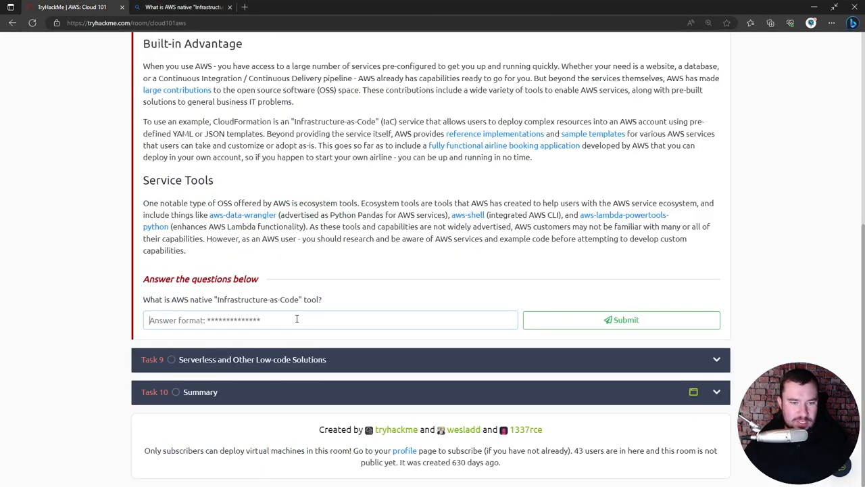
Submit 'CloudFormation' as the Task 8 Infrastructure-as-Code answer
text(CloudFormatio)
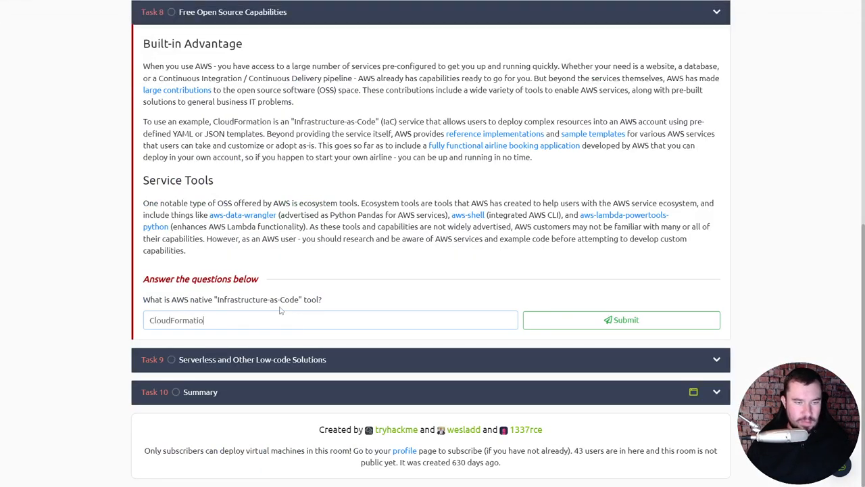
click(622, 319)
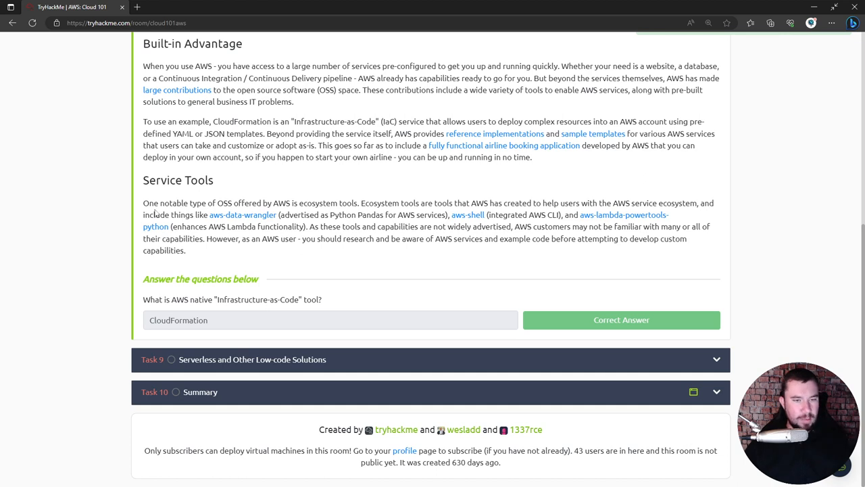
mouse_move(119, 223)
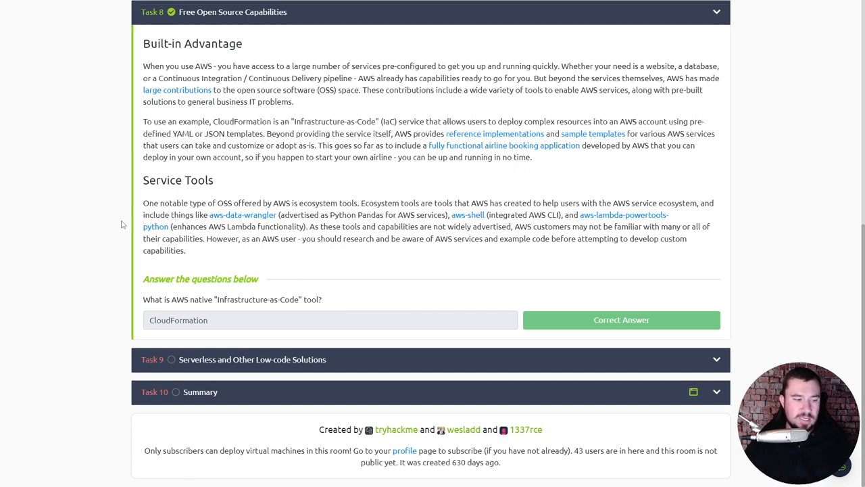
mouse_move(314, 289)
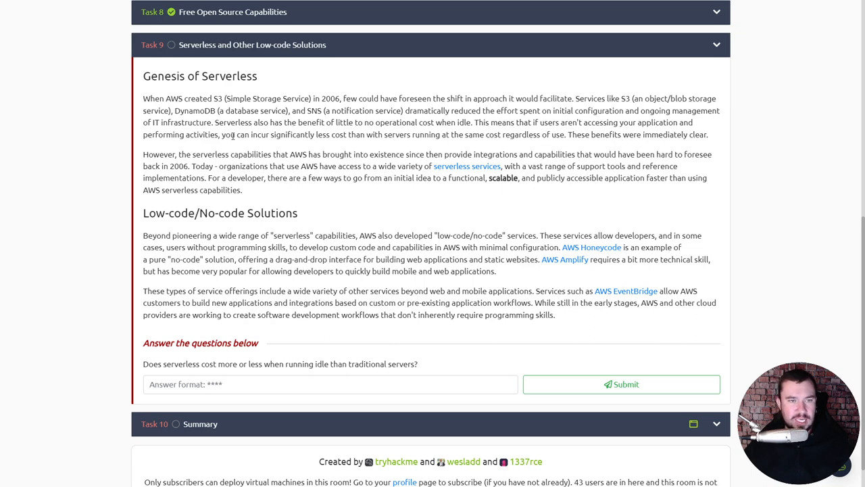
mouse_move(331, 122)
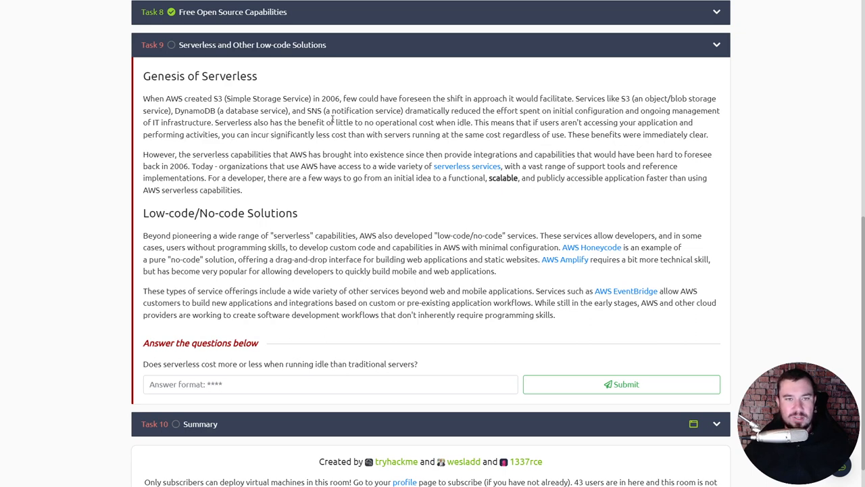
mouse_move(444, 122)
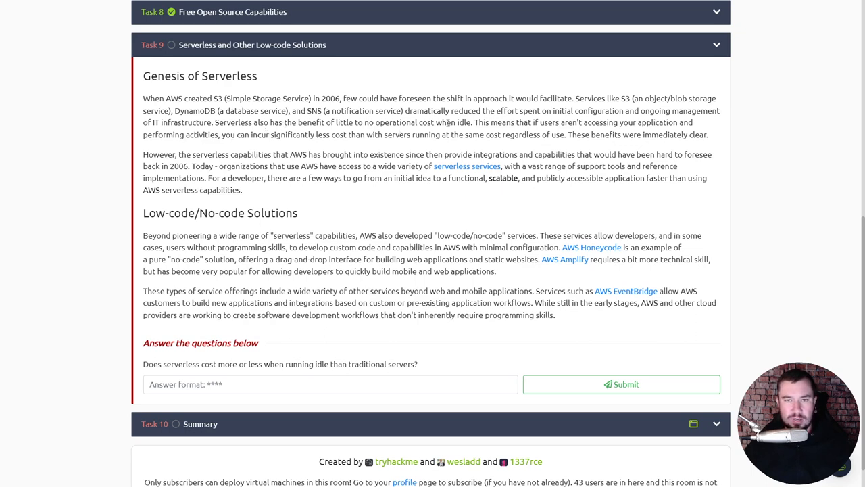
mouse_move(579, 129)
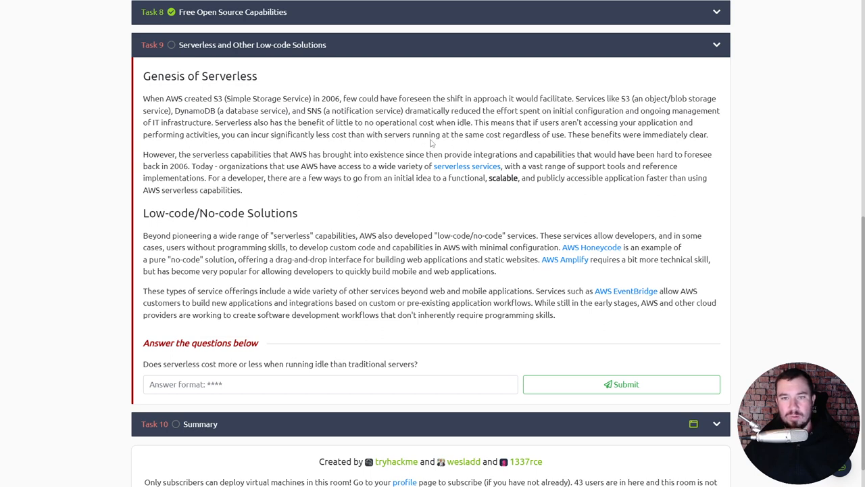
mouse_move(531, 146)
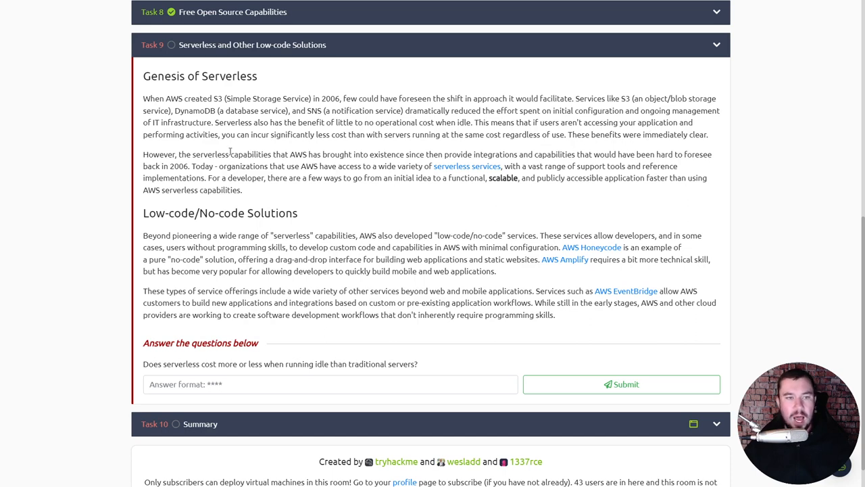
mouse_move(324, 165)
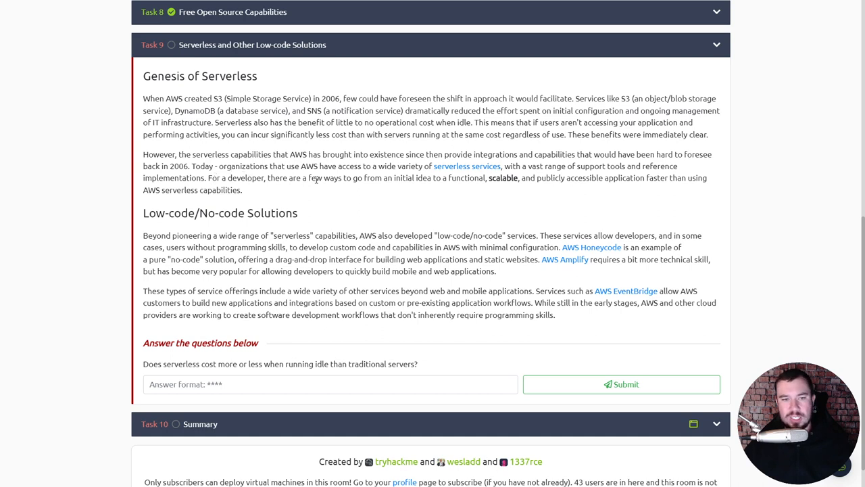
mouse_move(419, 165)
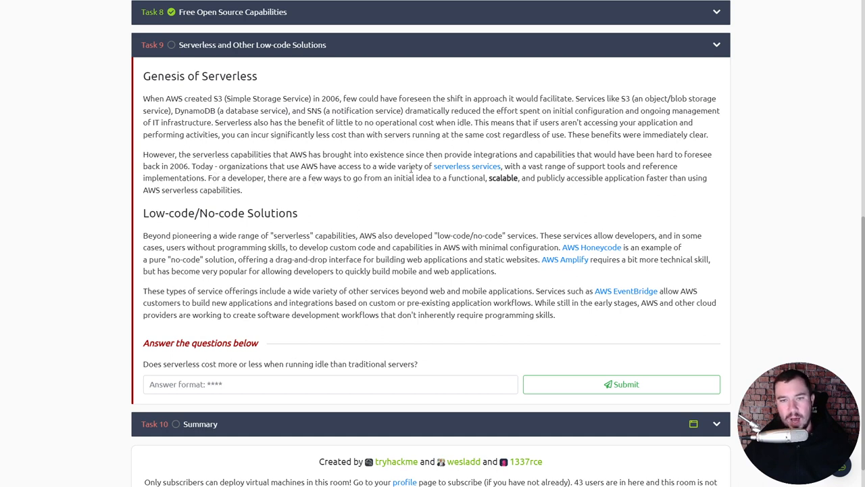
mouse_move(514, 166)
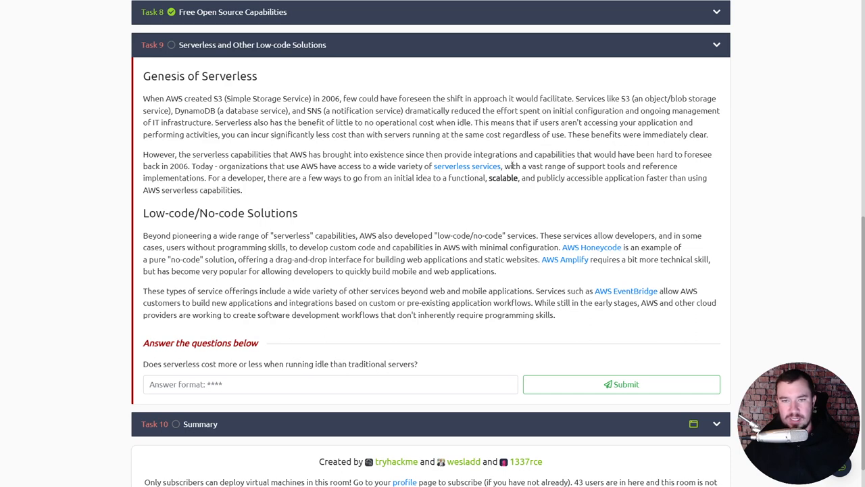
mouse_move(560, 176)
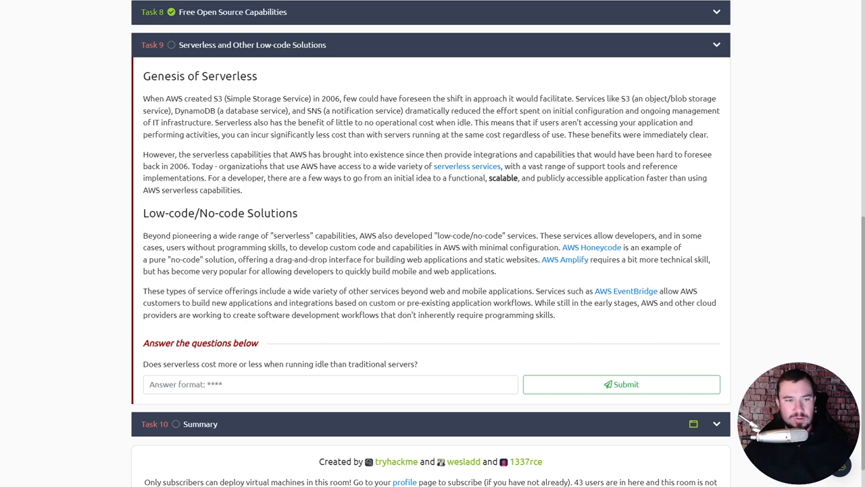
mouse_move(243, 182)
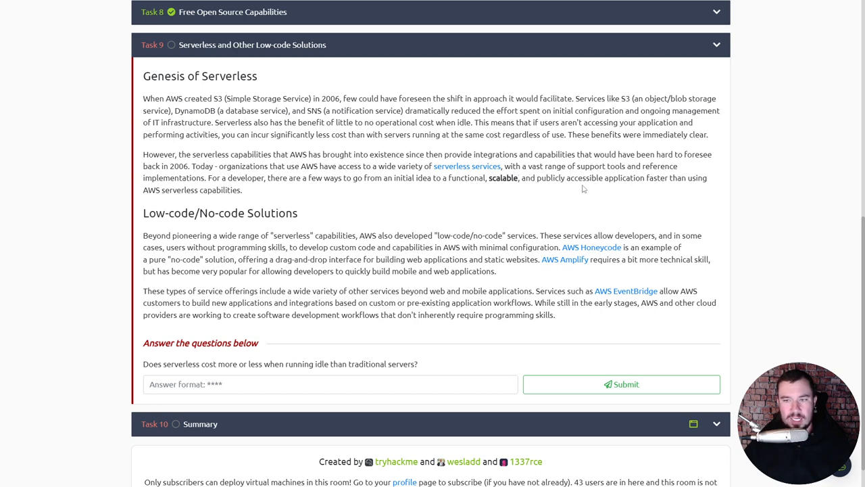
mouse_move(228, 206)
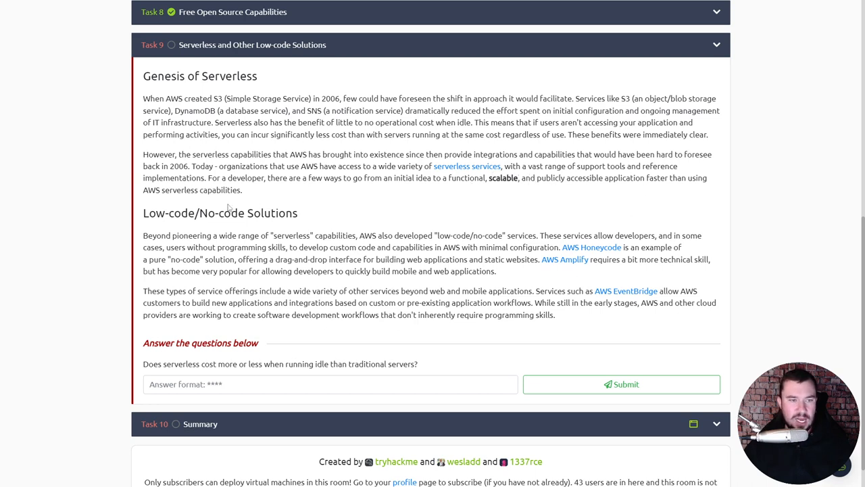
Scroll to Task 9's serverless idle-cost question and begin entering its answer
scroll(down, 3)
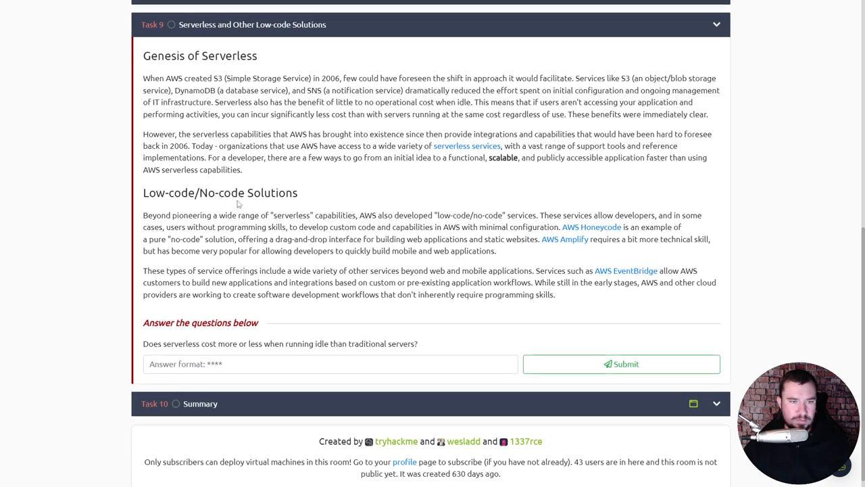
scroll(down, 3)
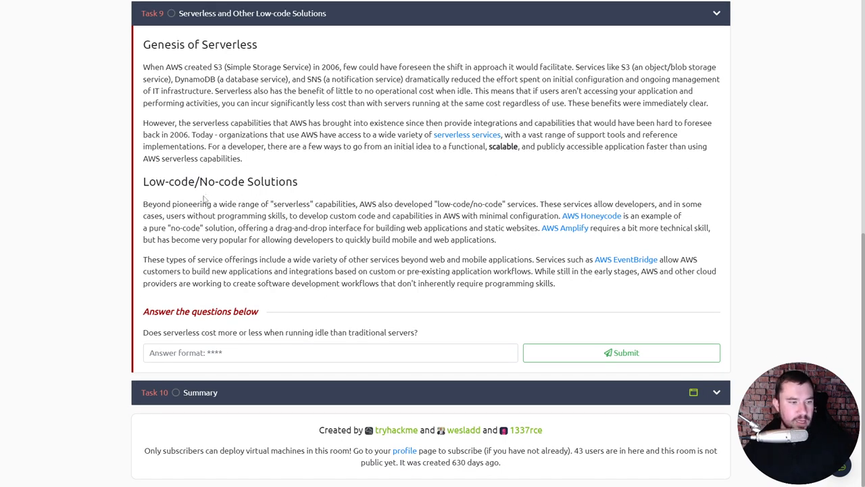
mouse_move(213, 203)
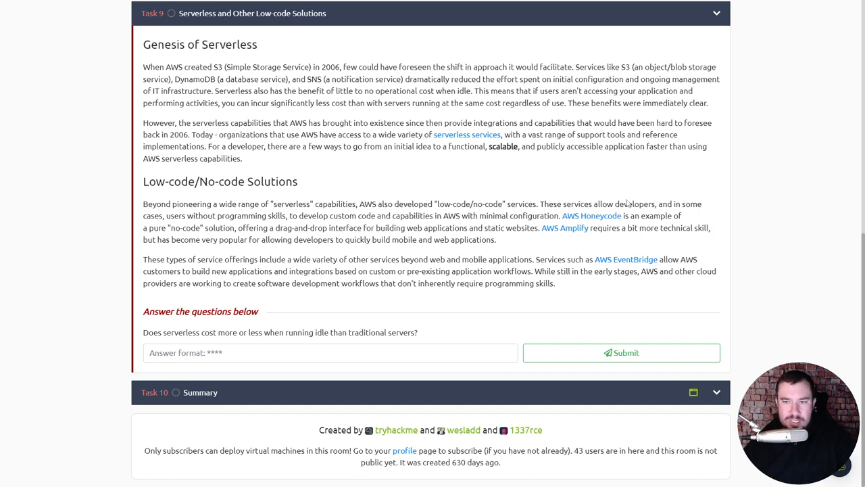
mouse_move(198, 211)
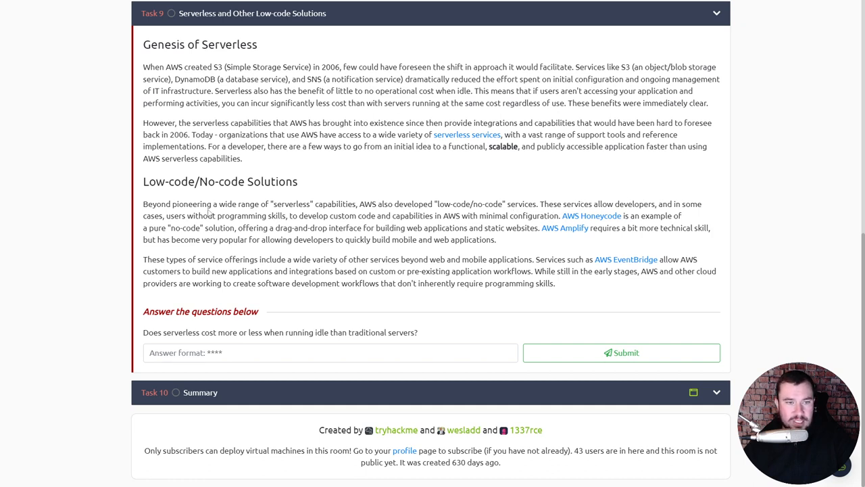
mouse_move(368, 221)
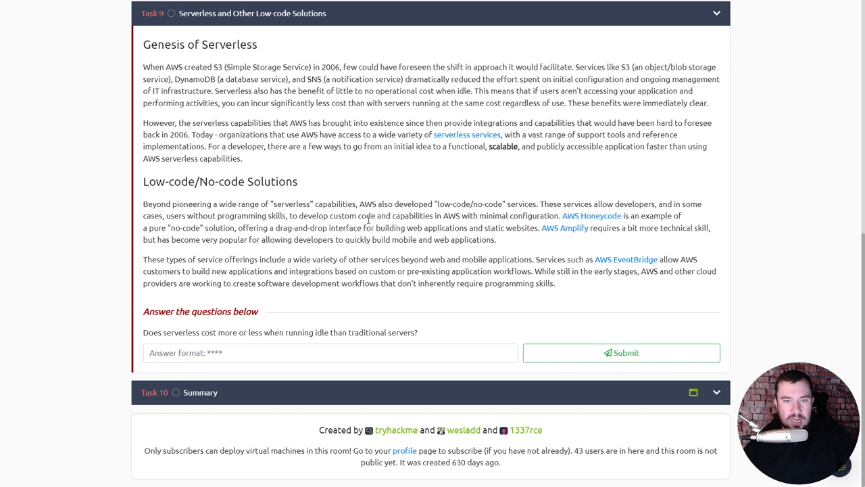
mouse_move(483, 227)
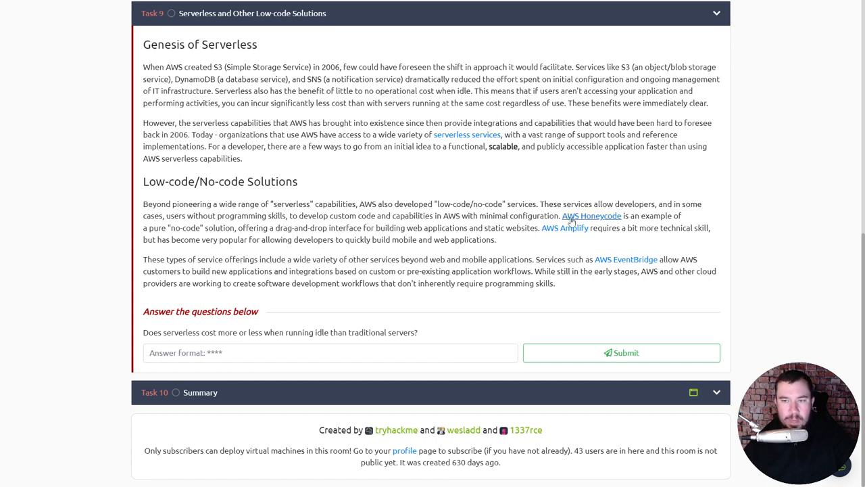
mouse_move(600, 221)
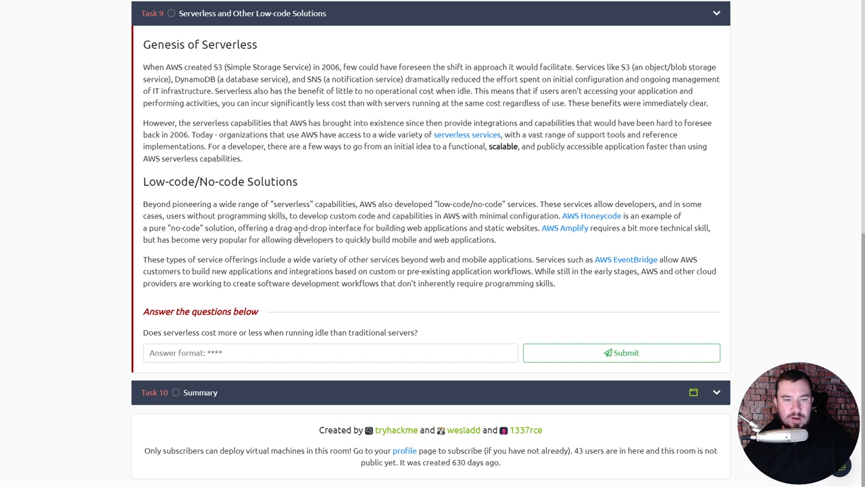
mouse_move(470, 227)
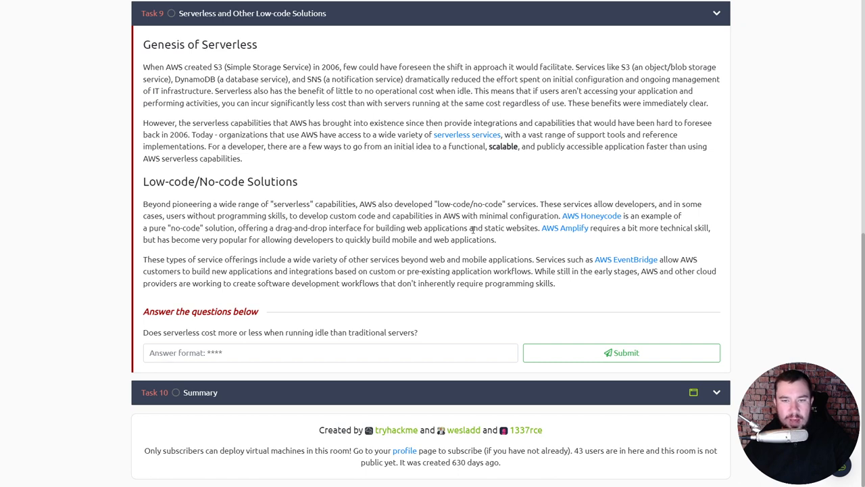
mouse_move(565, 227)
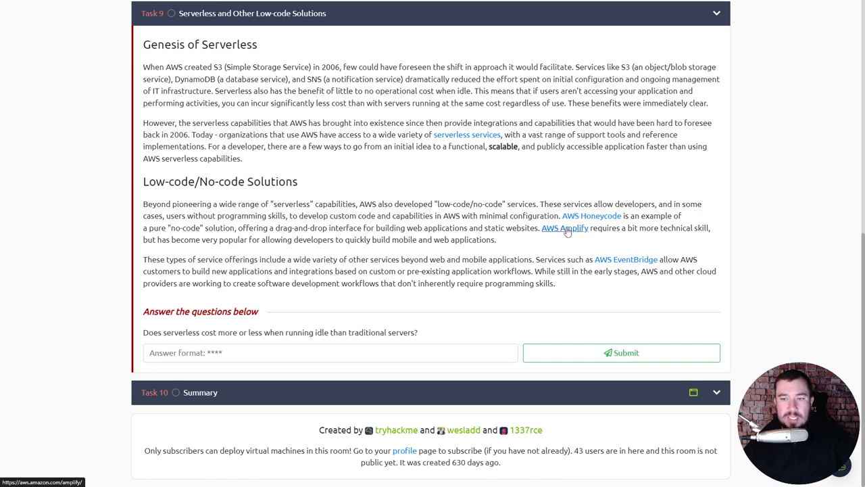
mouse_move(573, 246)
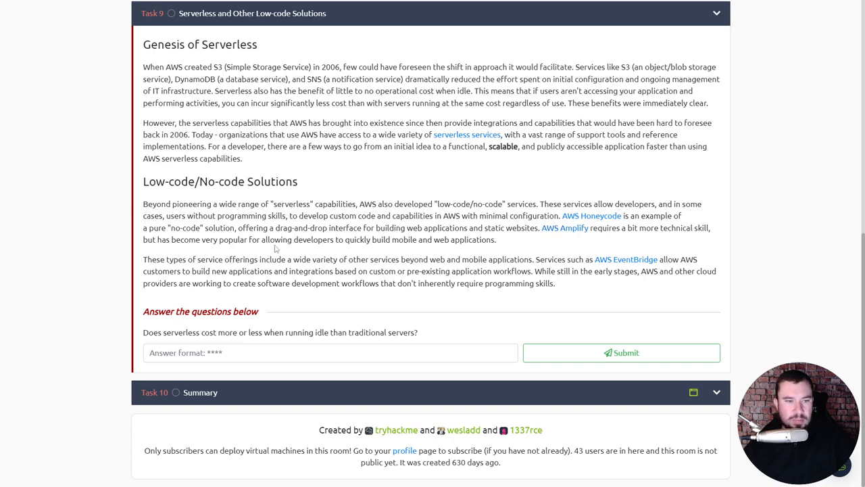
mouse_move(387, 248)
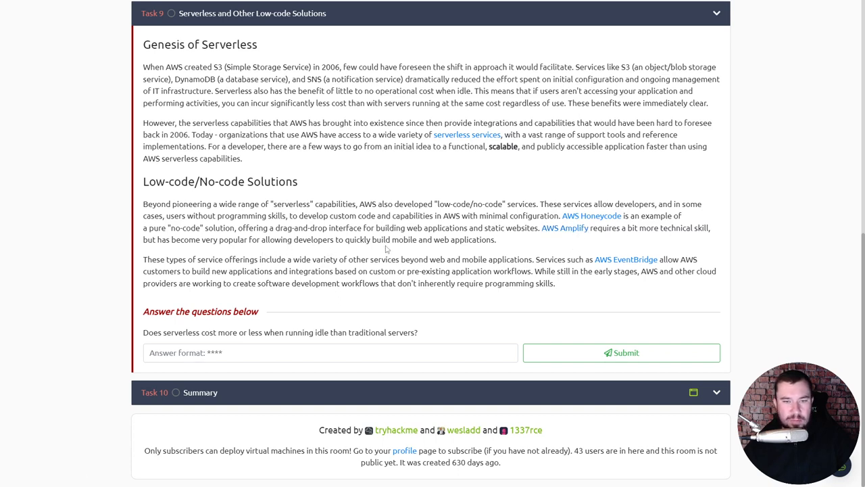
mouse_move(312, 250)
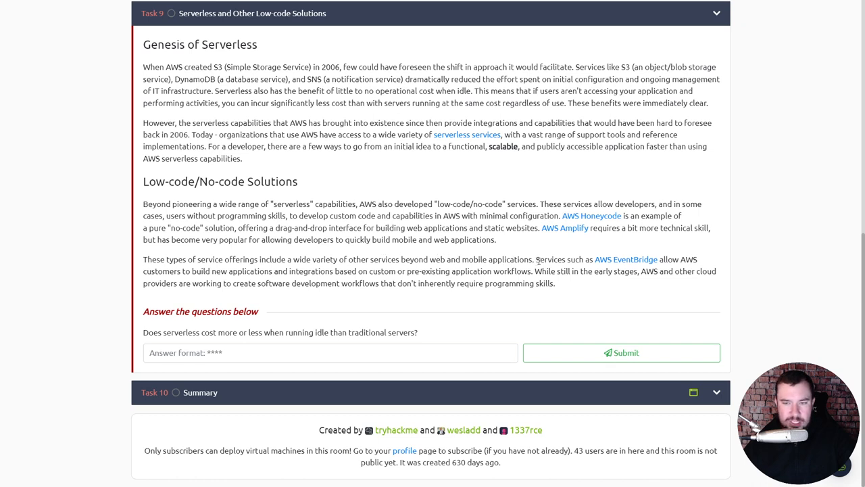
mouse_move(617, 262)
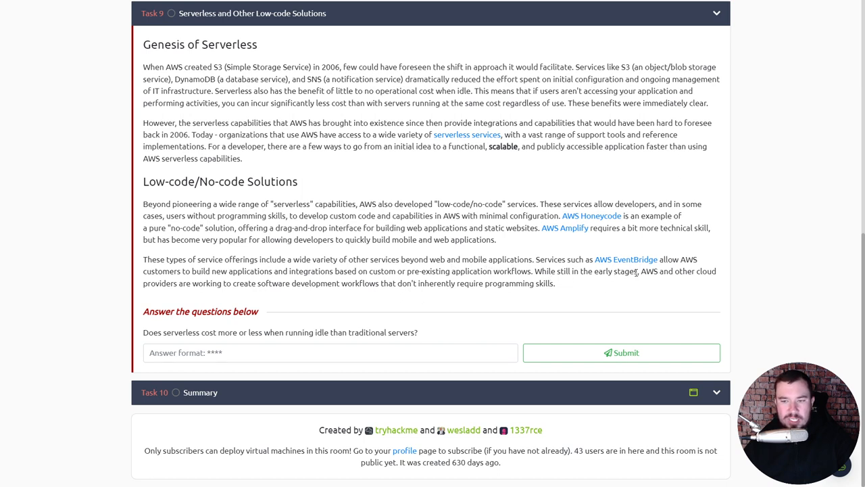
mouse_move(274, 301)
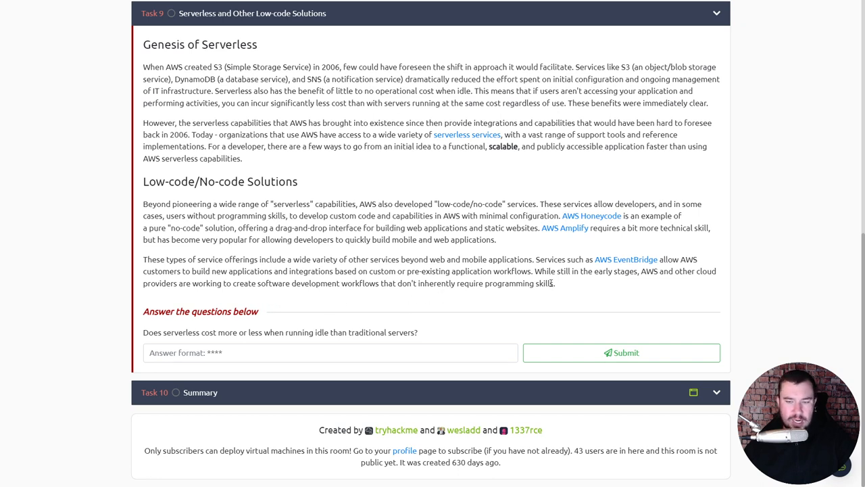
mouse_move(395, 332)
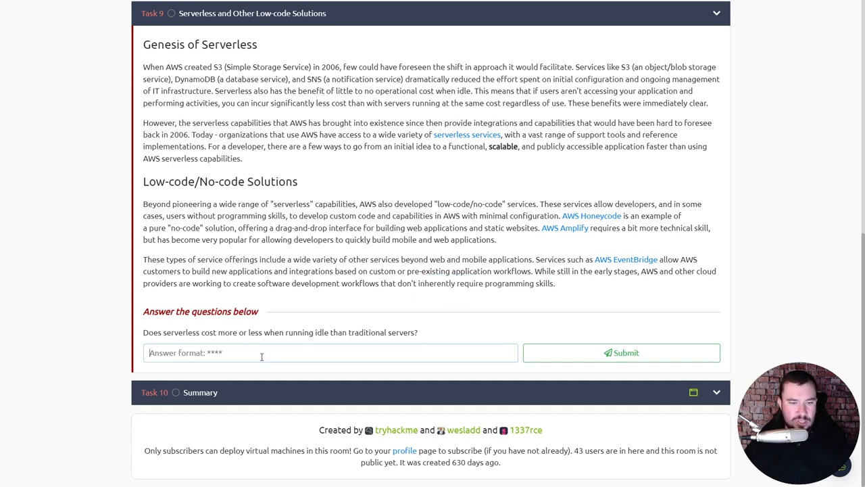
click(622, 352)
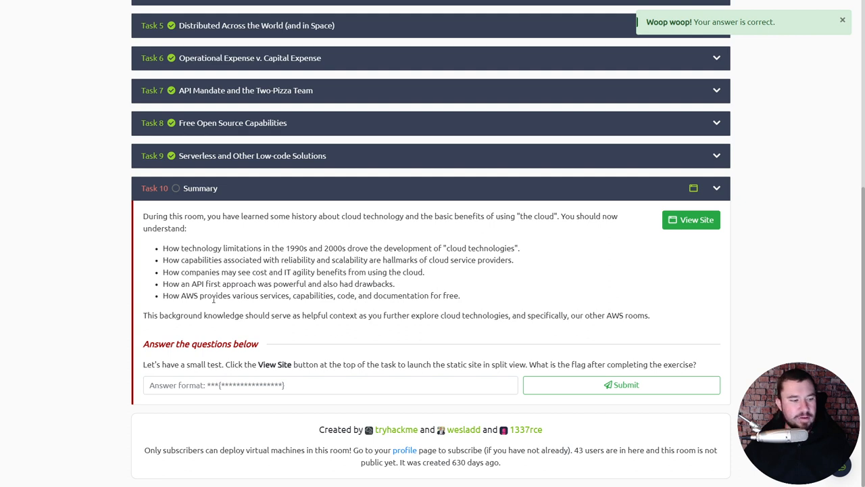
click(841, 19)
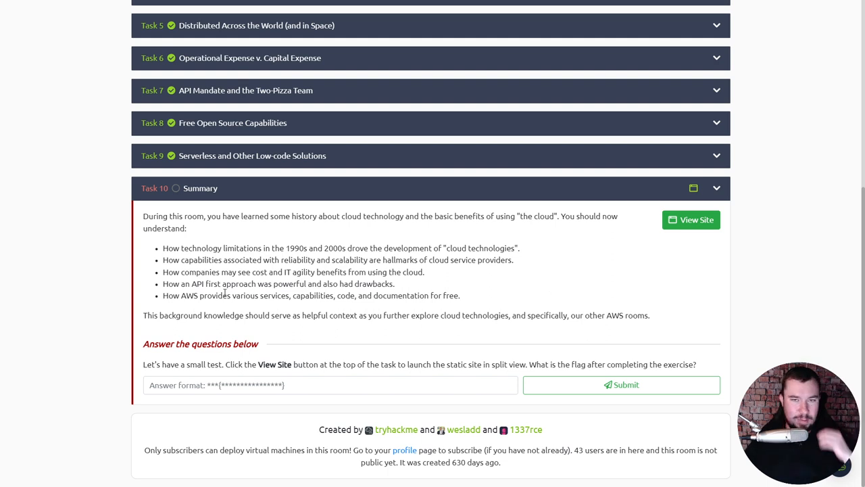
mouse_move(362, 231)
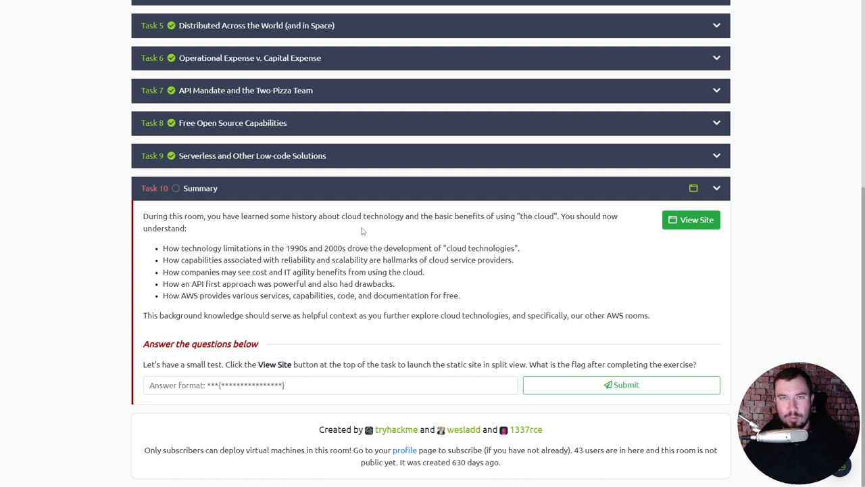
mouse_move(344, 242)
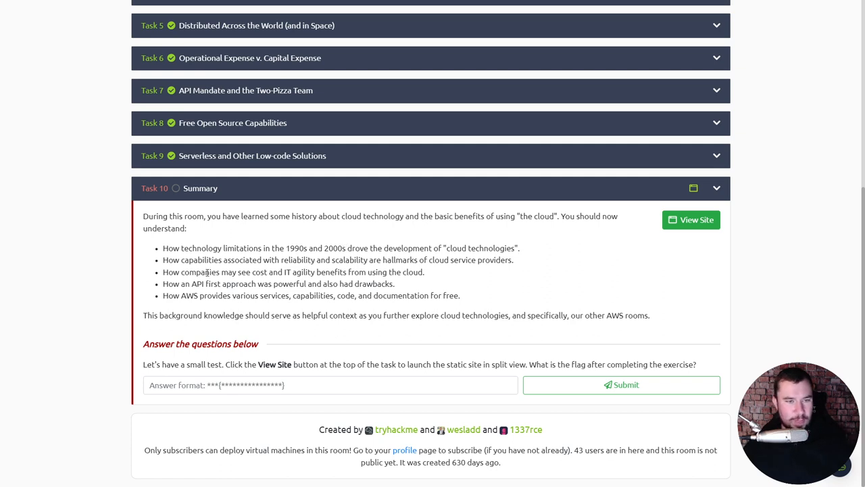
mouse_move(272, 227)
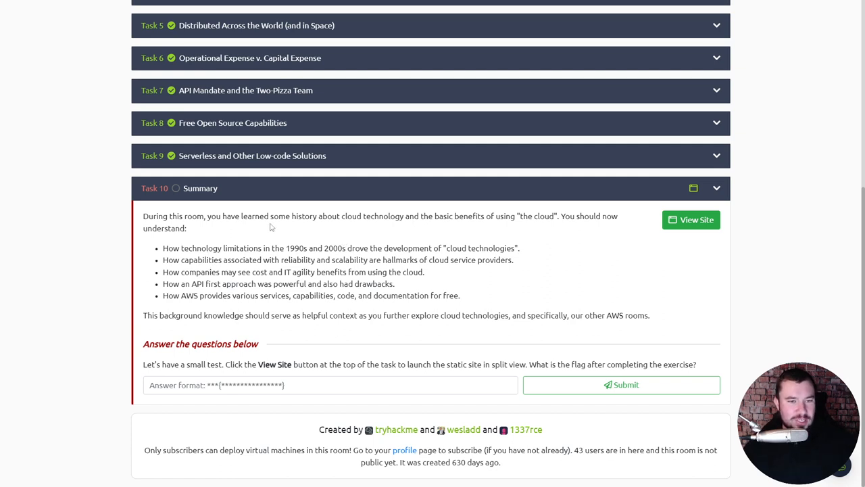
mouse_move(416, 216)
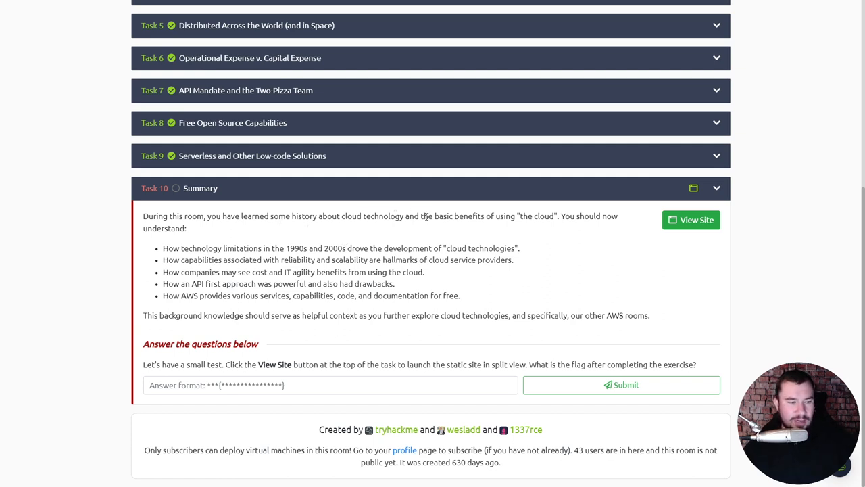
mouse_move(526, 213)
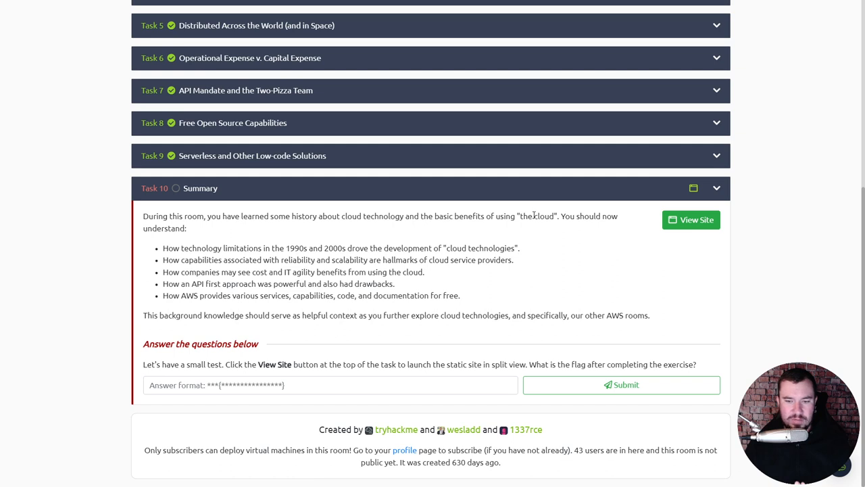
mouse_move(719, 129)
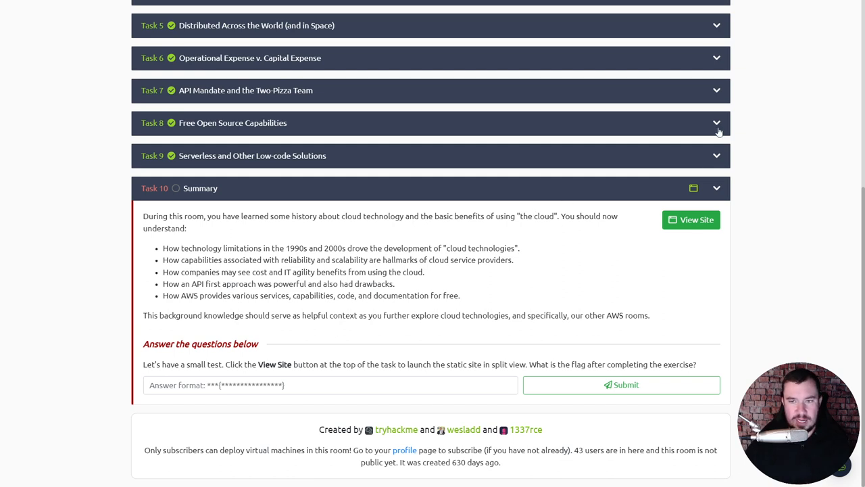
click(691, 219)
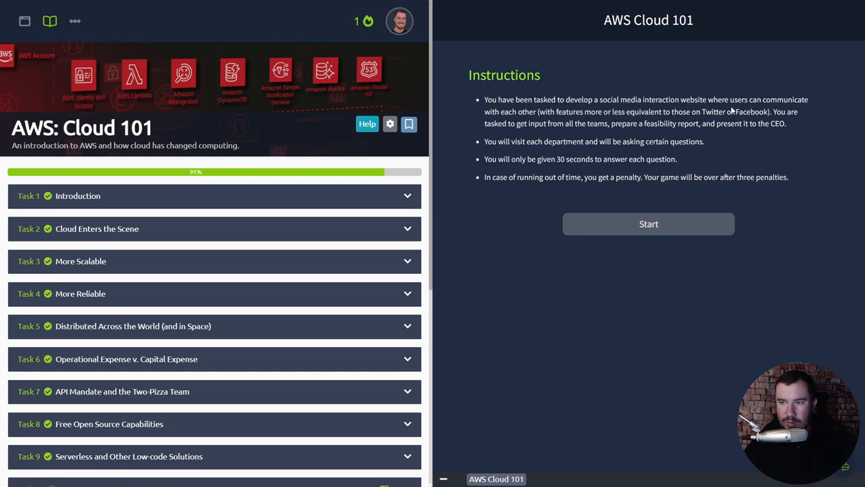
mouse_move(763, 101)
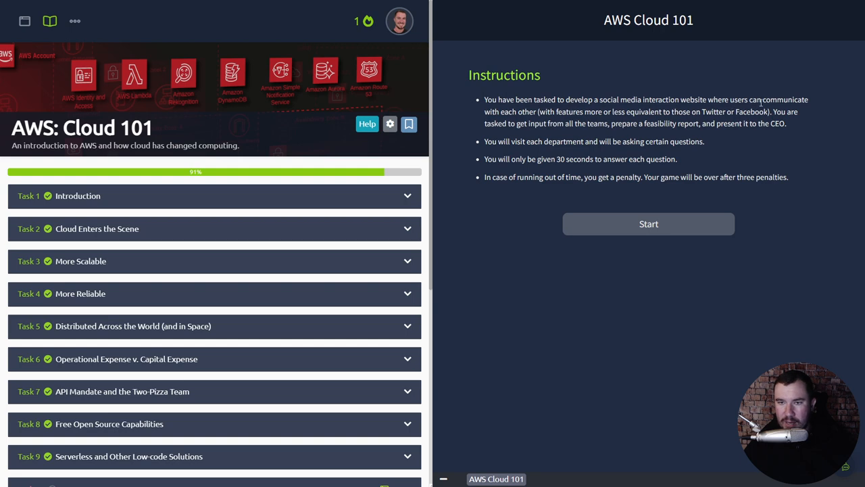
mouse_move(641, 123)
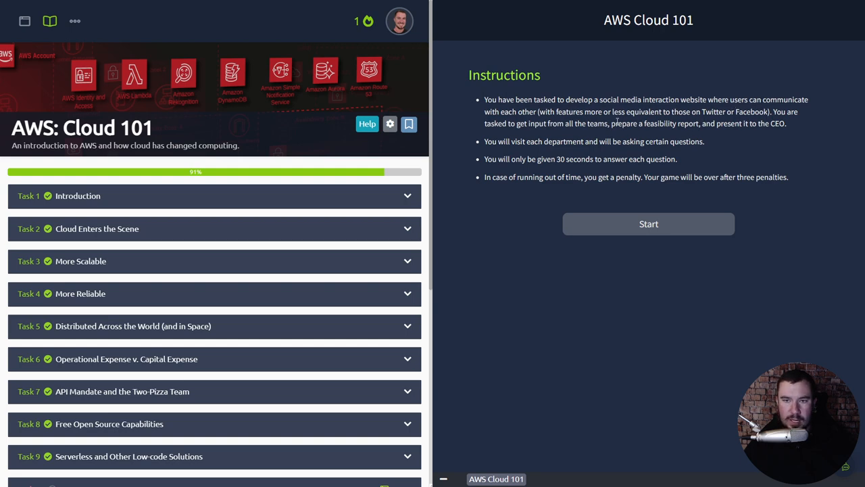
mouse_move(646, 138)
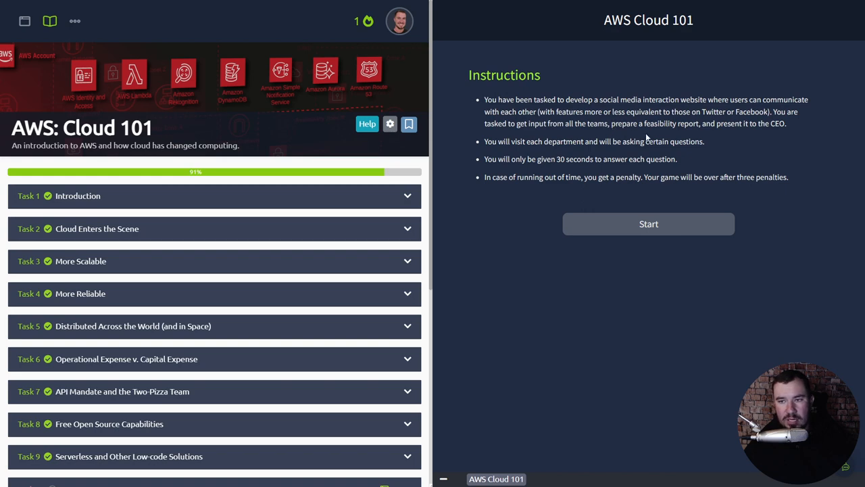
mouse_move(715, 142)
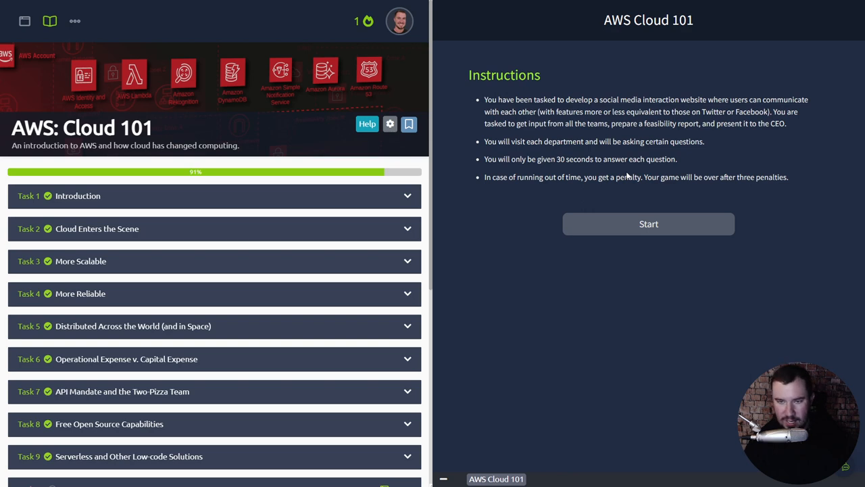
mouse_move(622, 218)
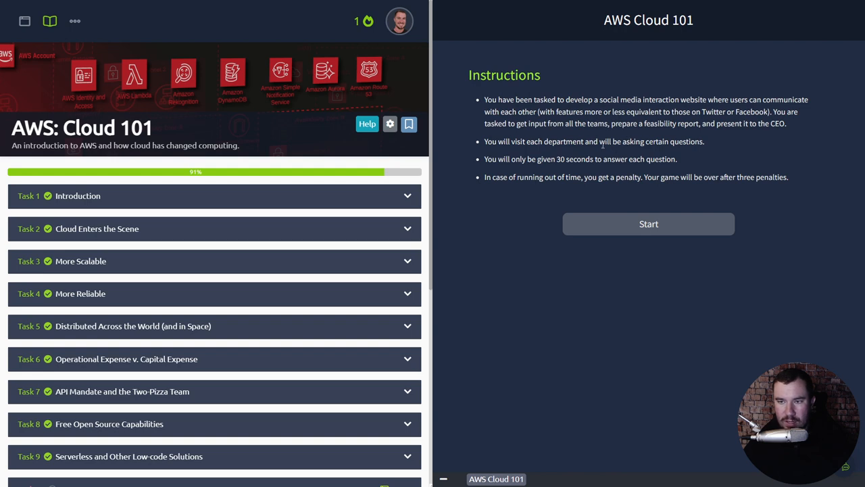
mouse_move(619, 163)
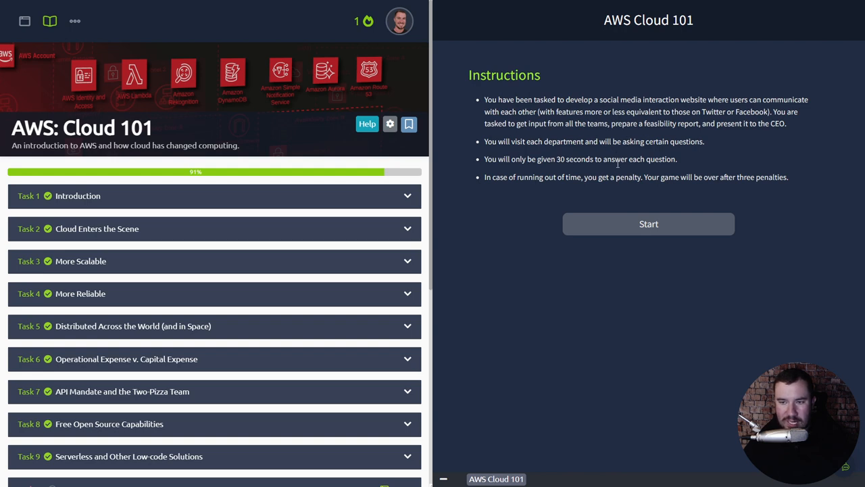
Start the feasibility game and answer Route 53 for geolocation routing
click(649, 225)
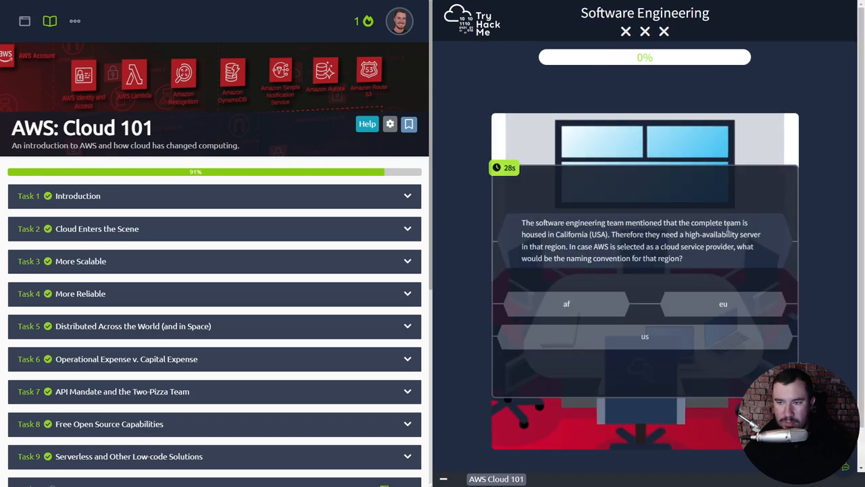
mouse_move(700, 243)
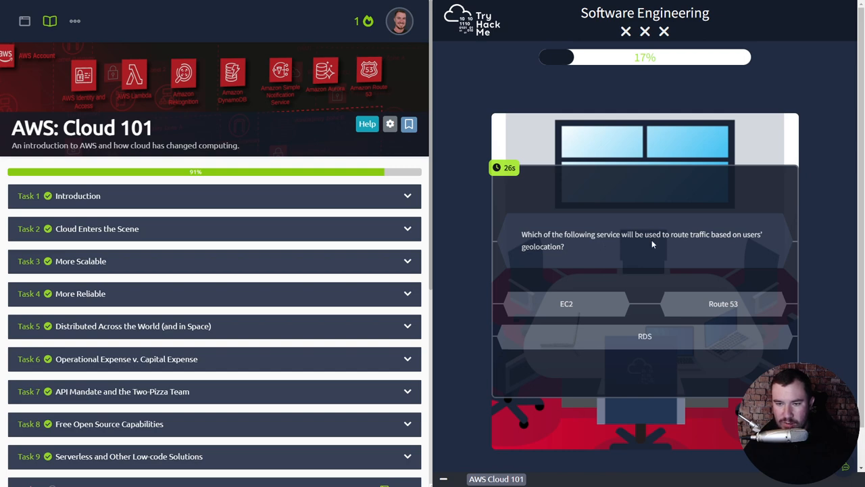
click(722, 302)
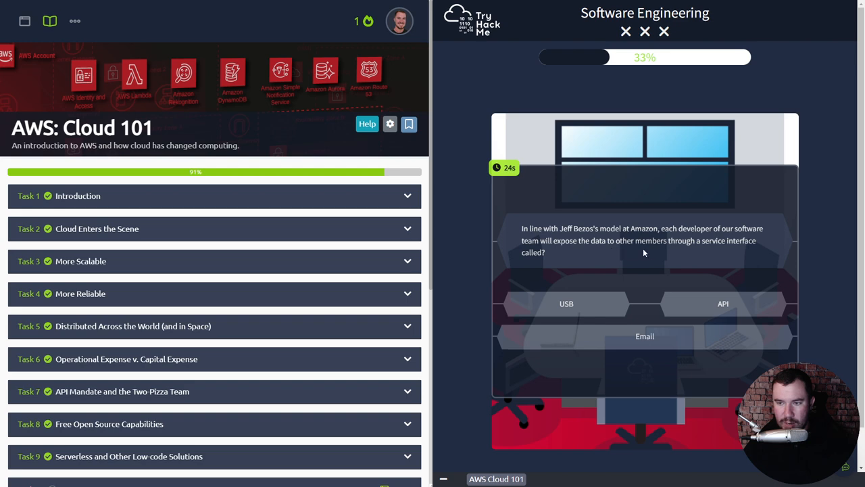
Answer API, then Cloud and 'Lesser latency rate and easy scalability' for Dev Ops, reaching 83%
click(724, 303)
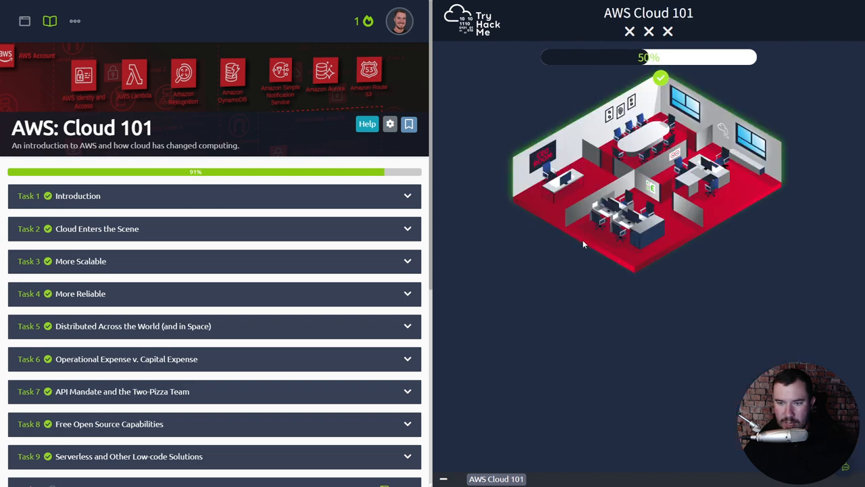
mouse_move(716, 182)
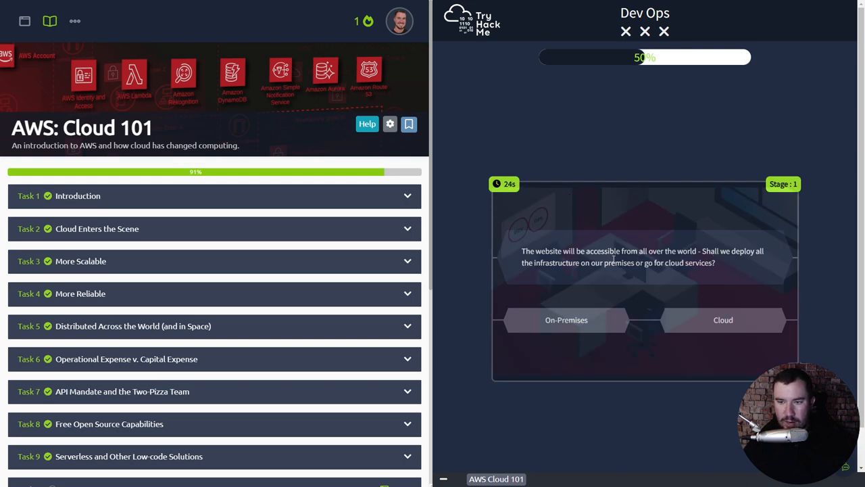
click(722, 319)
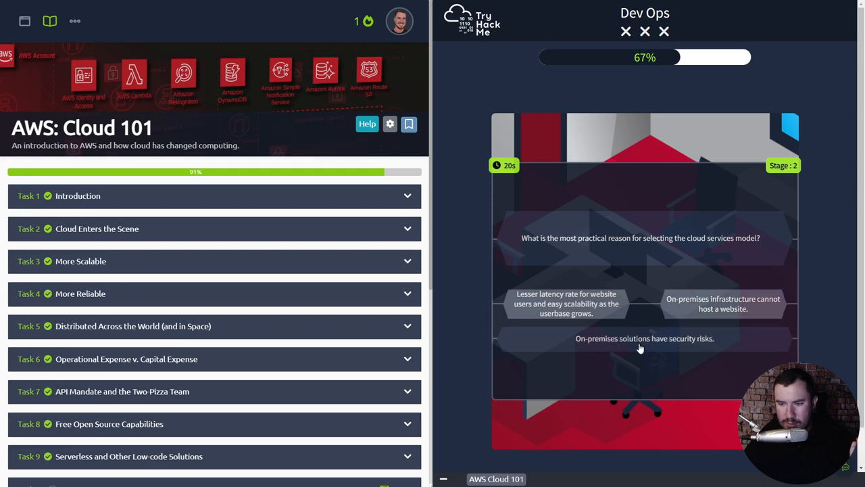
click(565, 304)
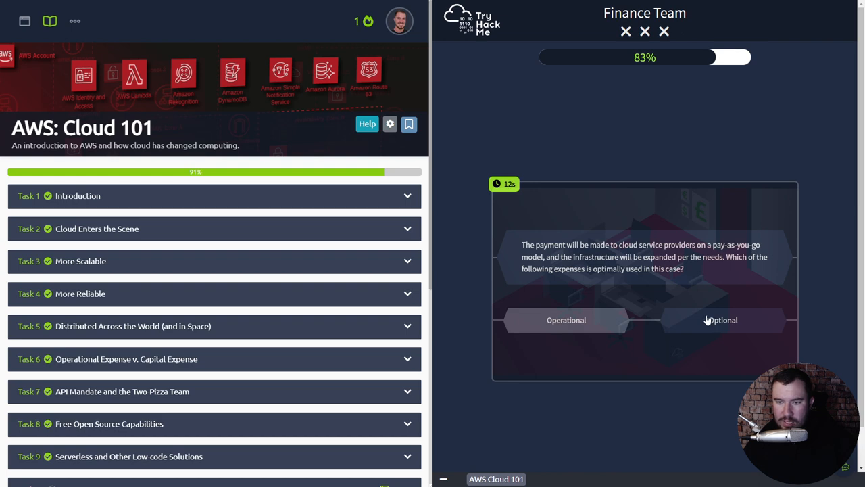
mouse_move(609, 316)
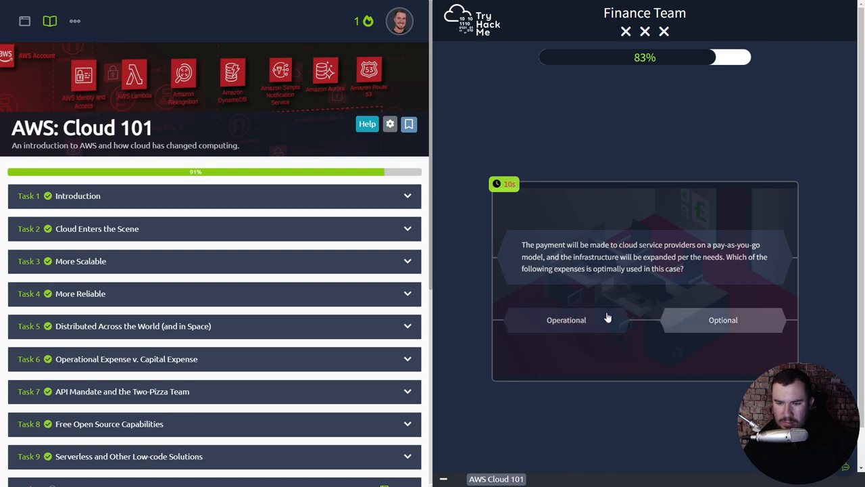
Answer the Finance Team's expense question as Optional after the Operational attempt and warning
click(565, 319)
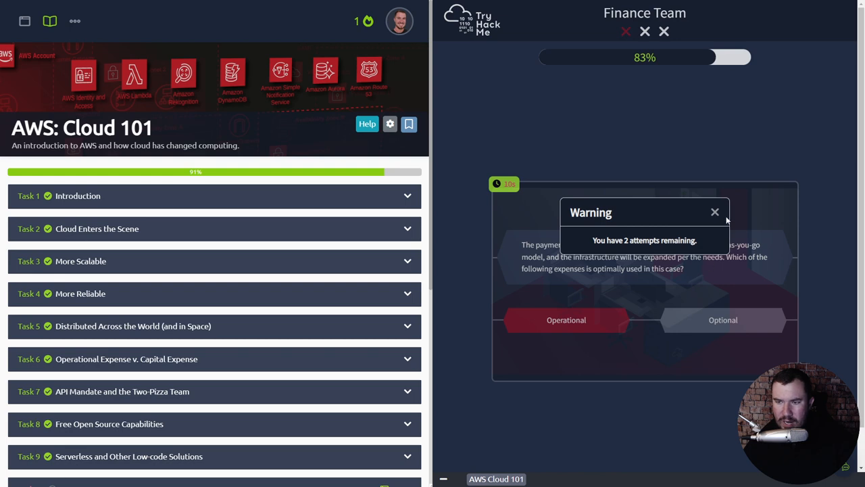
click(714, 210)
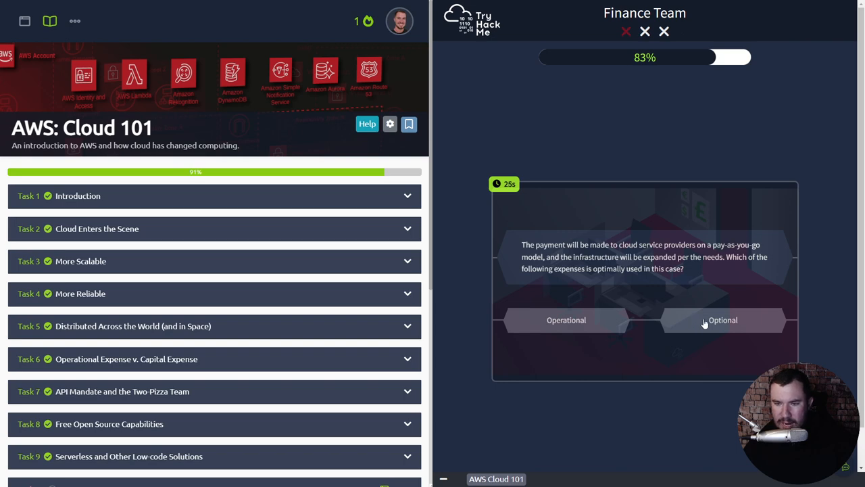
mouse_move(700, 323)
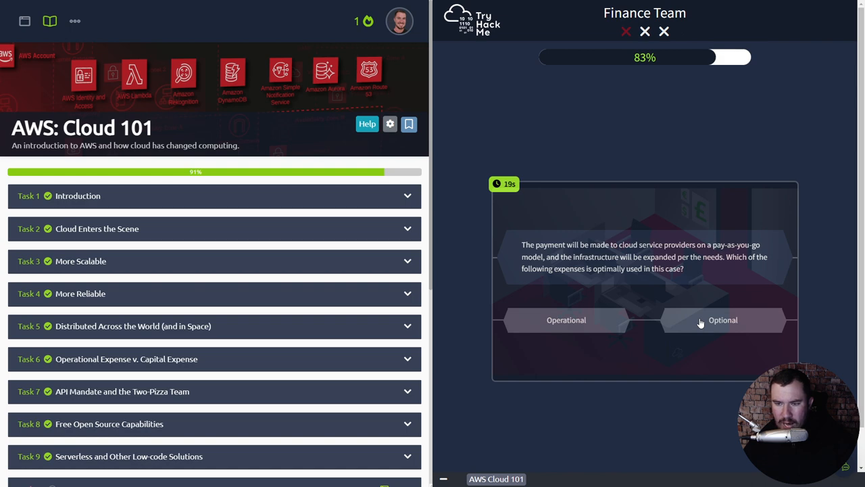
mouse_move(696, 325)
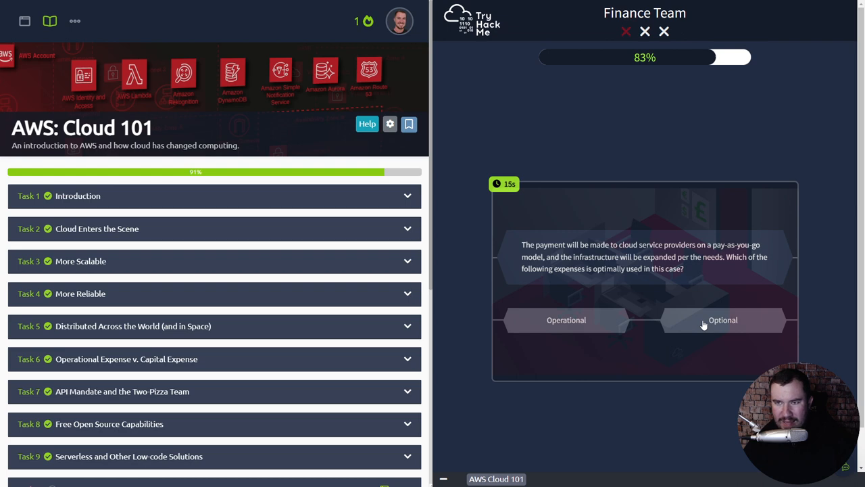
click(566, 319)
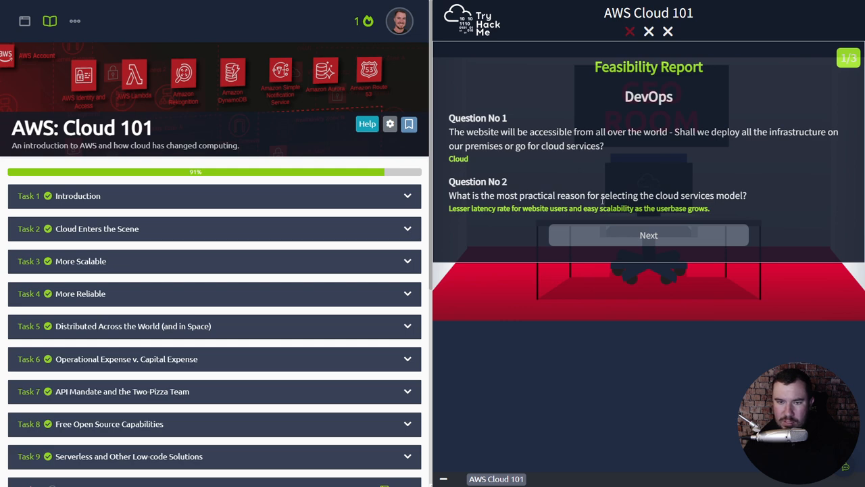
Page through the Software Engineer and Finance report pages, reveal the CEO room flag and submit it for Task 10
click(649, 235)
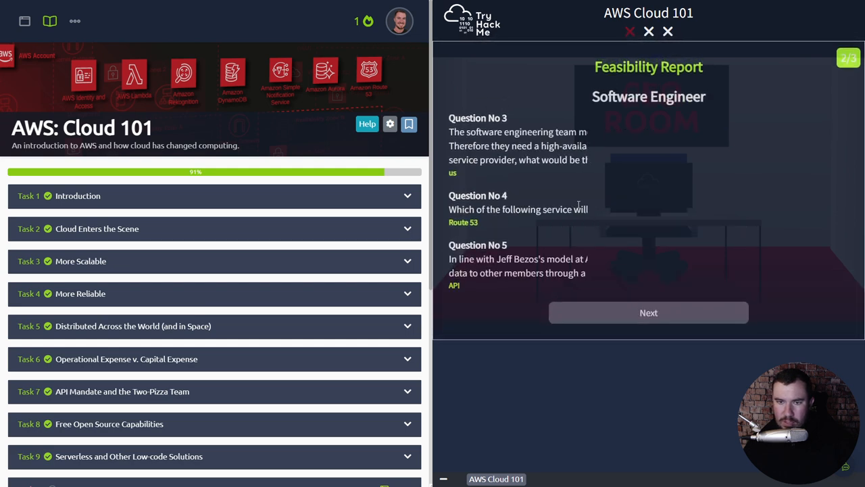
click(649, 312)
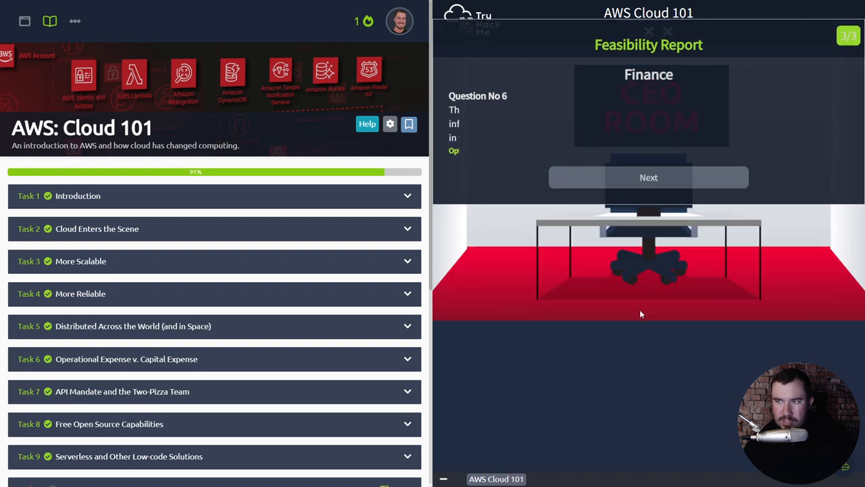
click(649, 177)
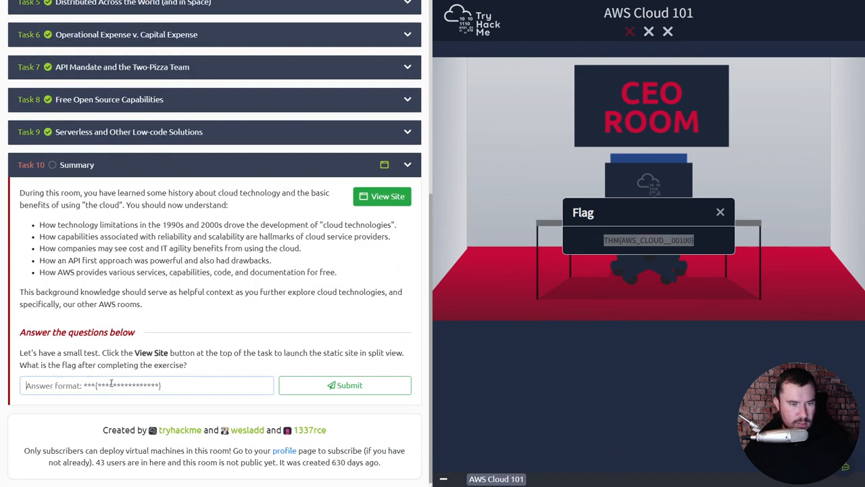
click(344, 384)
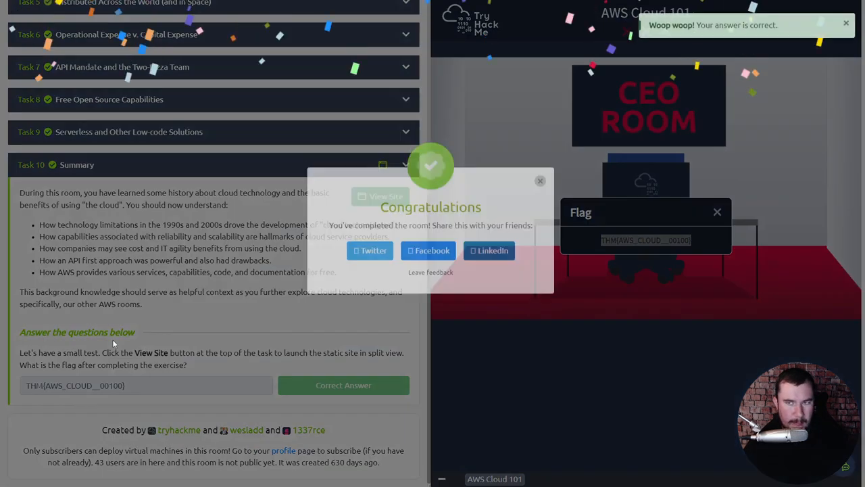